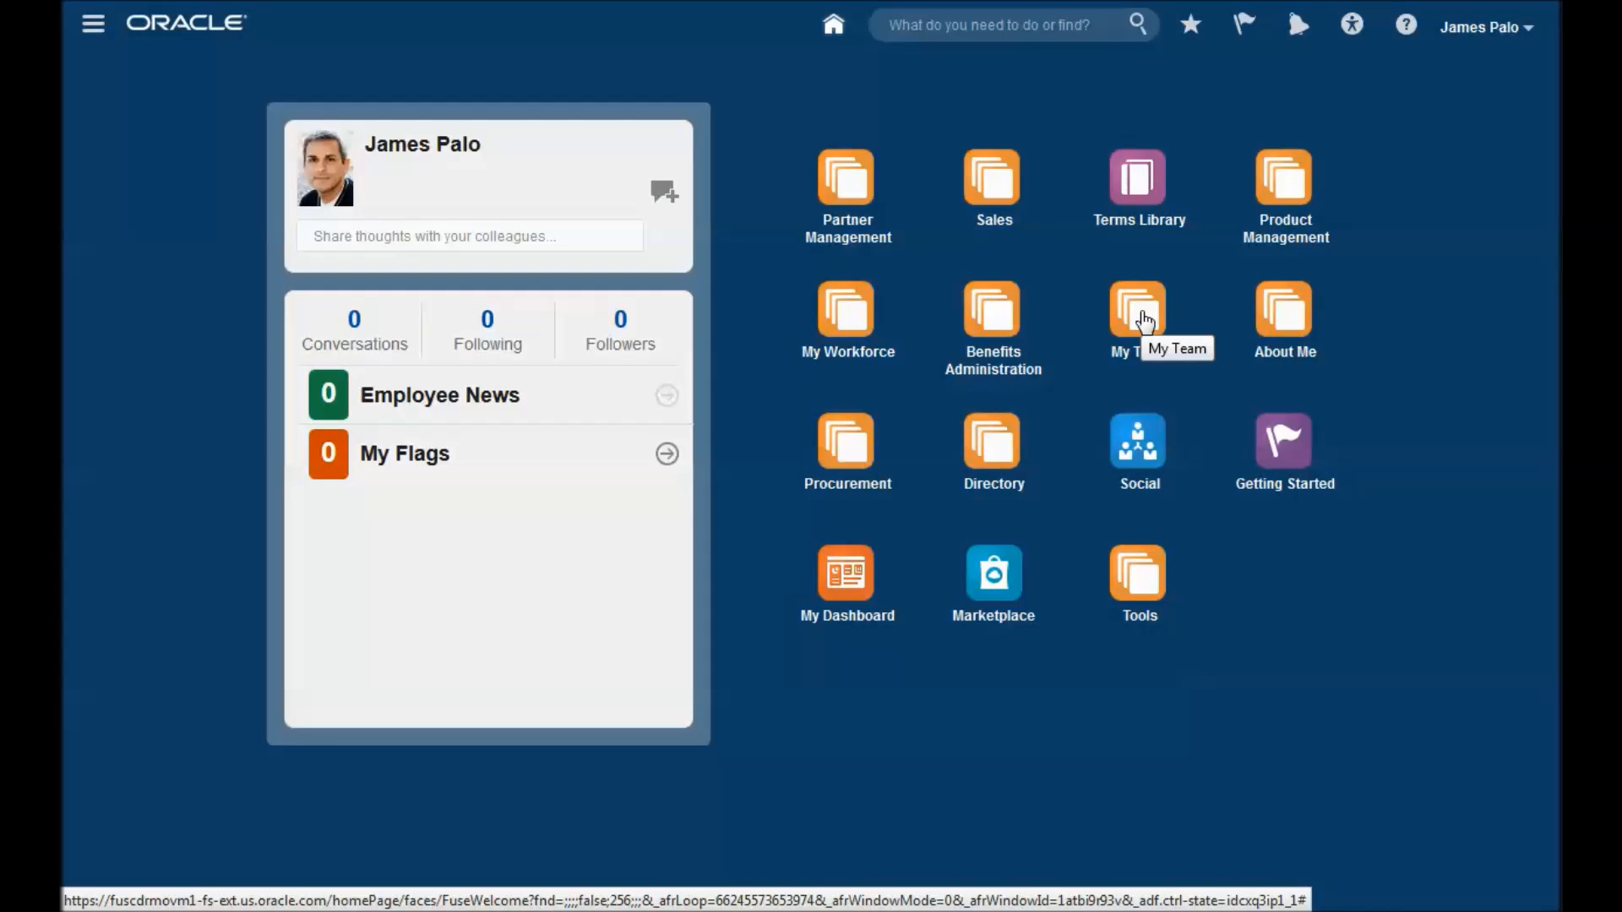
pyautogui.moveTo(1143, 318)
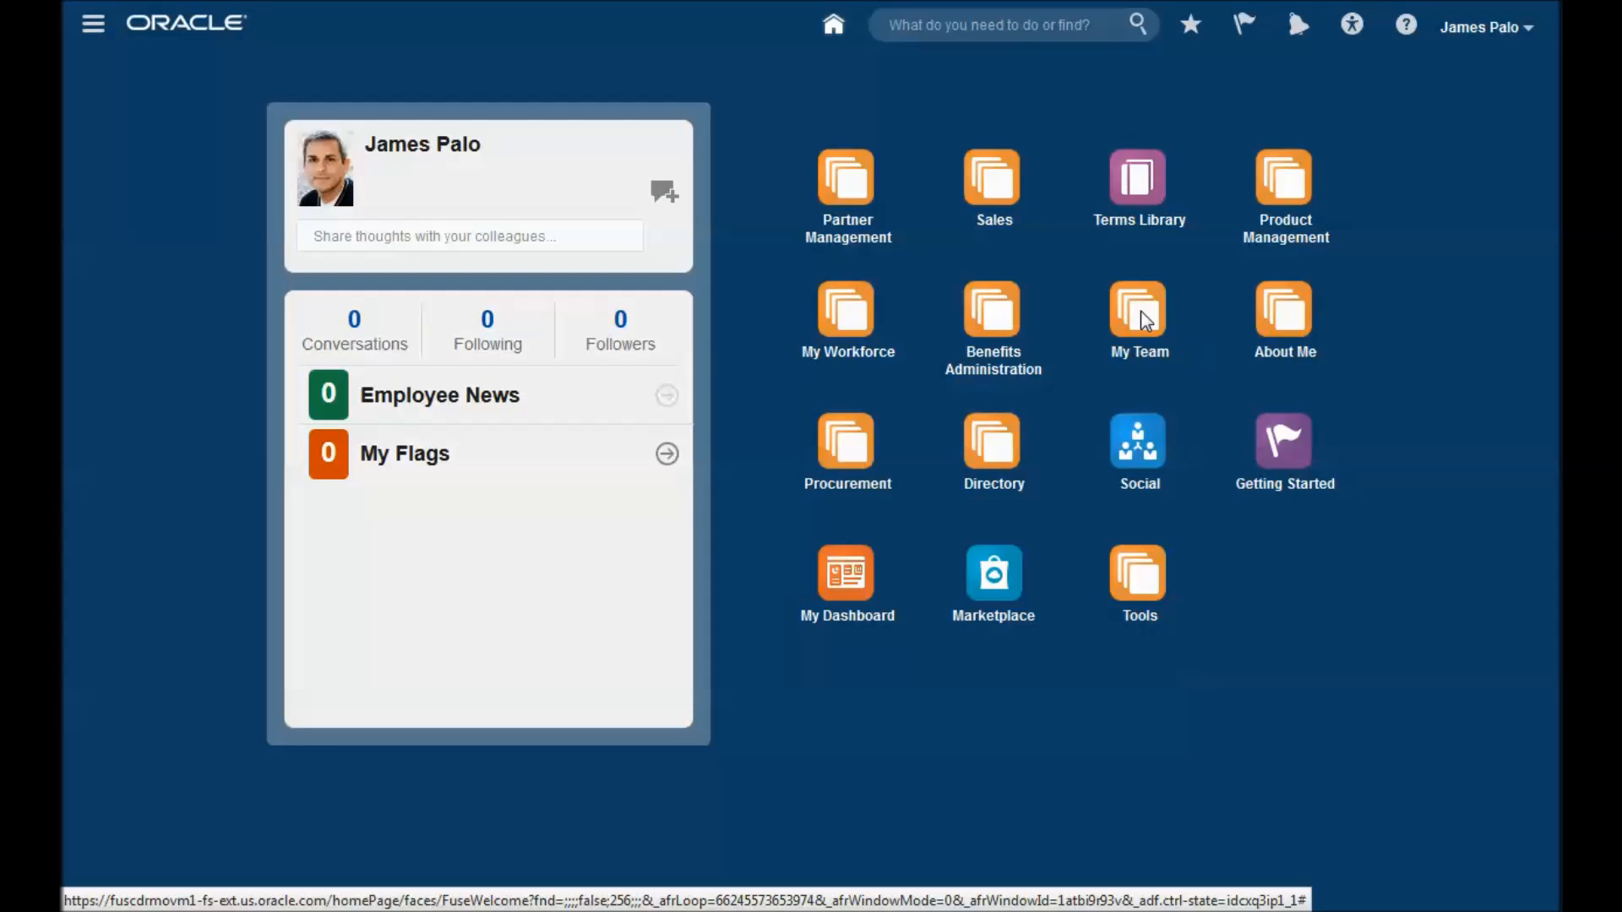
# Expand the My Team app group on the home springboard
pyautogui.click(1115, 311)
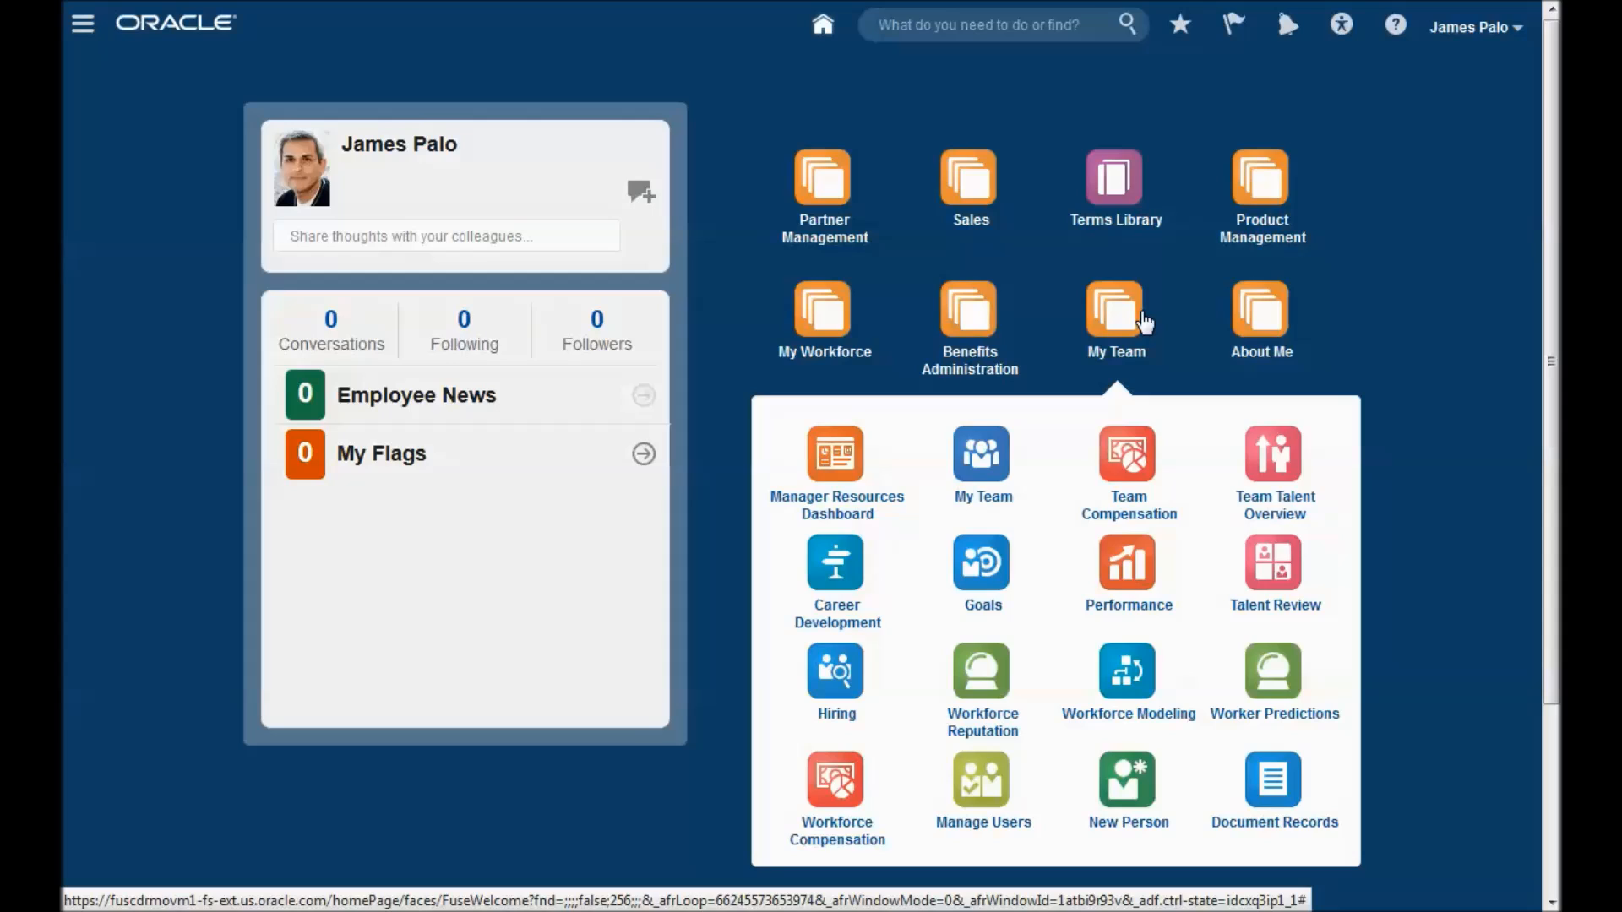
pyautogui.moveTo(1265, 695)
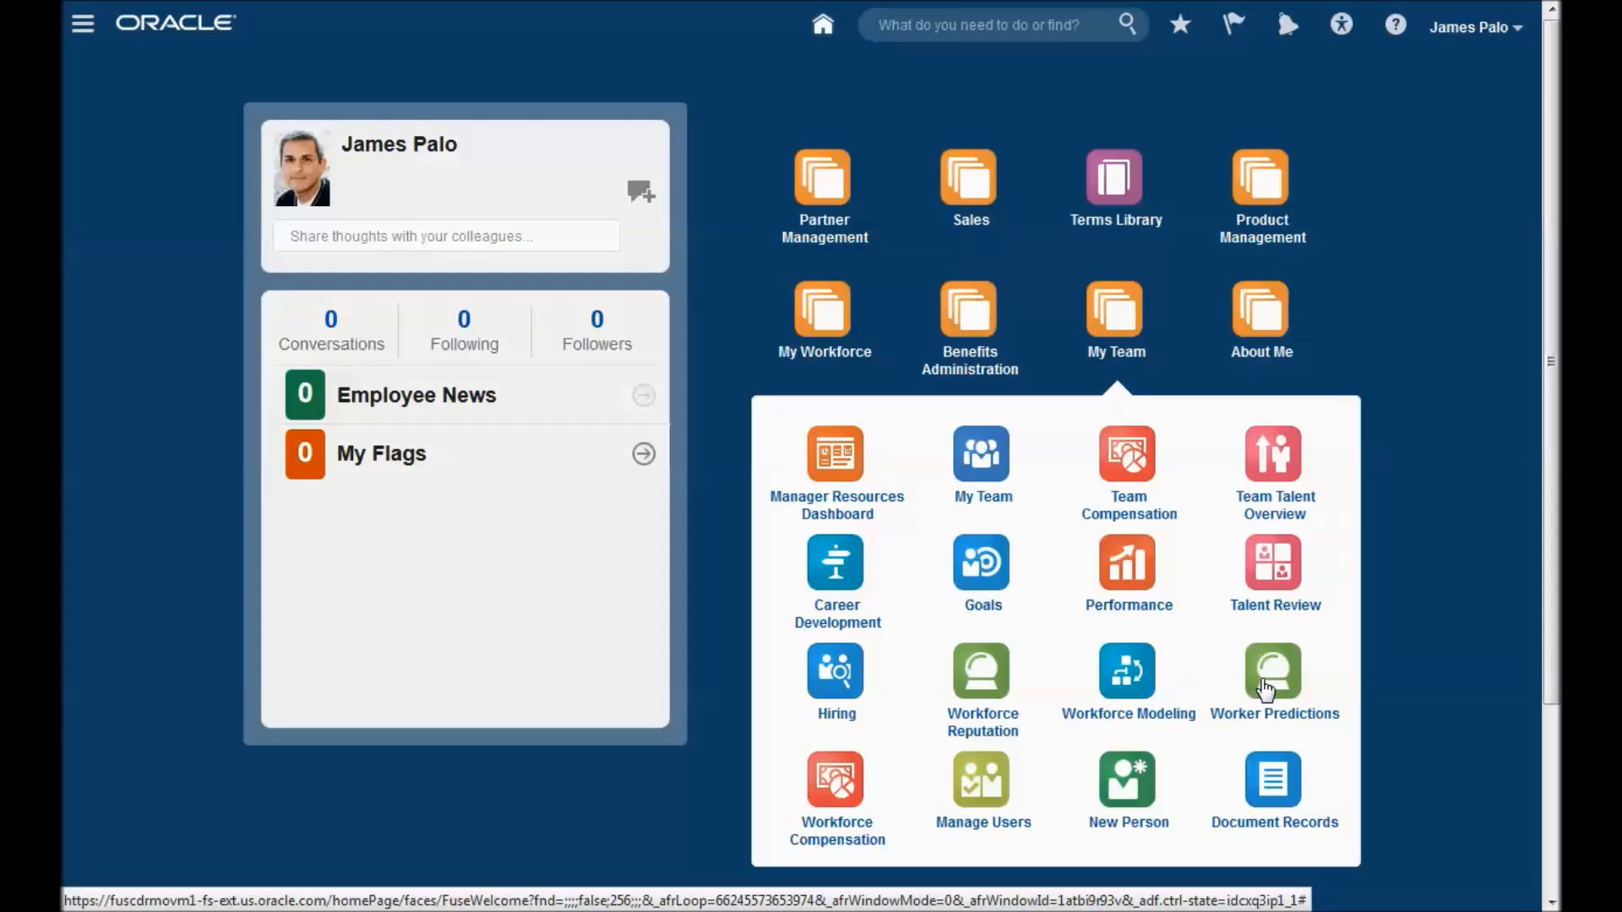
# Open Worker Predictions from the My Team group
pyautogui.click(1274, 672)
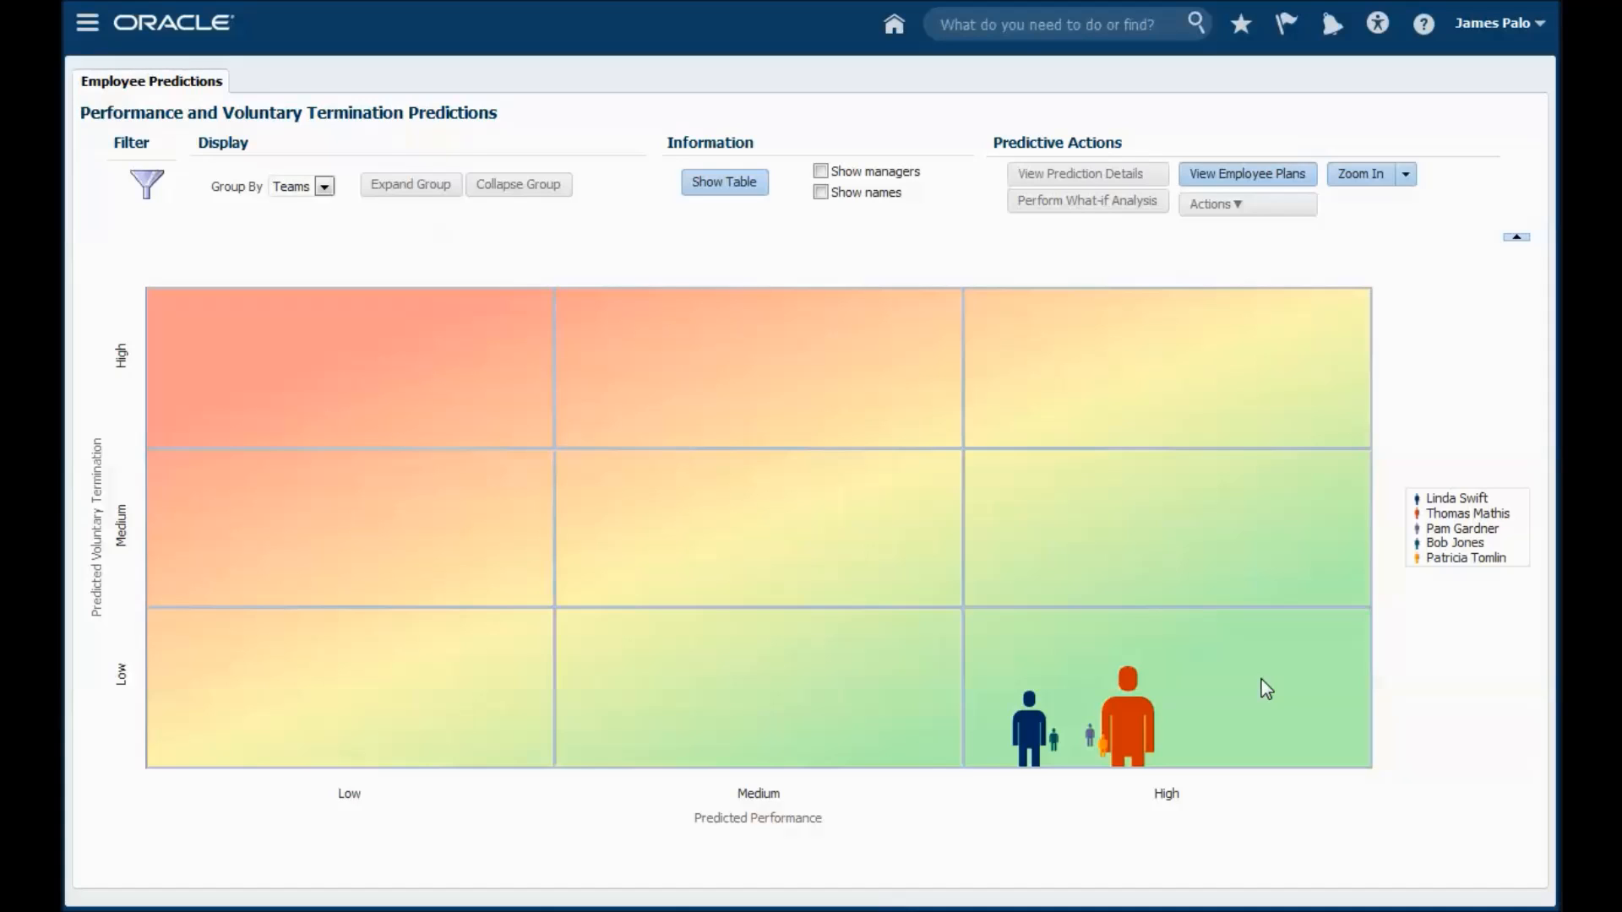
pyautogui.moveTo(1257, 687)
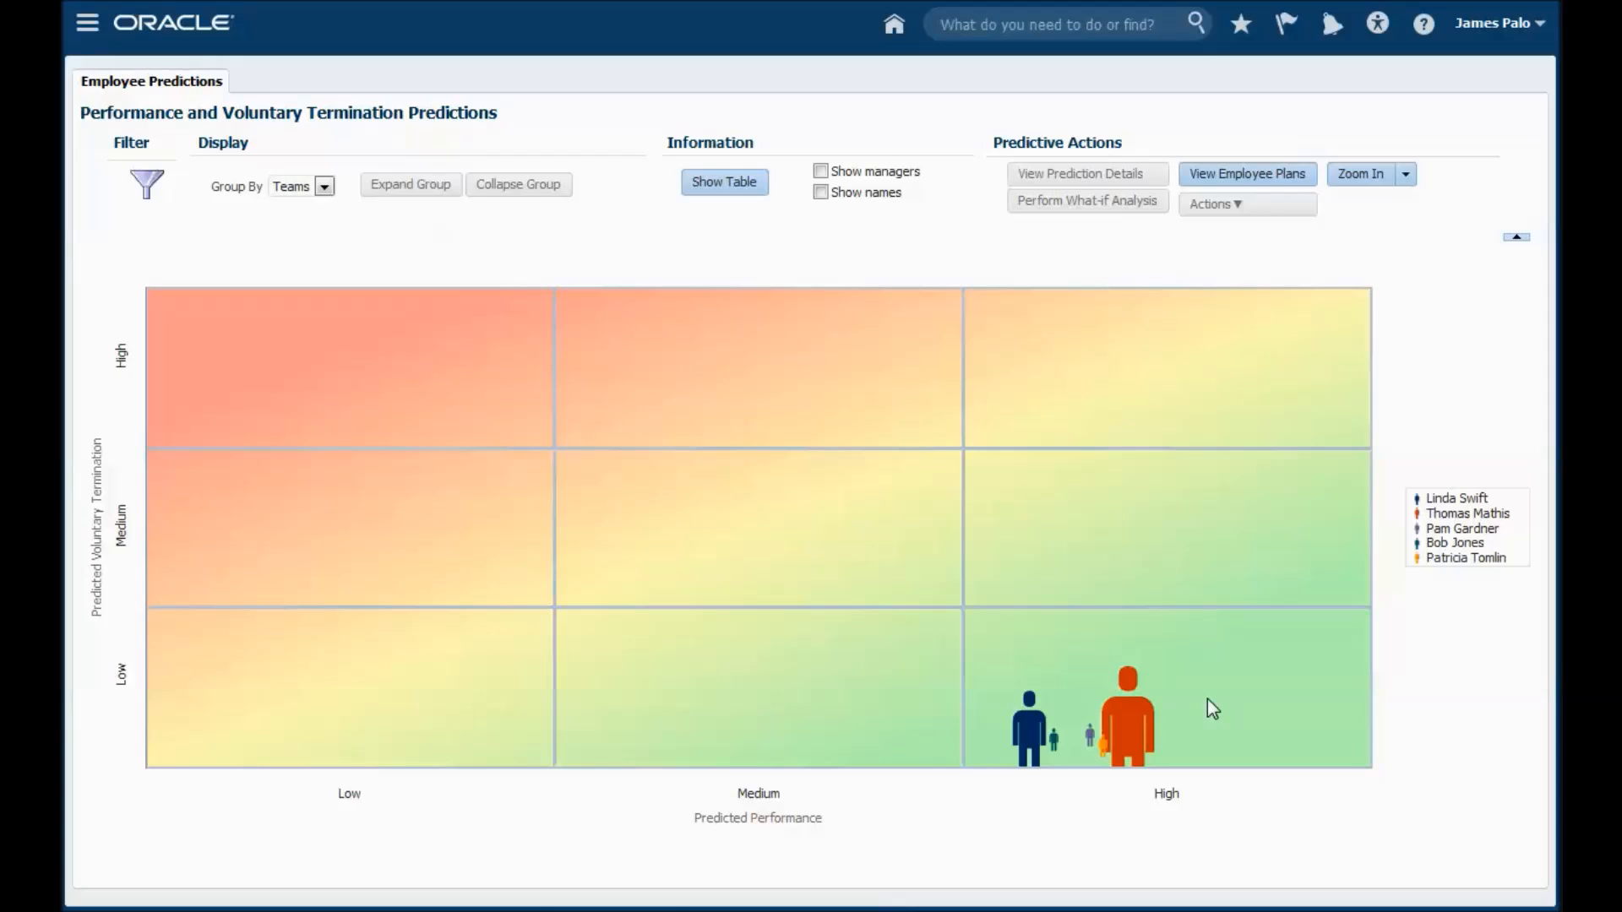
pyautogui.moveTo(202, 433)
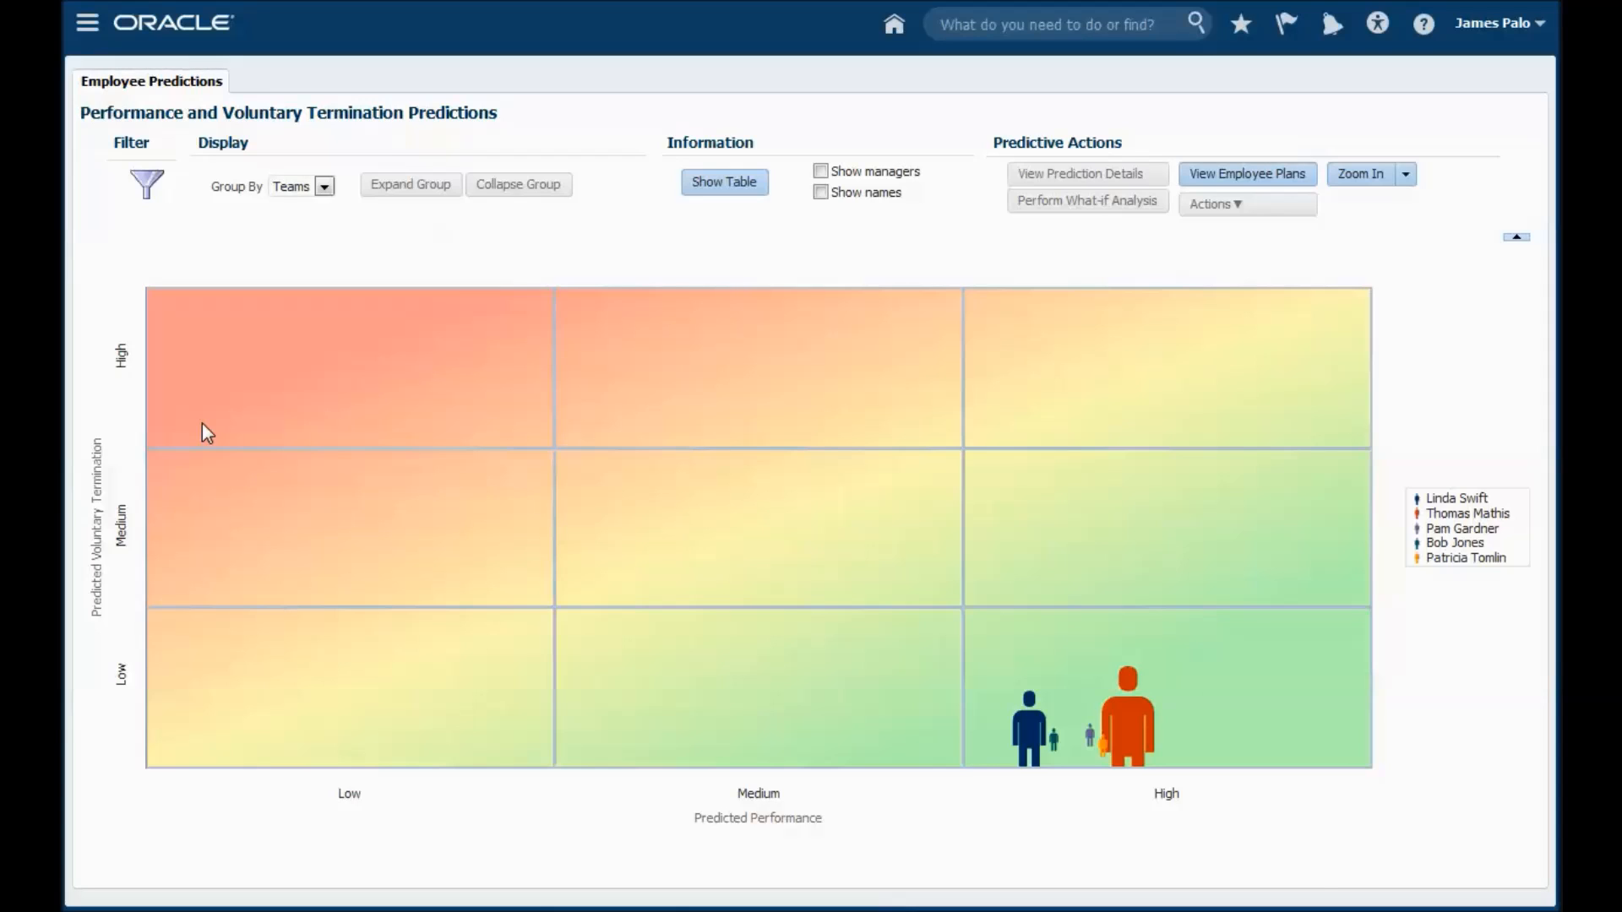
pyautogui.moveTo(135, 228)
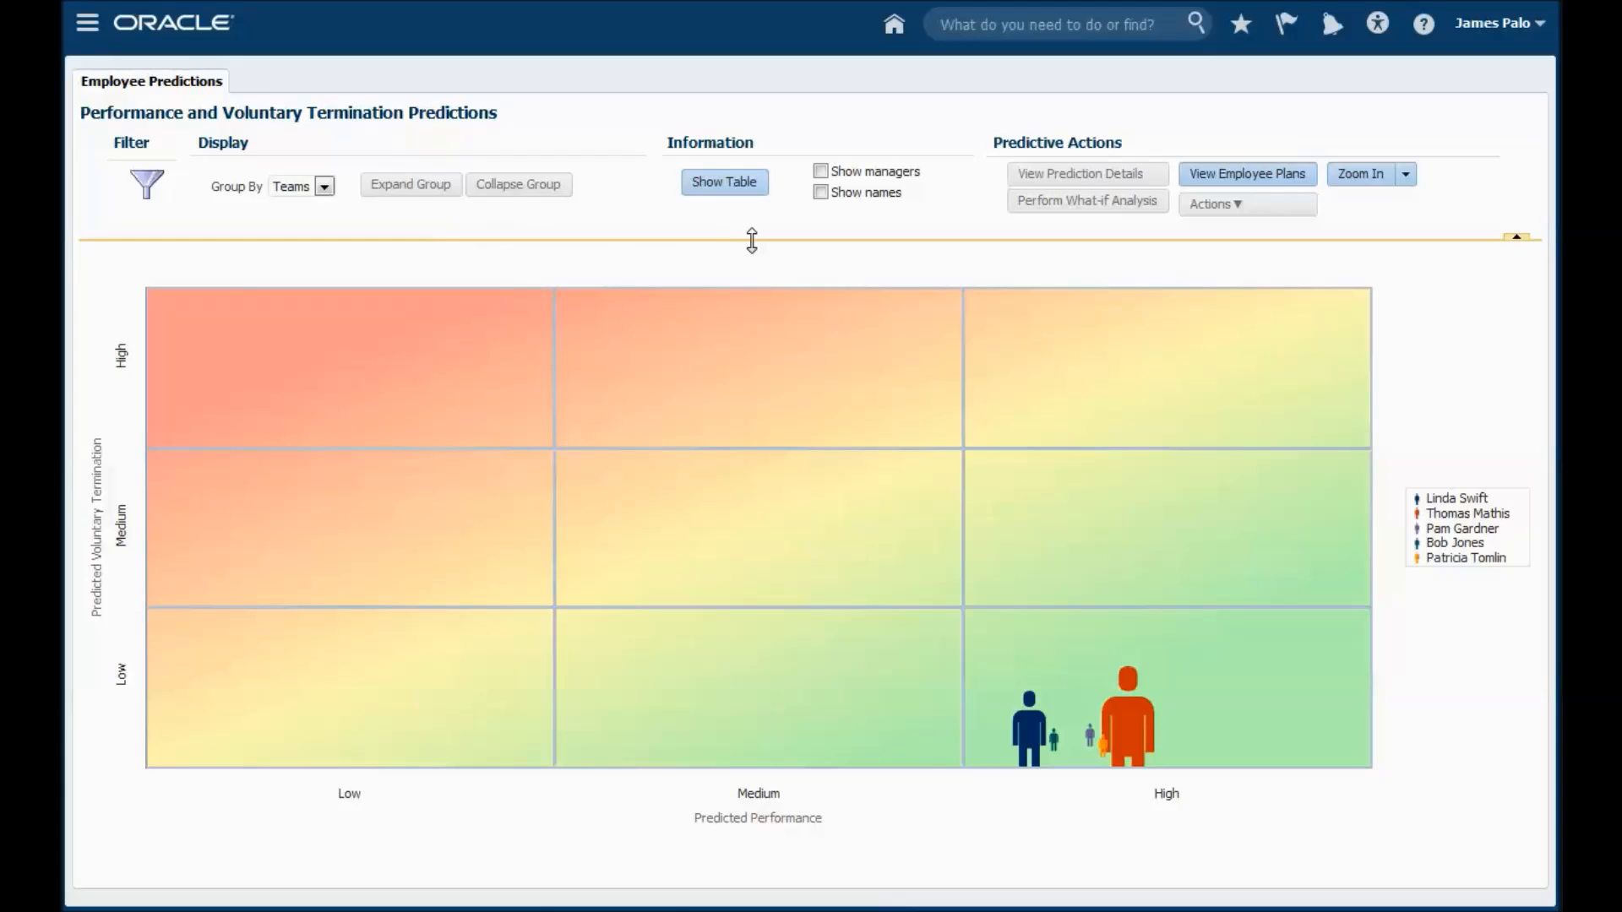
pyautogui.moveTo(1131, 728)
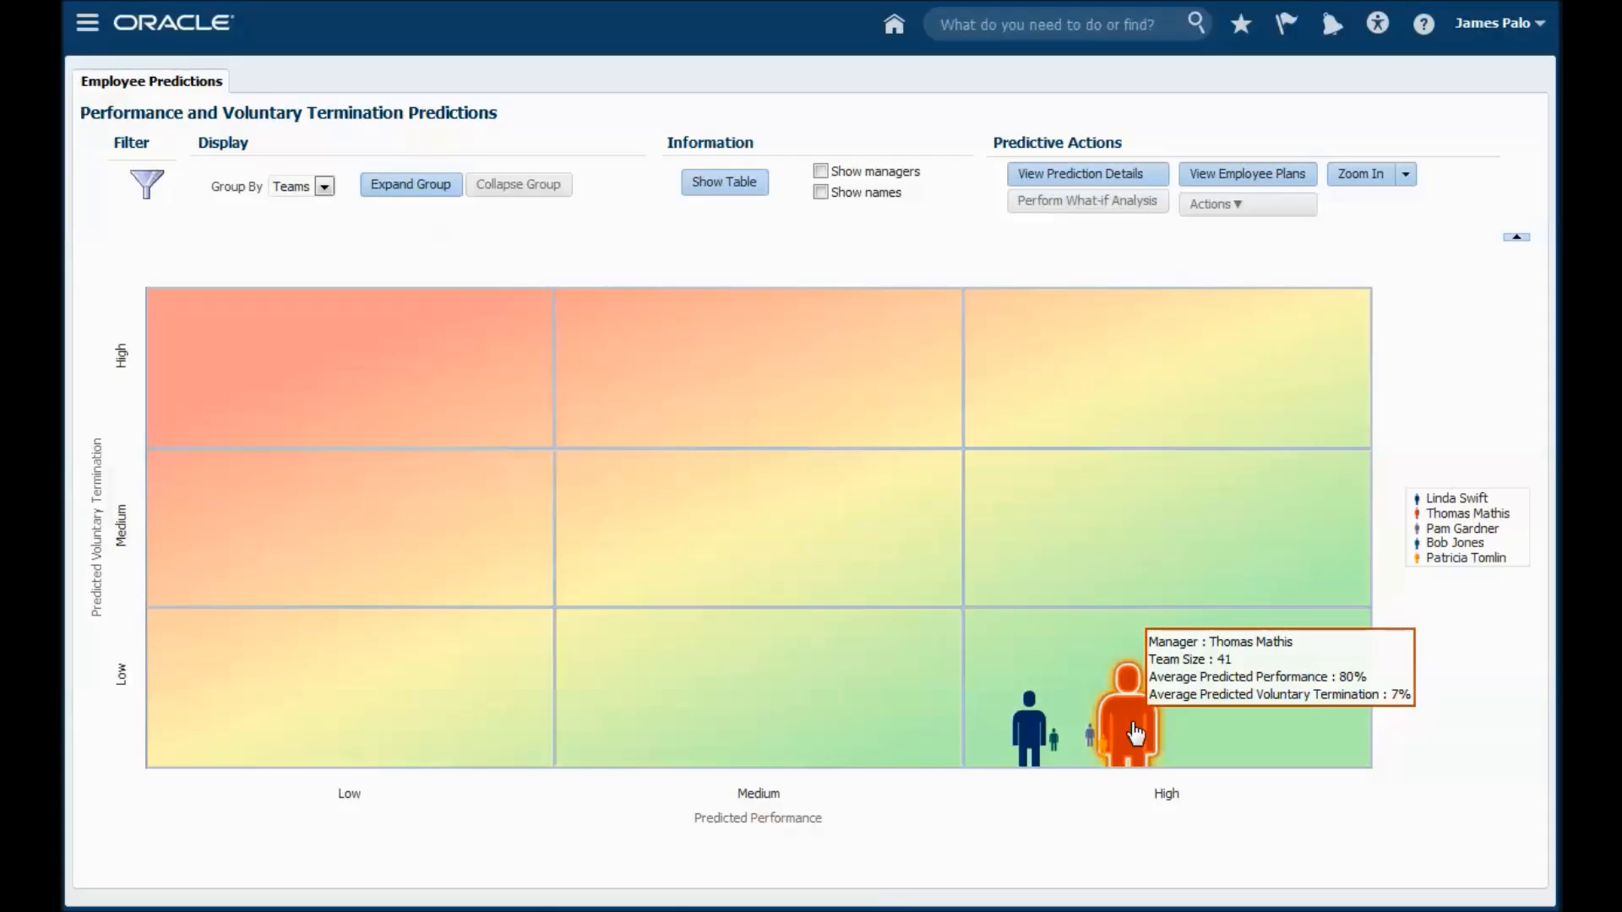
pyautogui.moveTo(1143, 613)
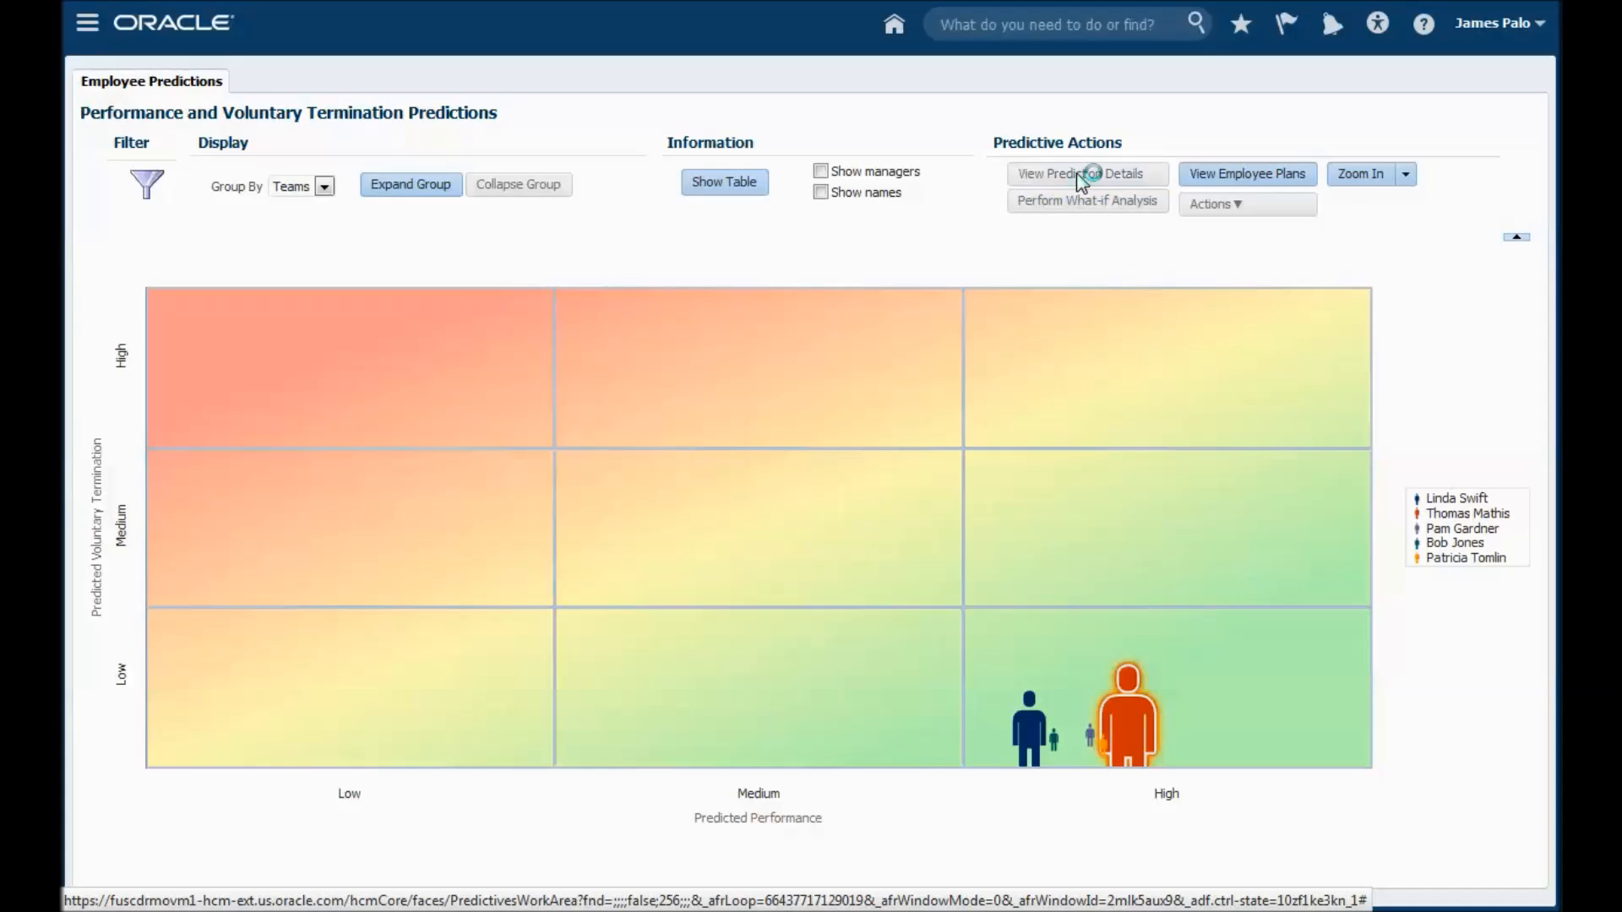
pyautogui.click(1087, 174)
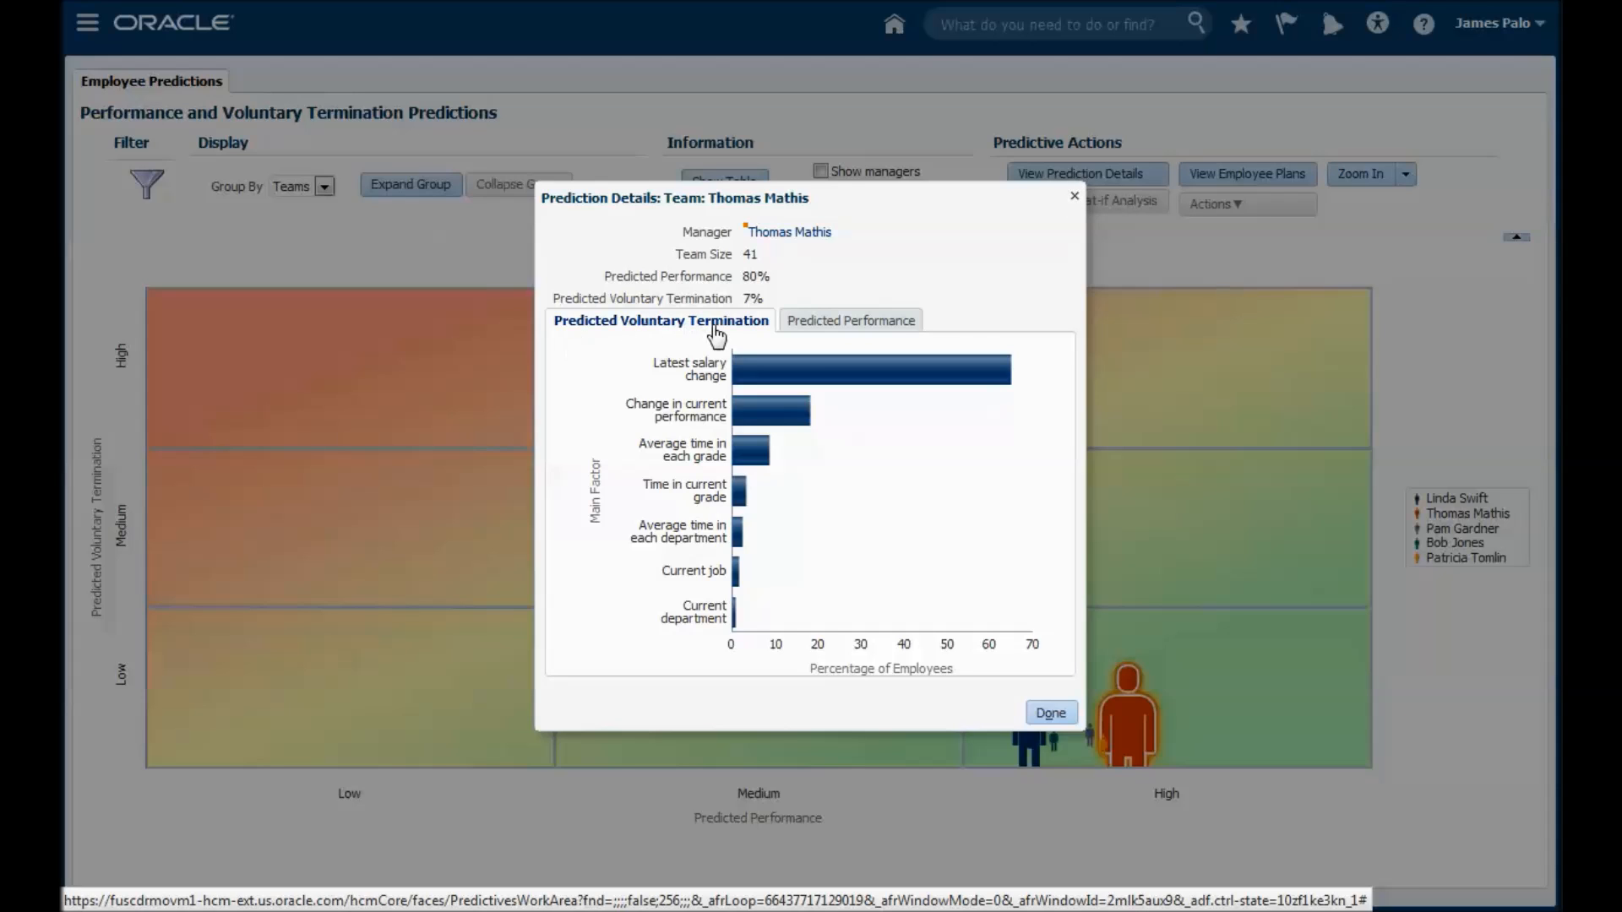
pyautogui.moveTo(1051, 712)
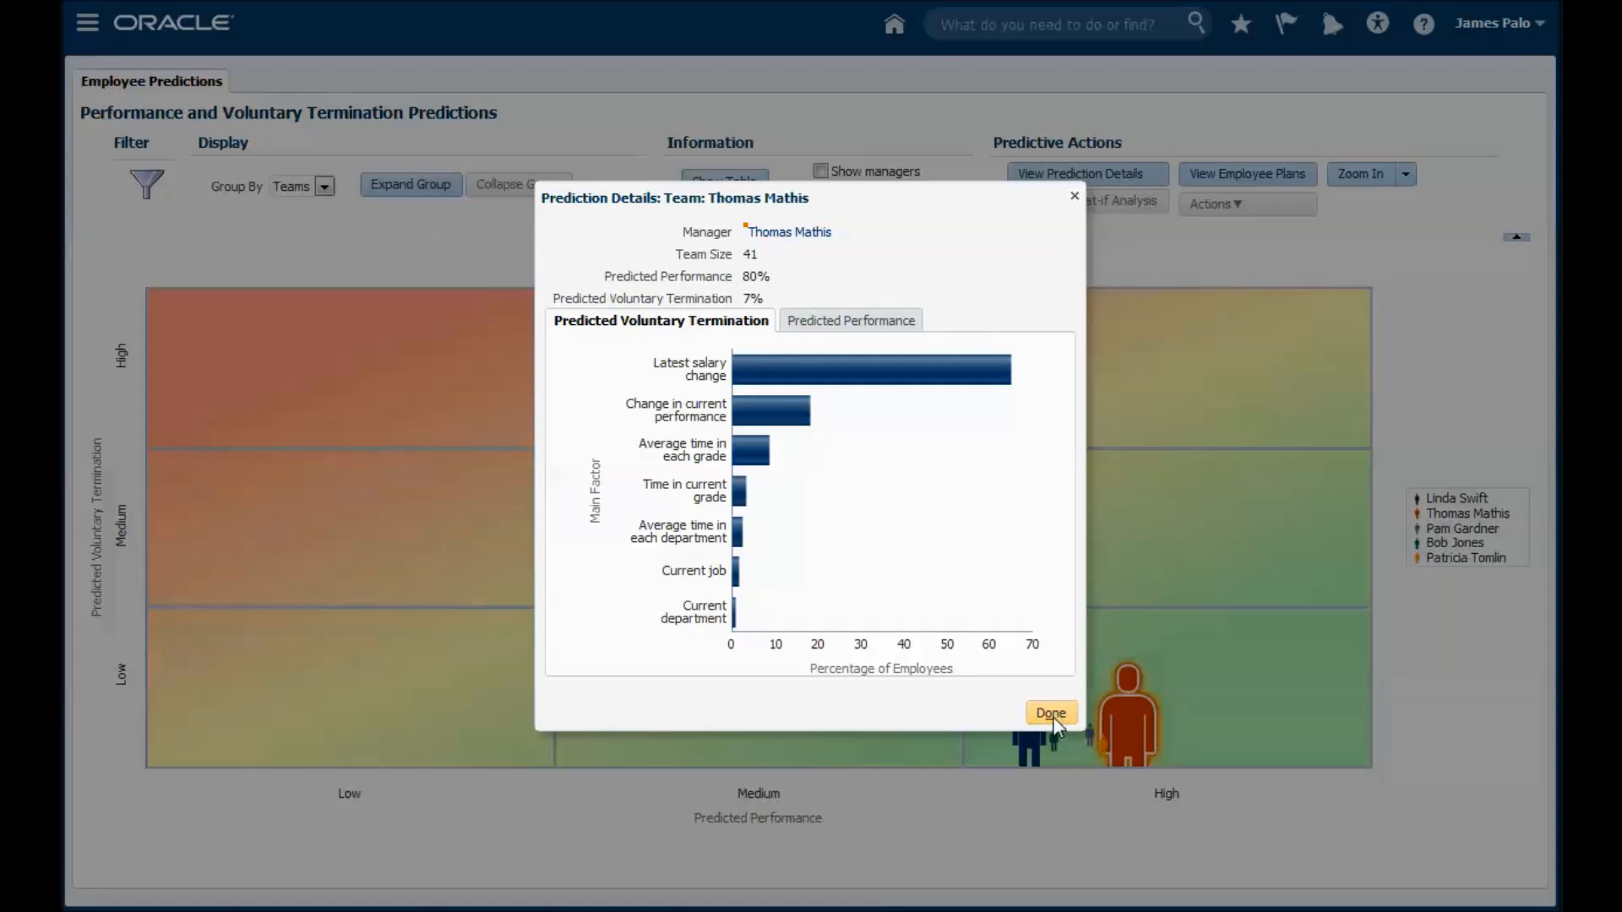
pyautogui.click(1050, 712)
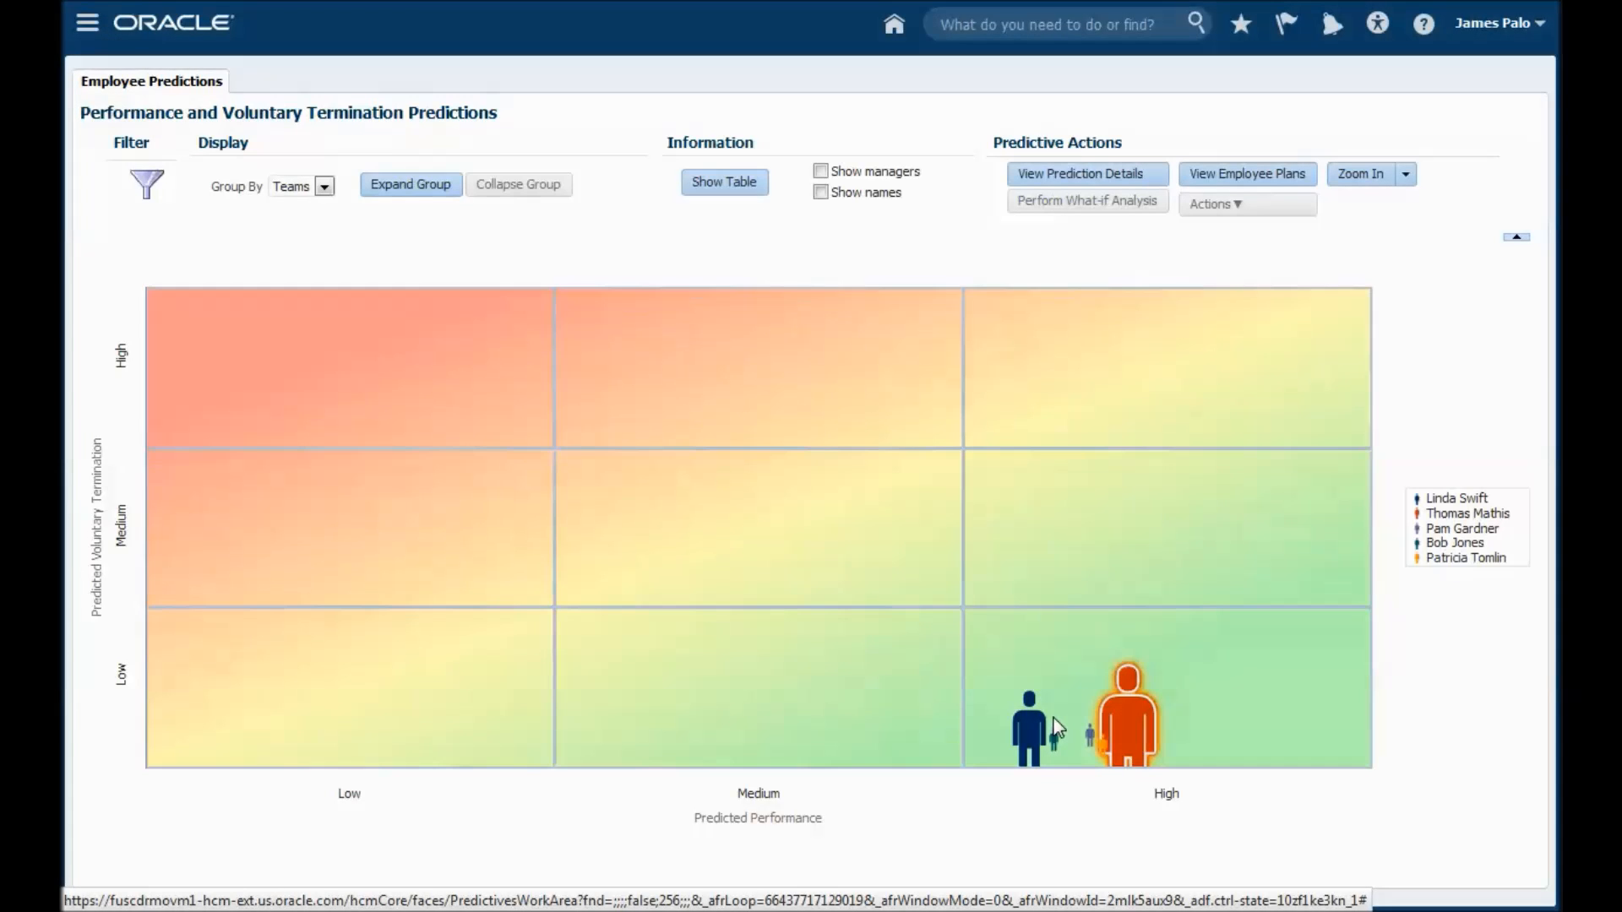
pyautogui.moveTo(493, 255)
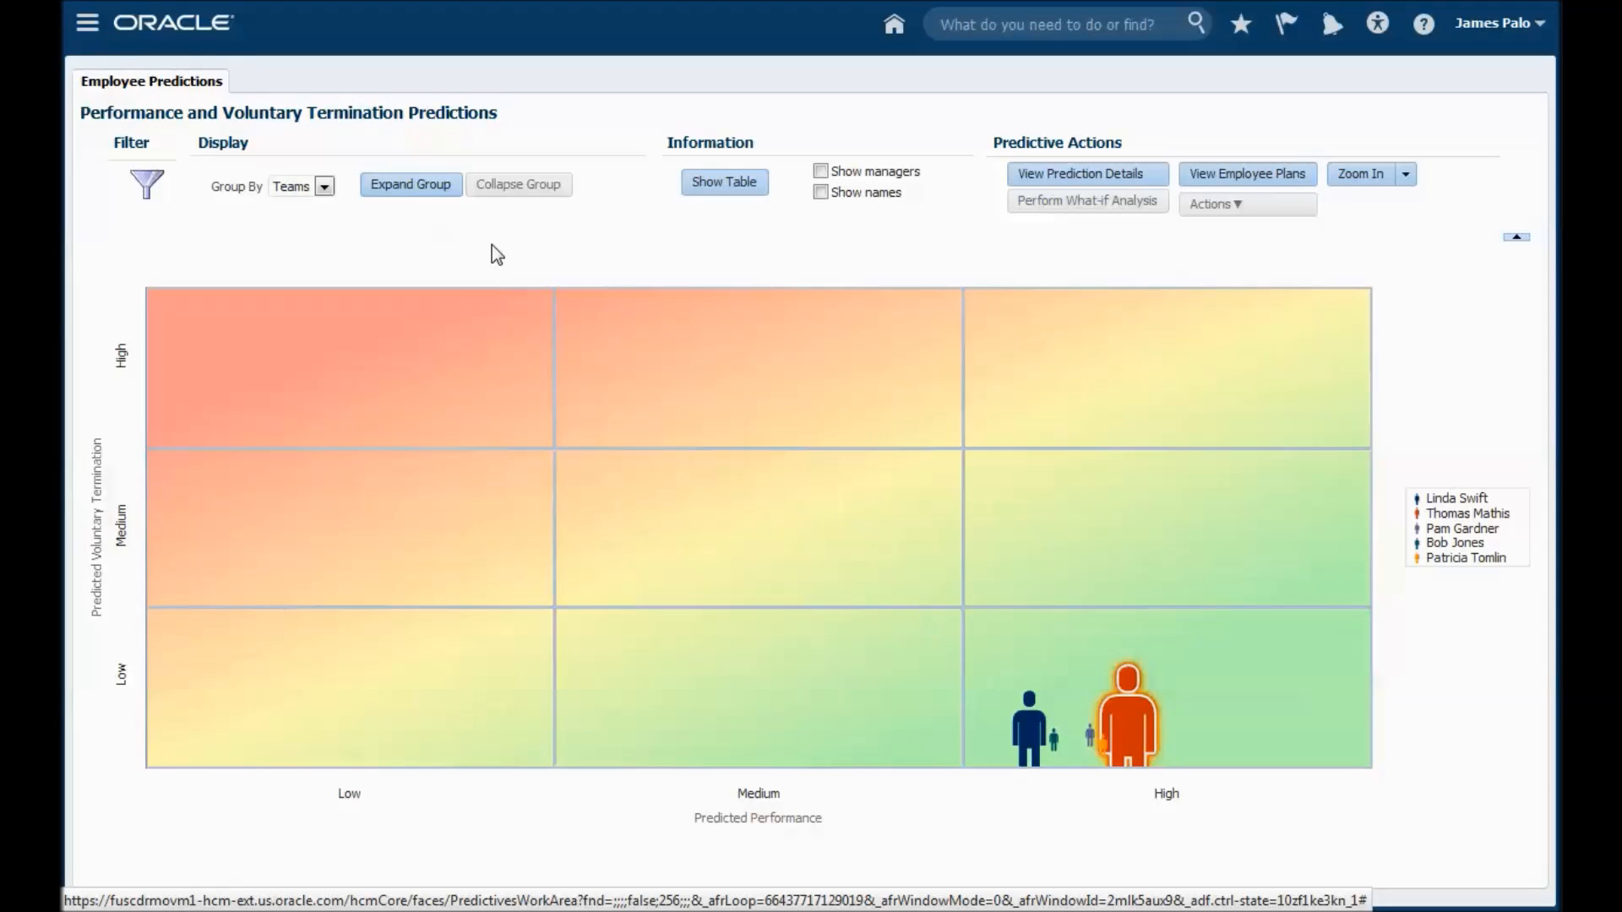
# Set Group By to None, review the predictions table, then return to the graph
pyautogui.click(323, 186)
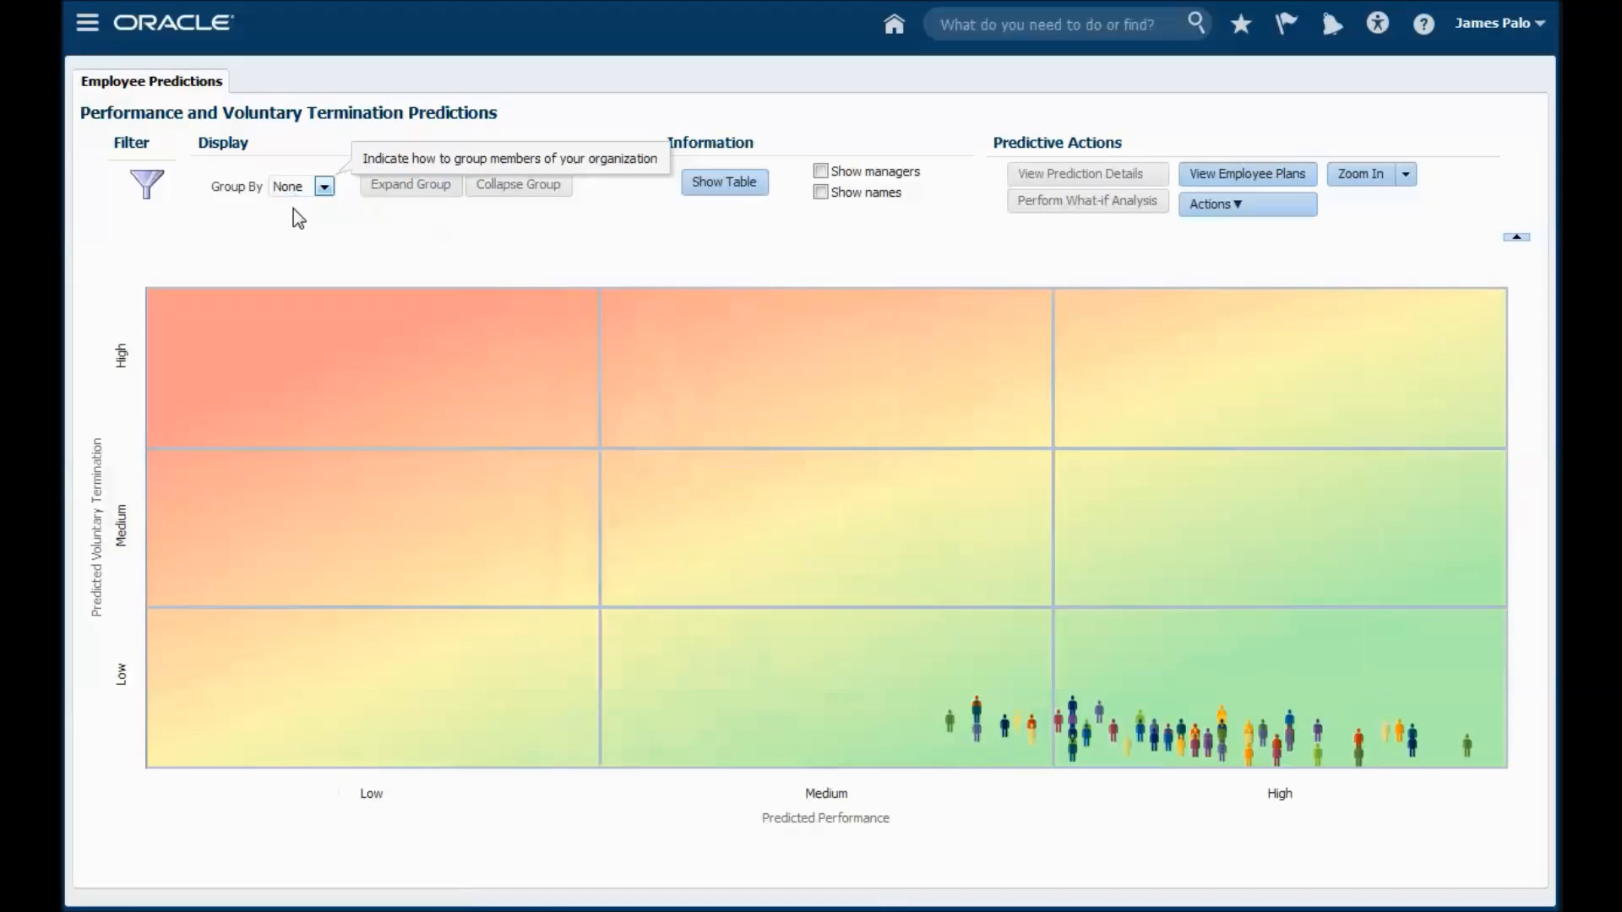
pyautogui.moveTo(458, 367)
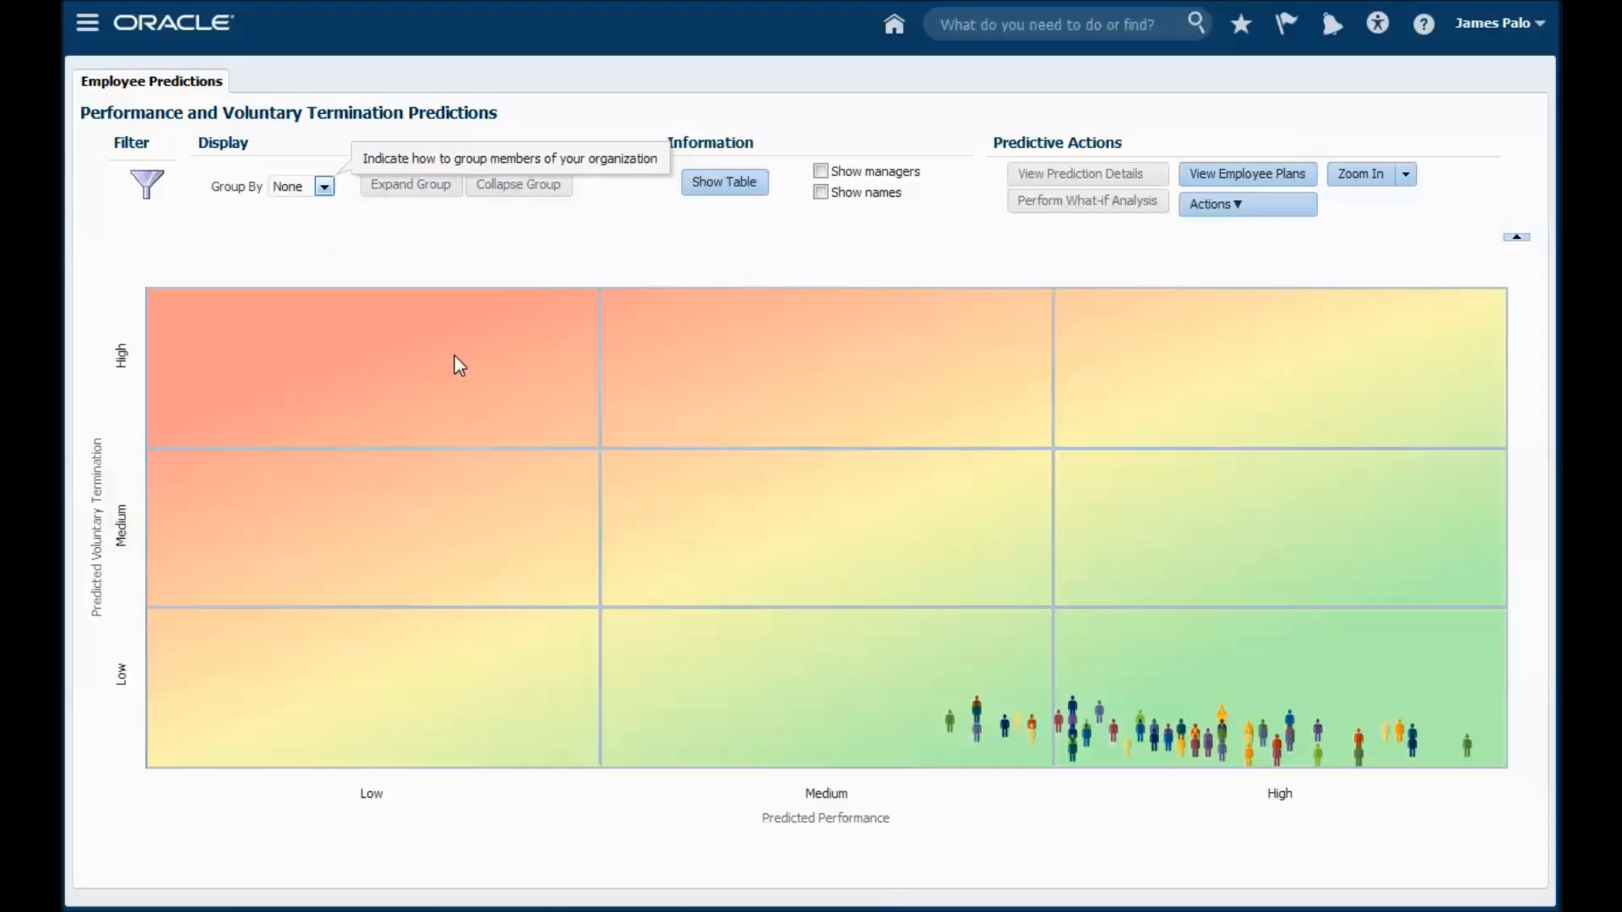
pyautogui.moveTo(716, 220)
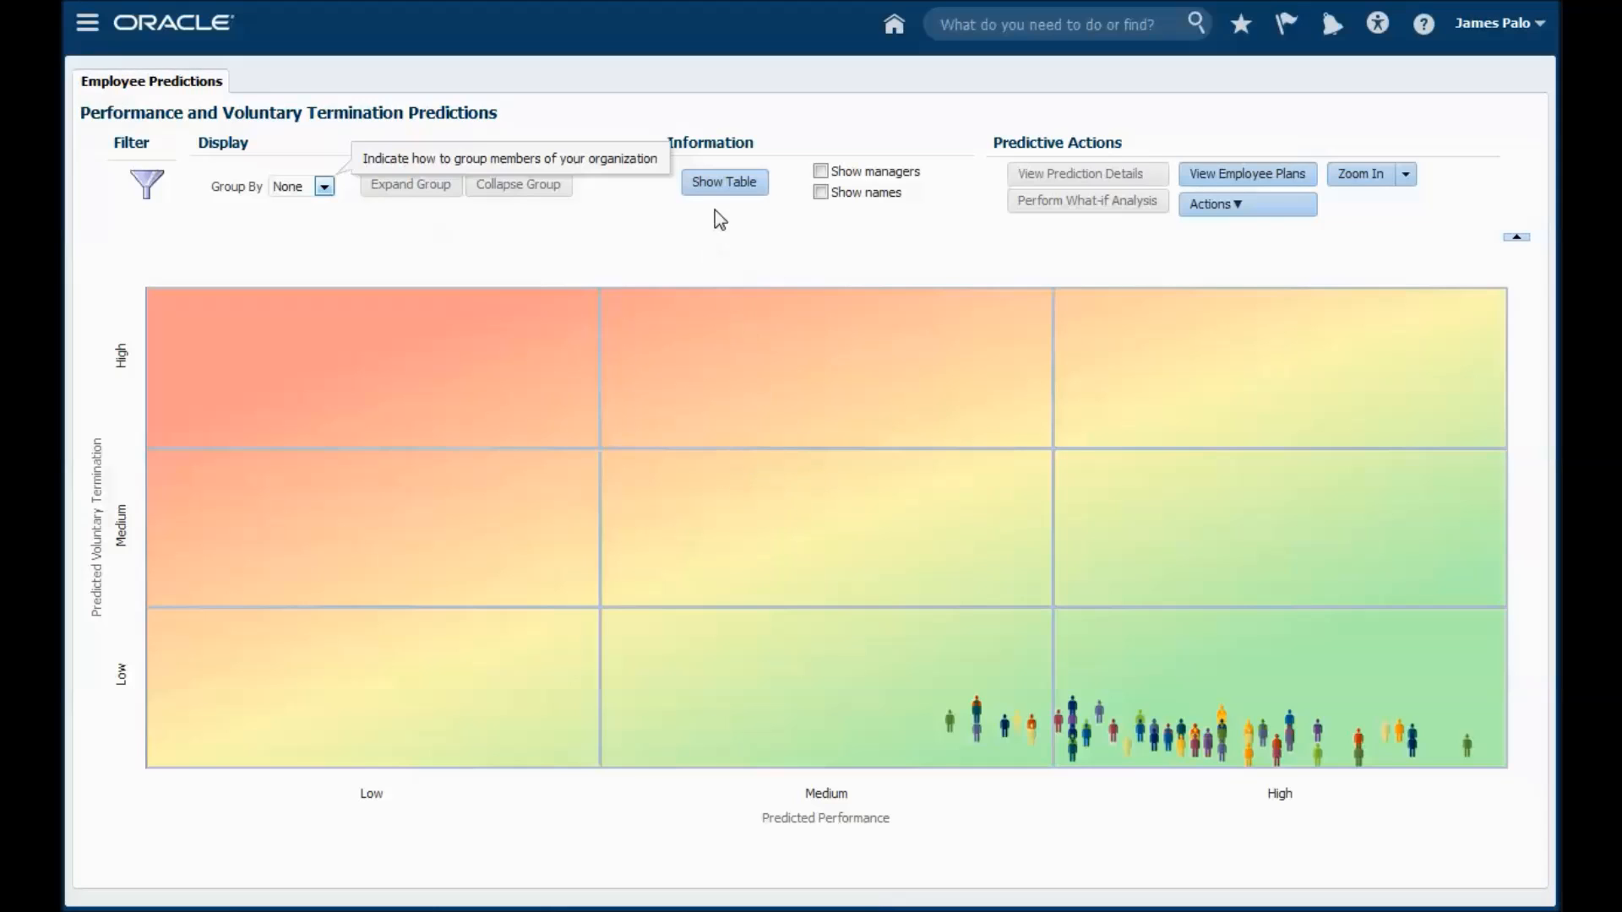
pyautogui.click(724, 181)
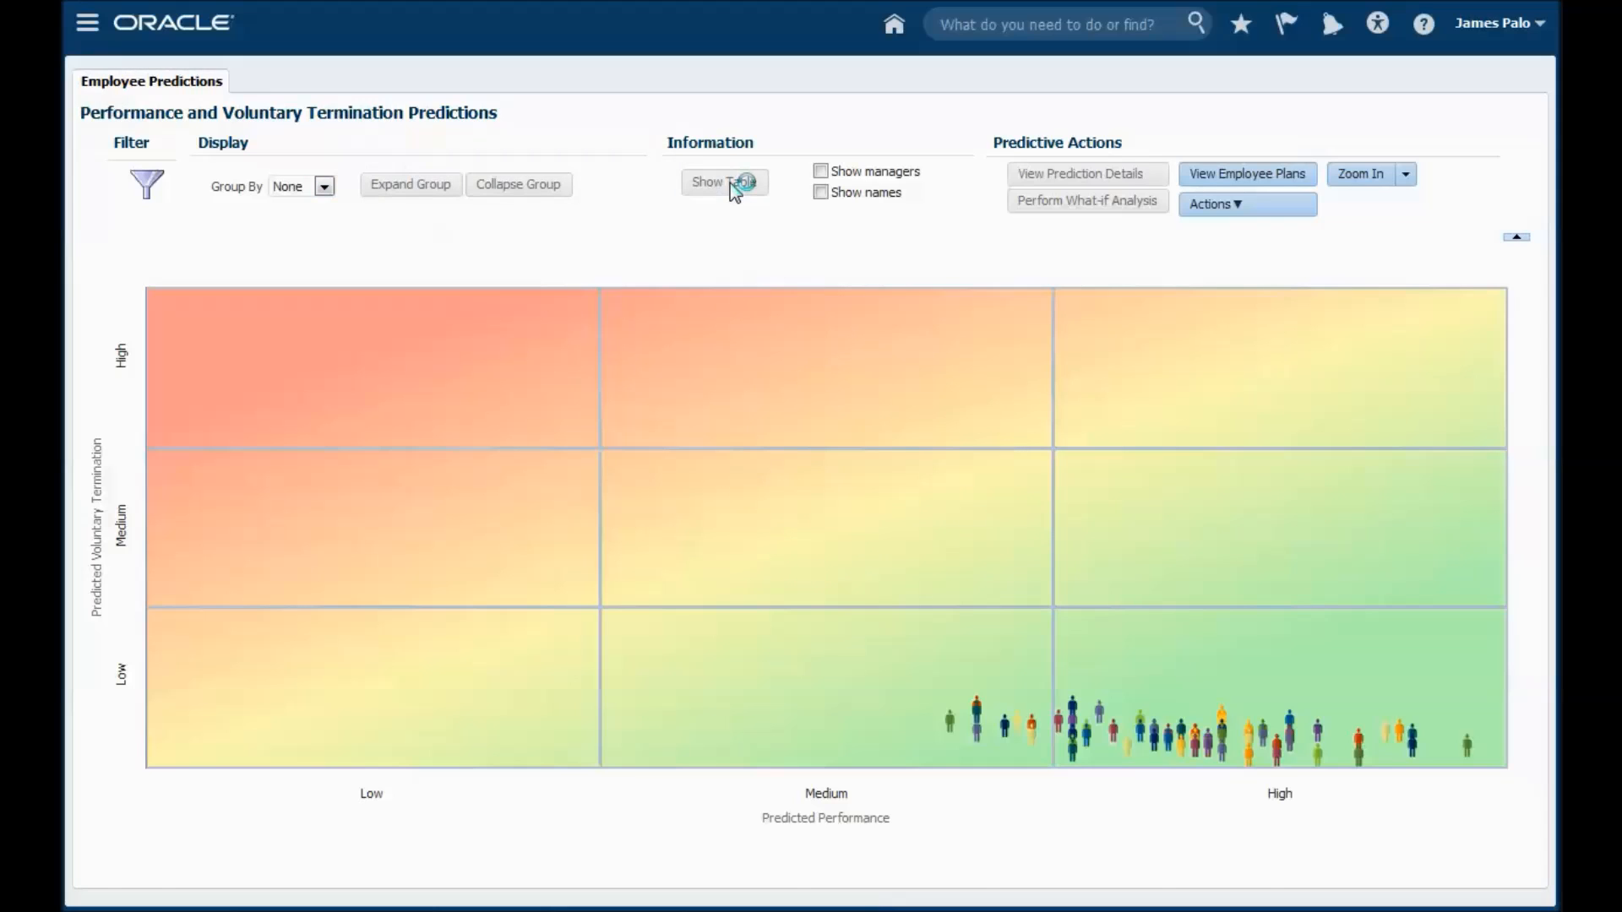
pyautogui.click(725, 181)
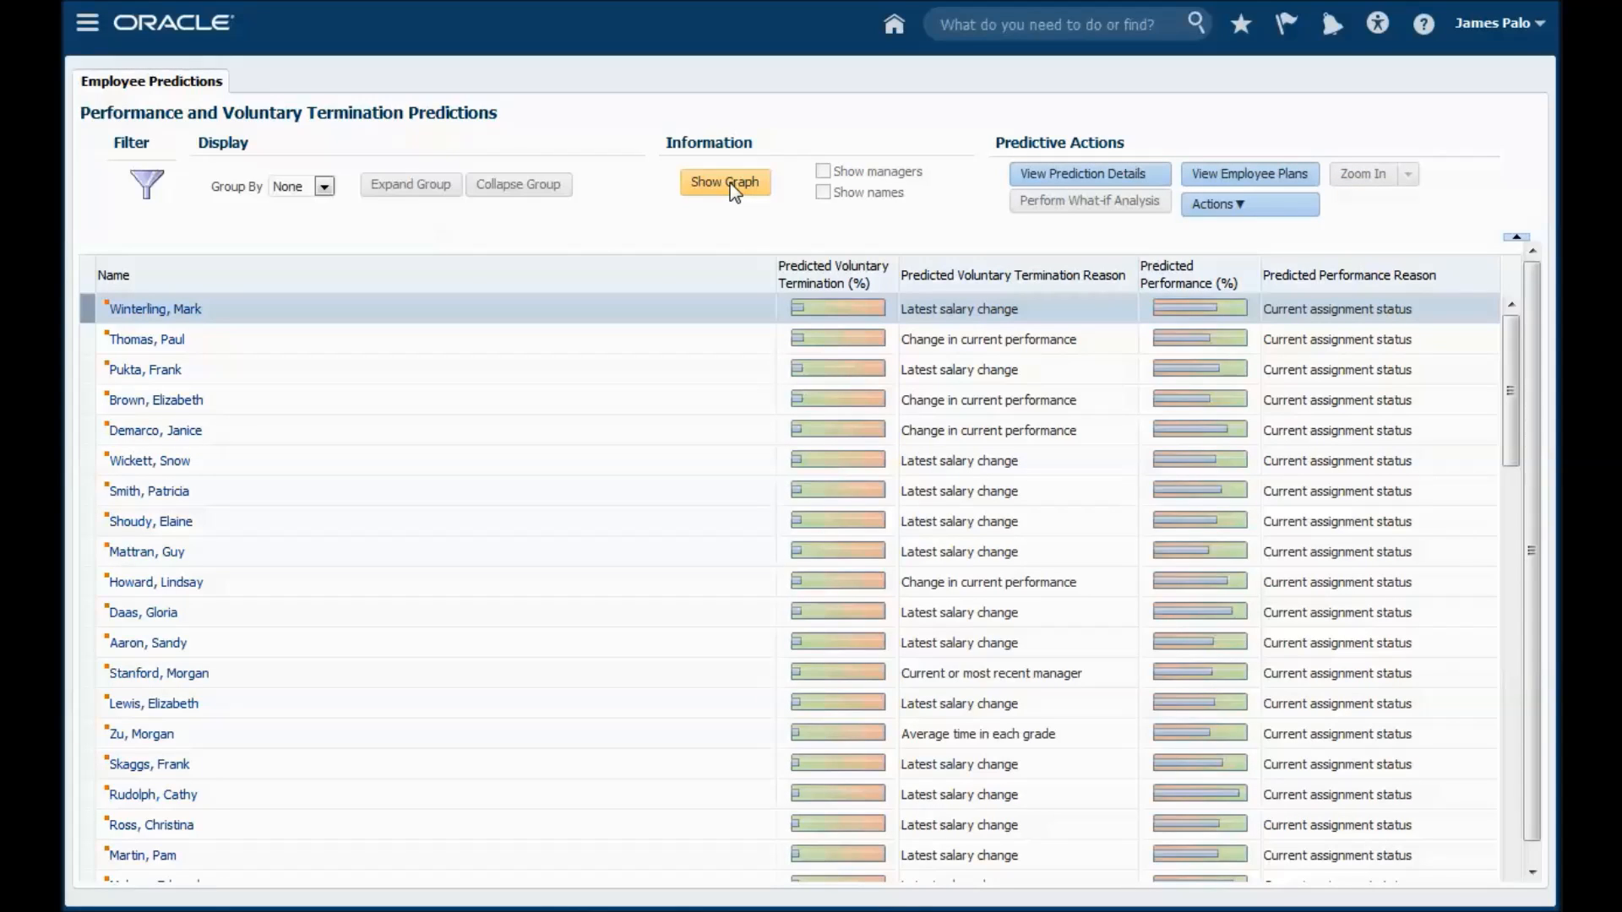
pyautogui.click(733, 181)
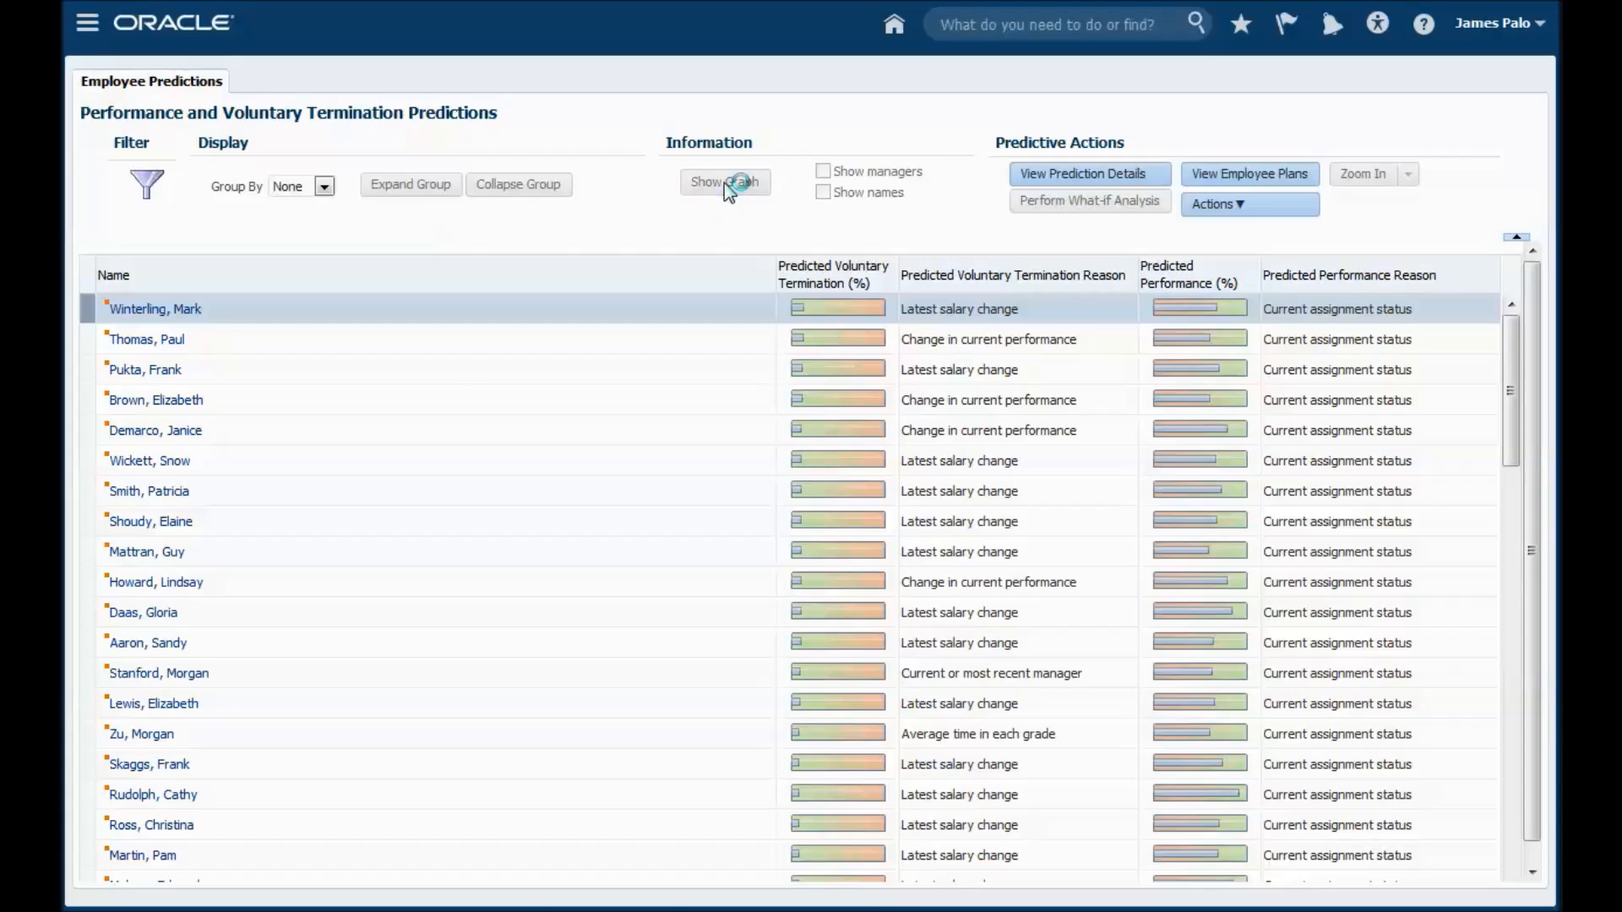
pyautogui.click(726, 183)
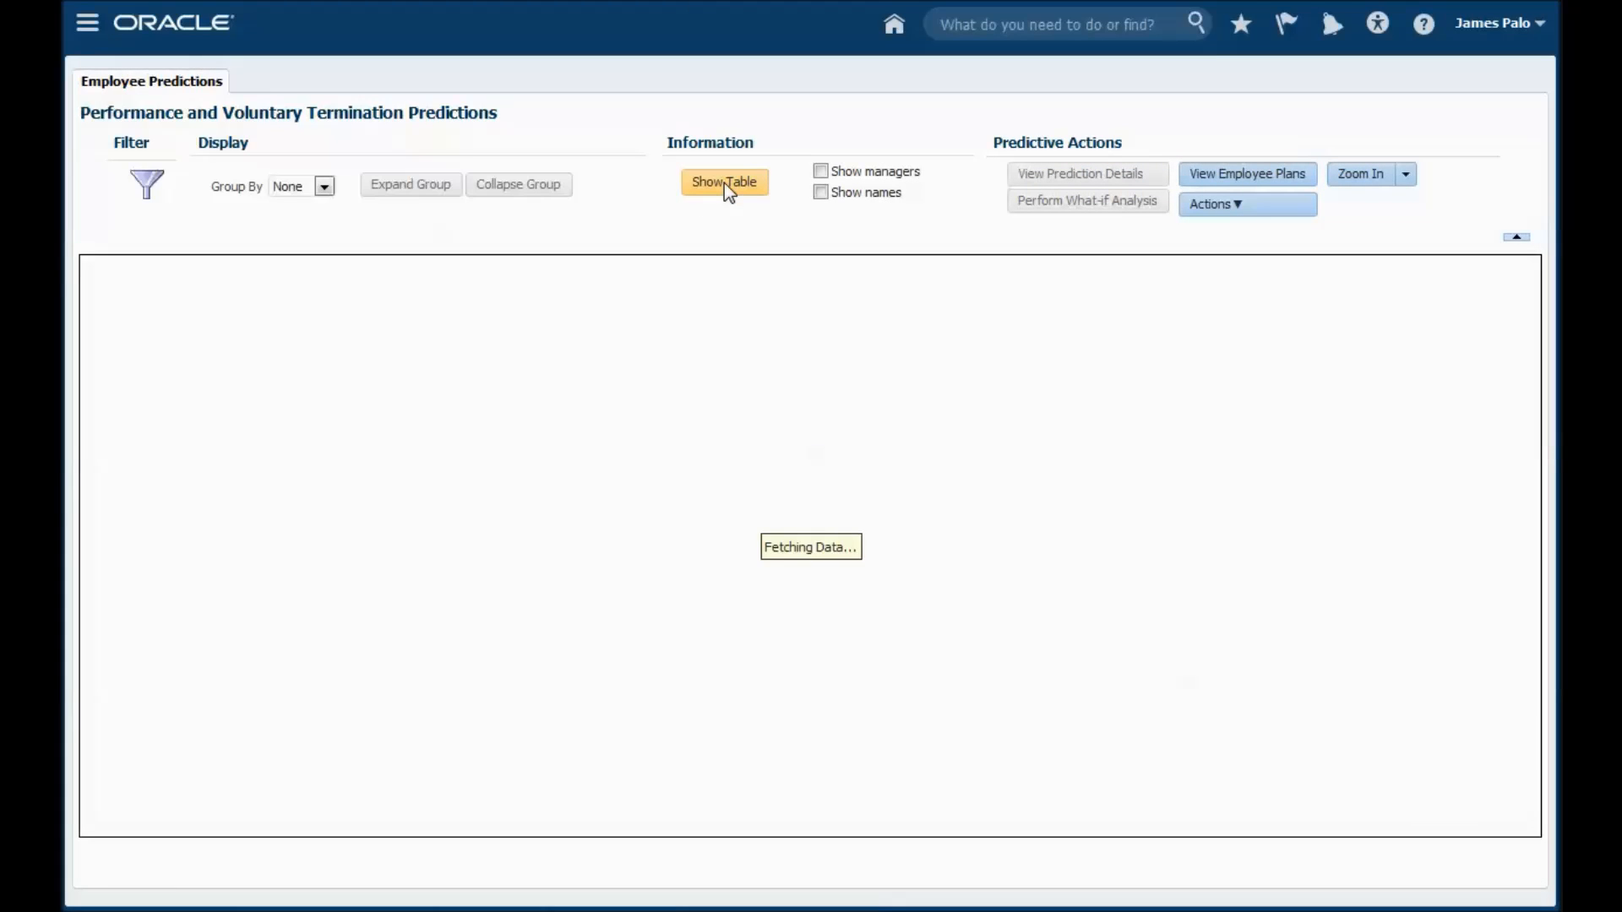
pyautogui.moveTo(1064, 718)
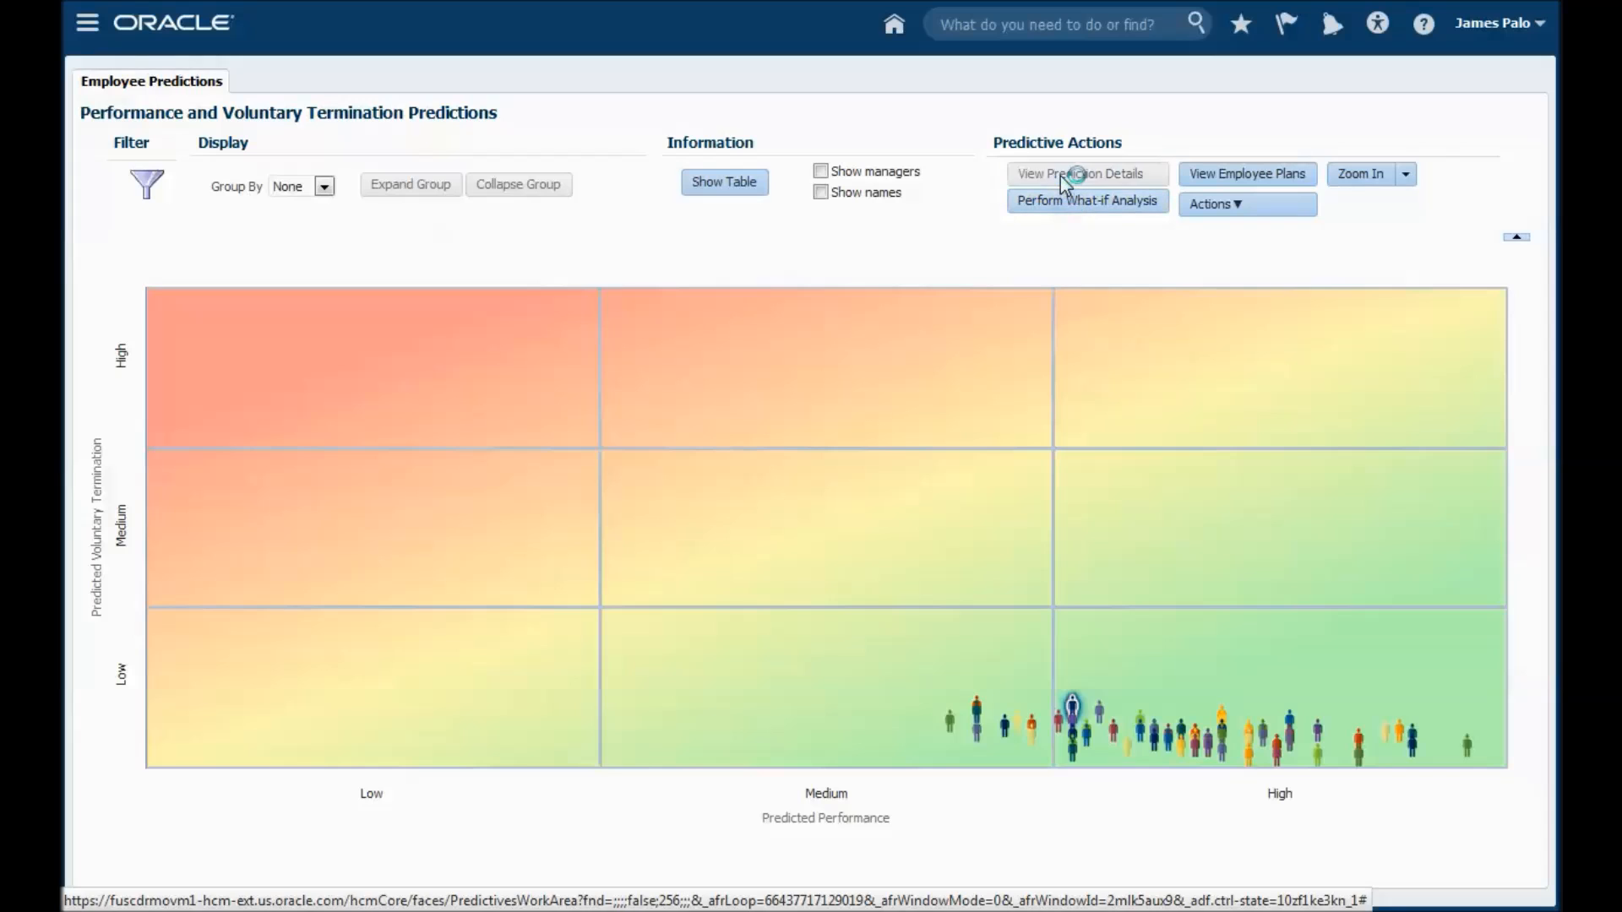
pyautogui.click(1087, 173)
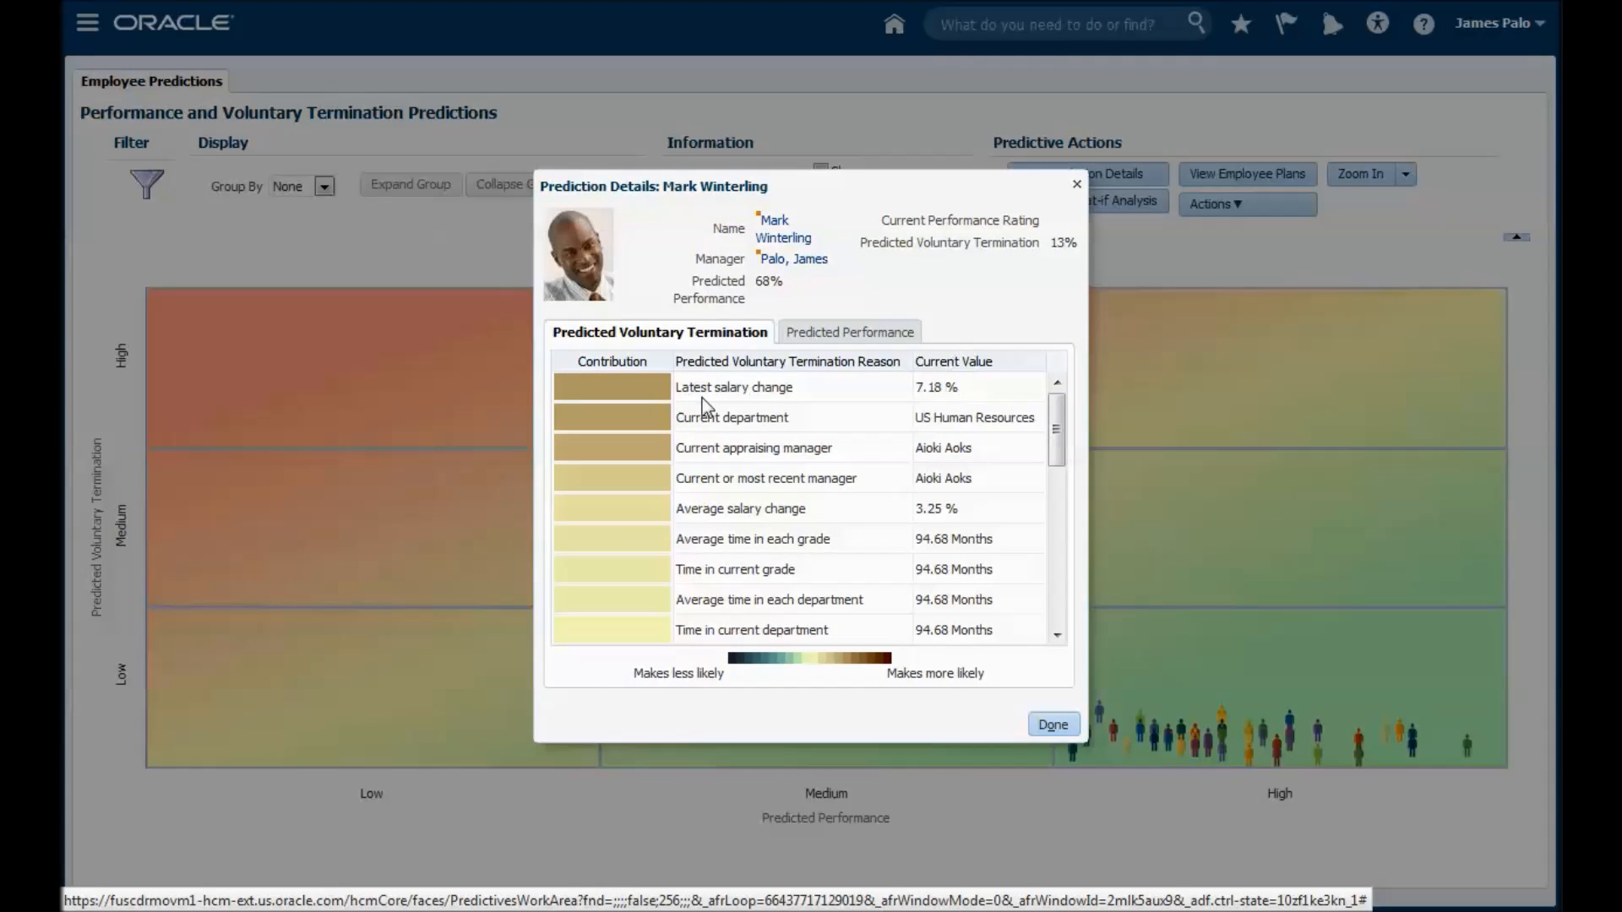
pyautogui.moveTo(684, 401)
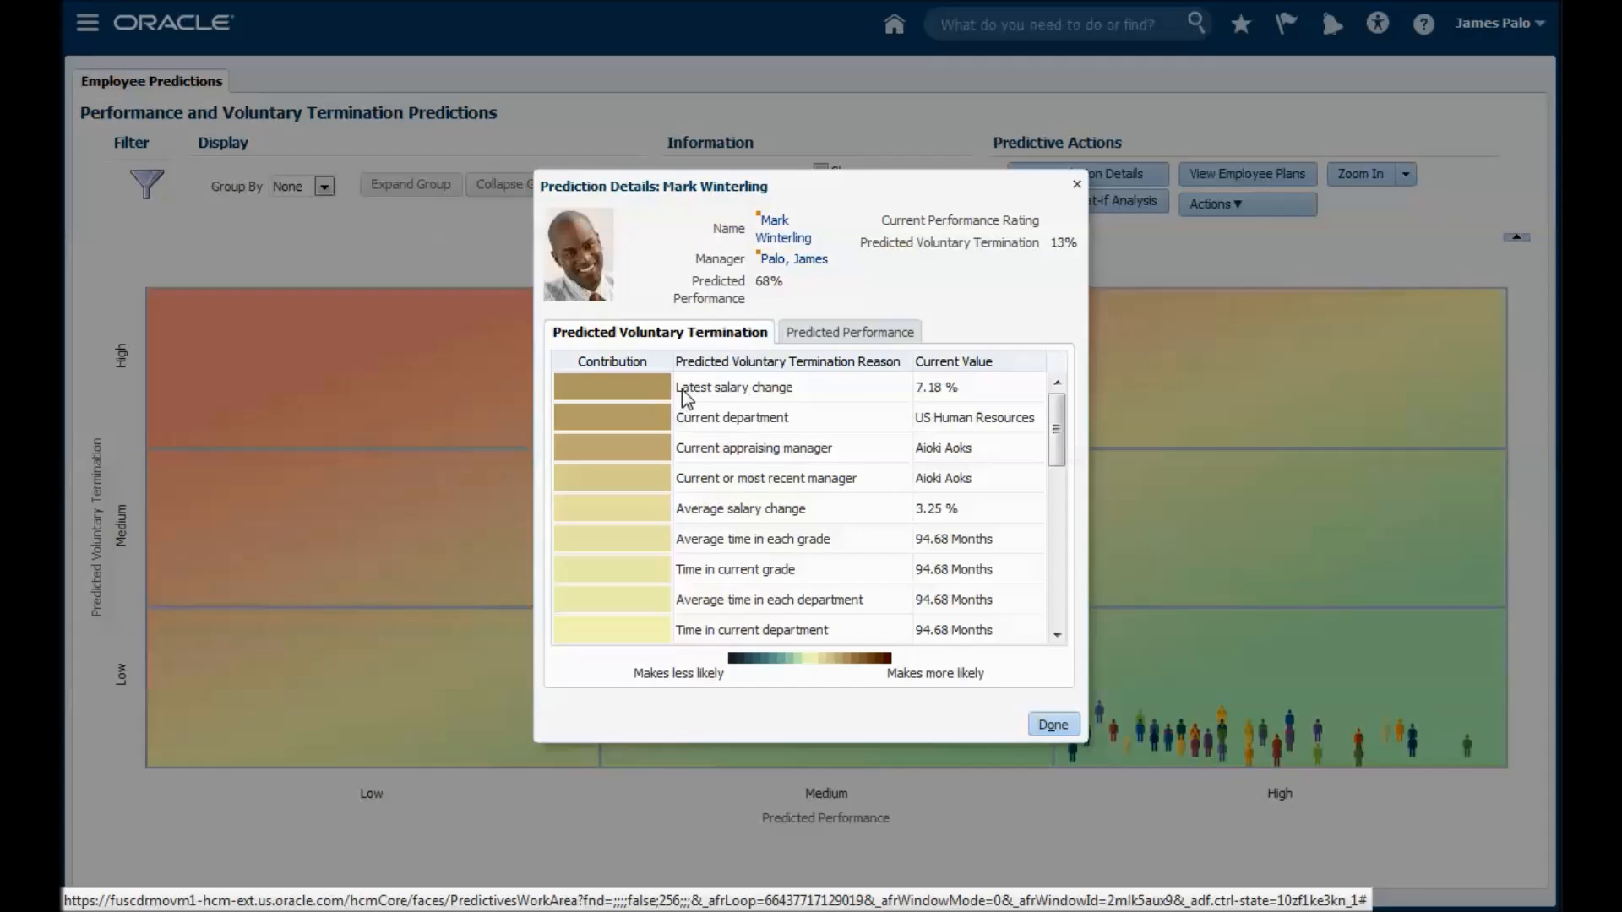
pyautogui.moveTo(1054, 761)
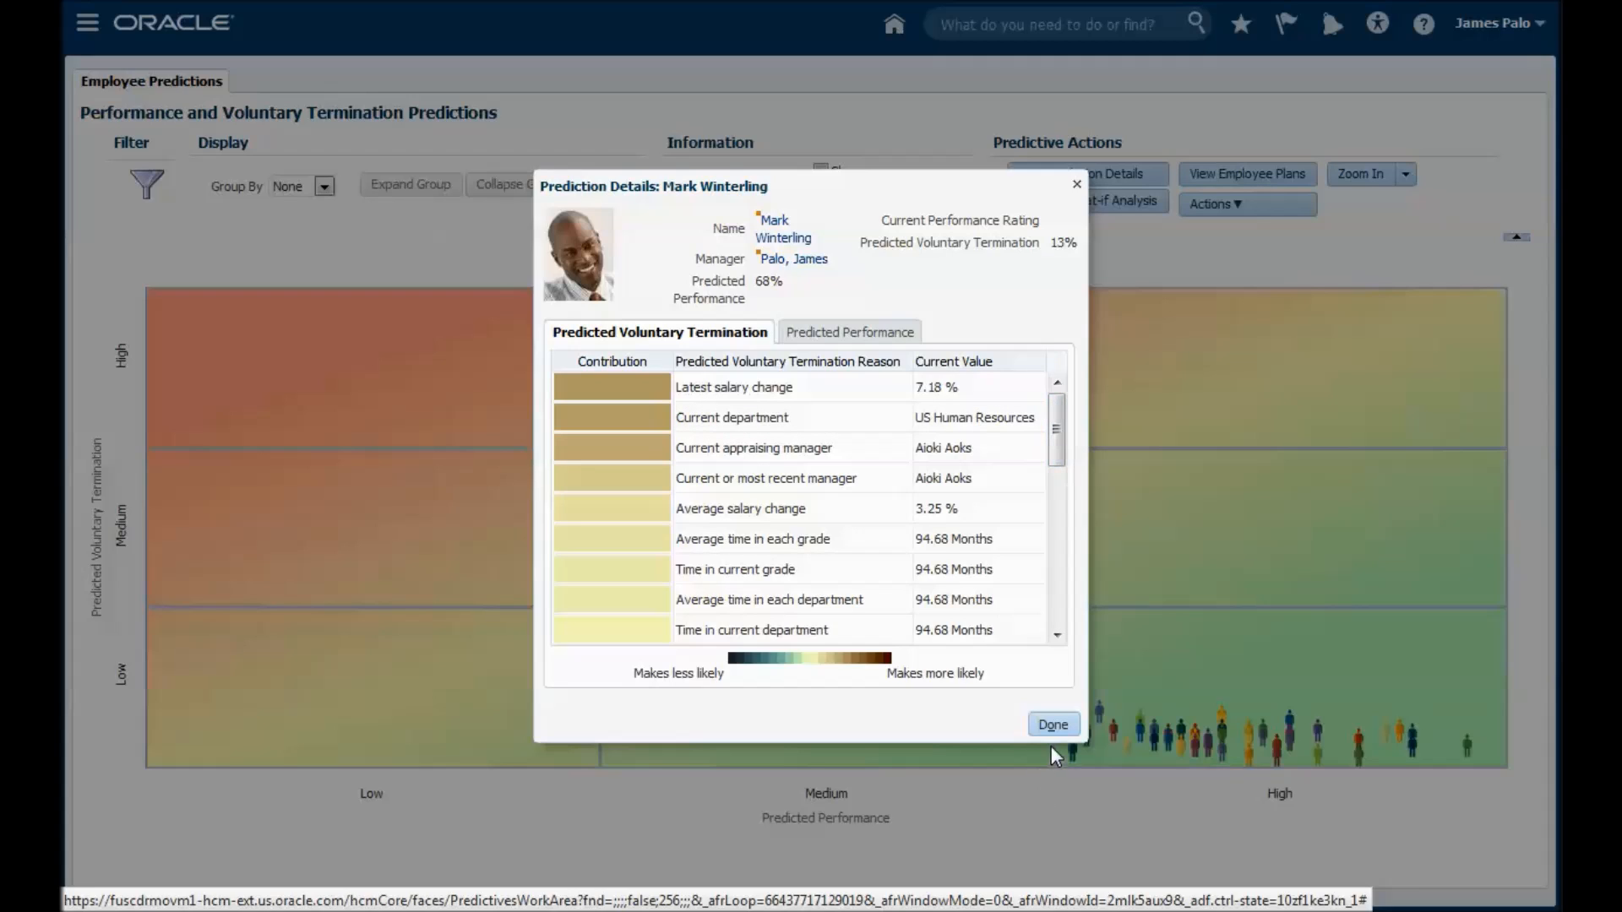
pyautogui.click(1053, 724)
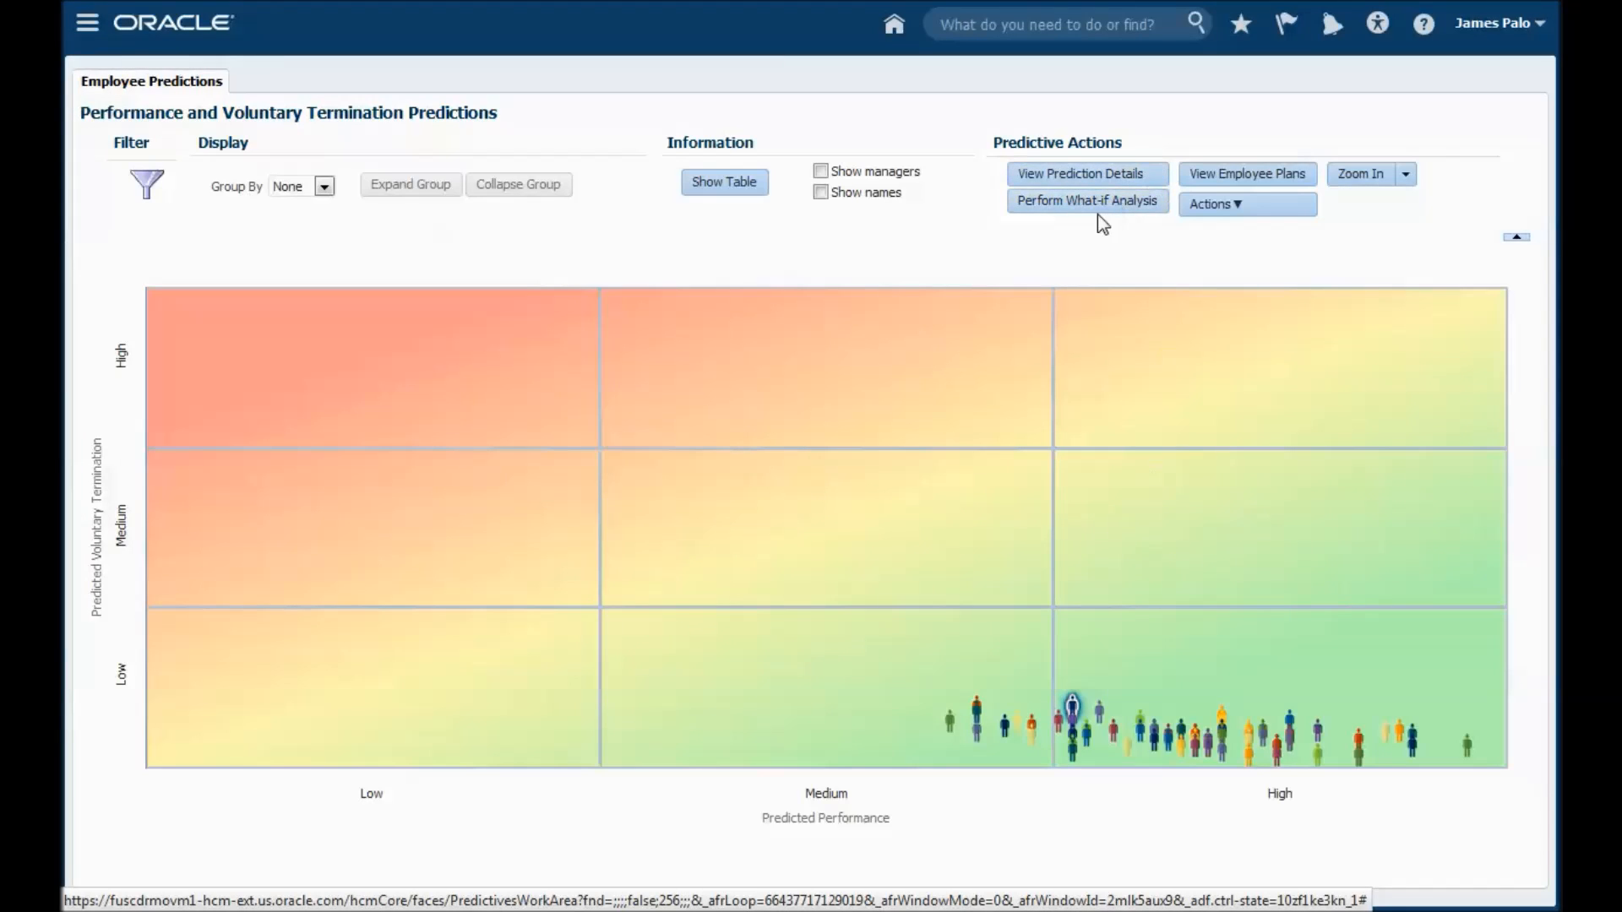
pyautogui.moveTo(1098, 218)
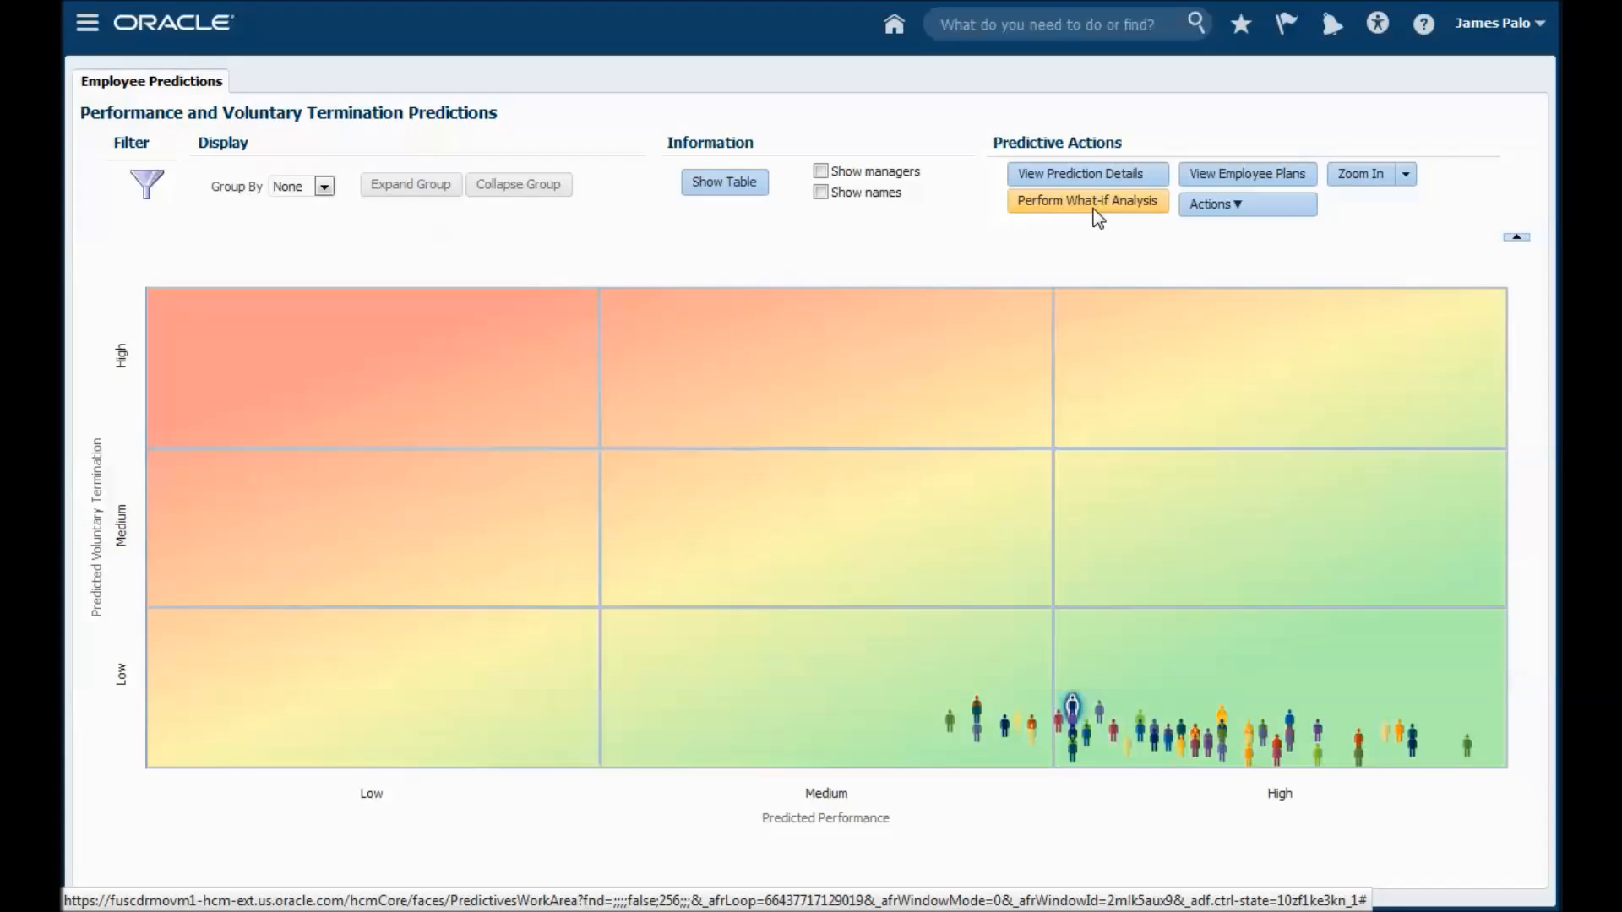
pyautogui.click(1088, 202)
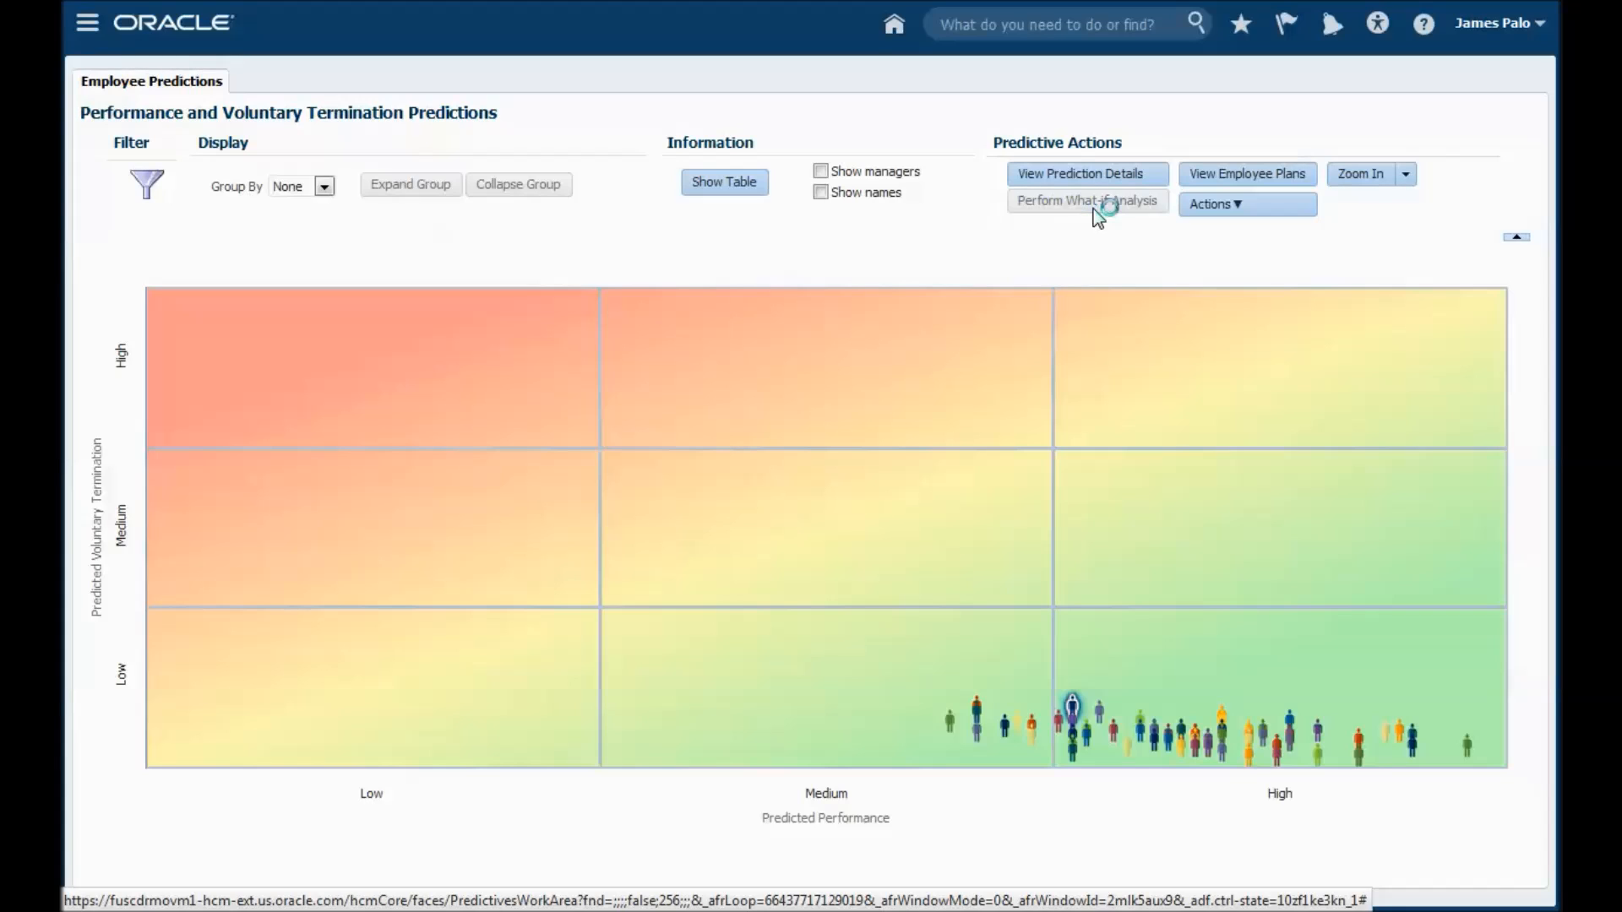
pyautogui.click(1087, 201)
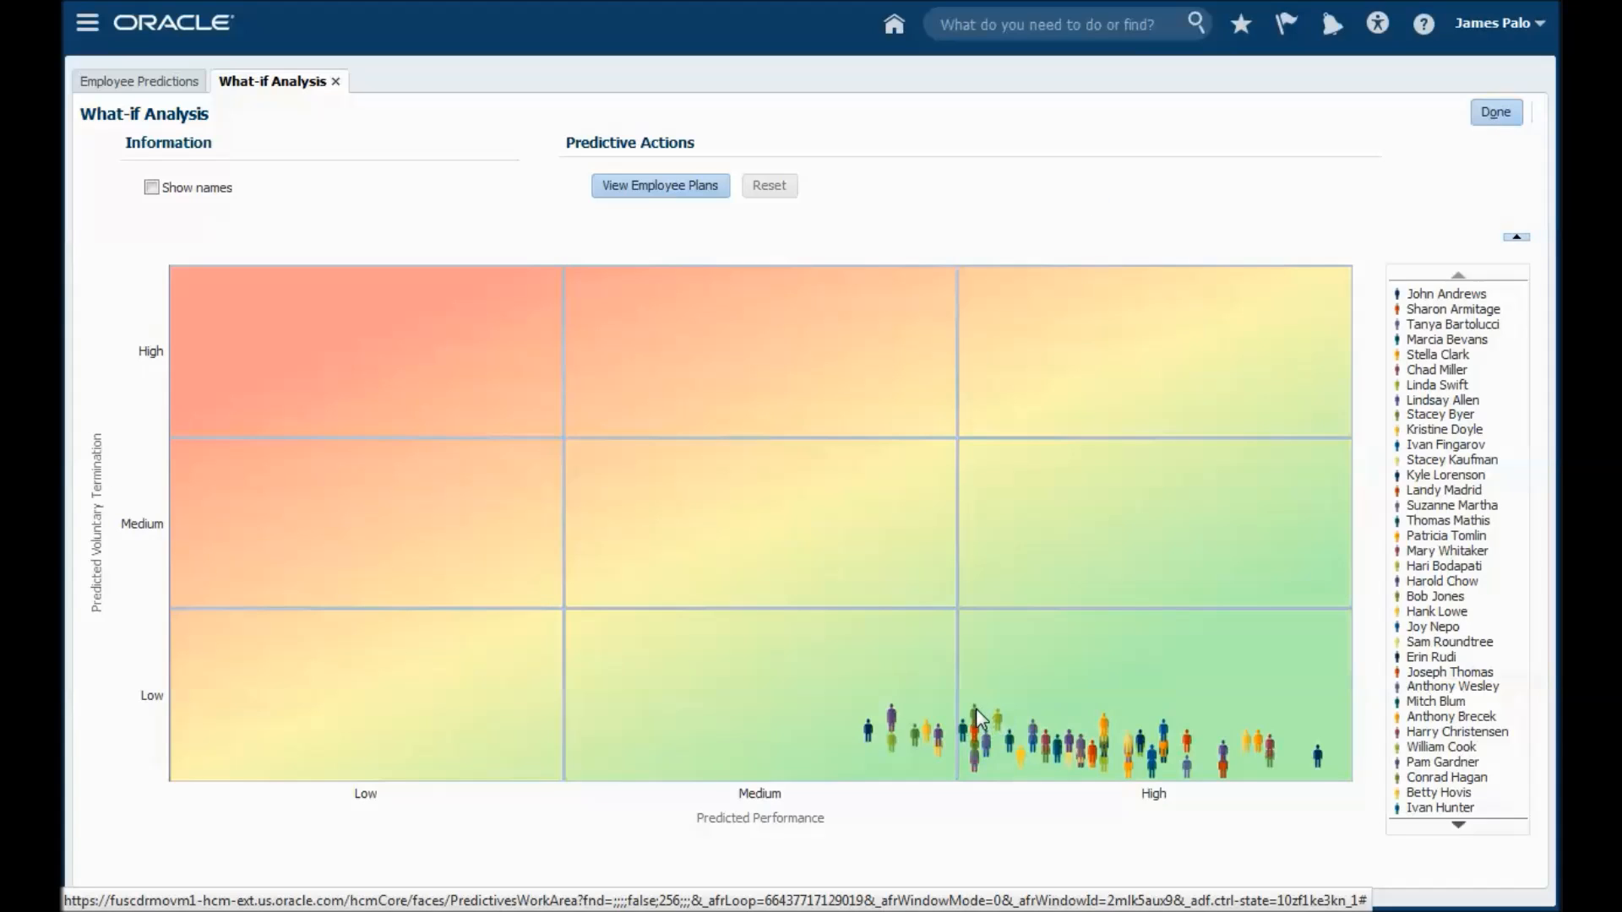
pyautogui.moveTo(972, 733)
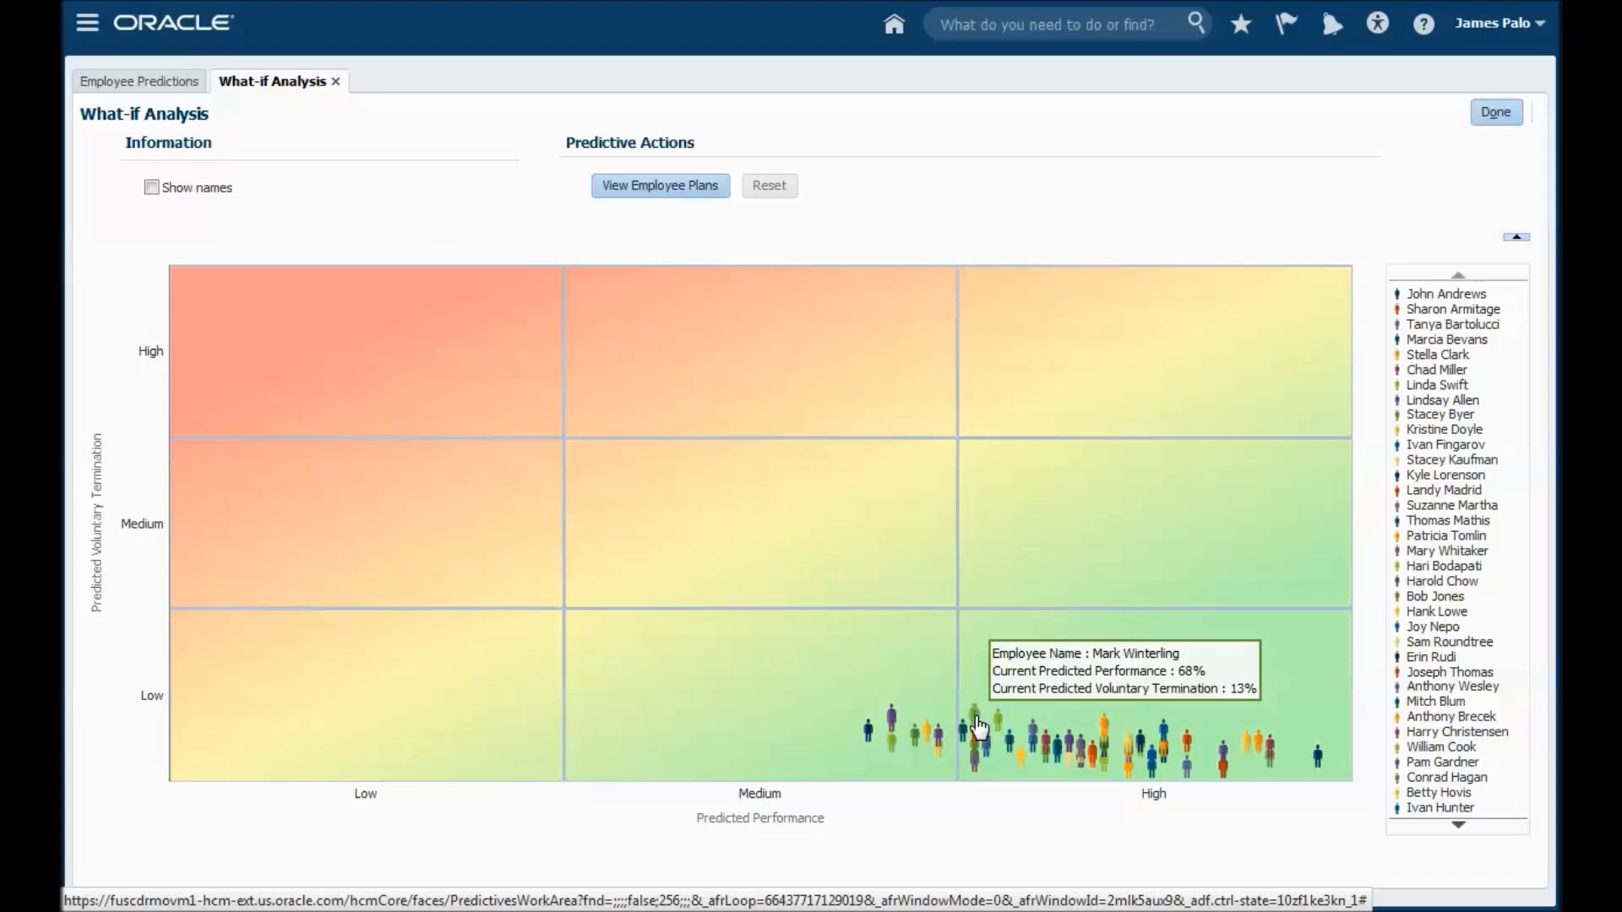
pyautogui.click(969, 720)
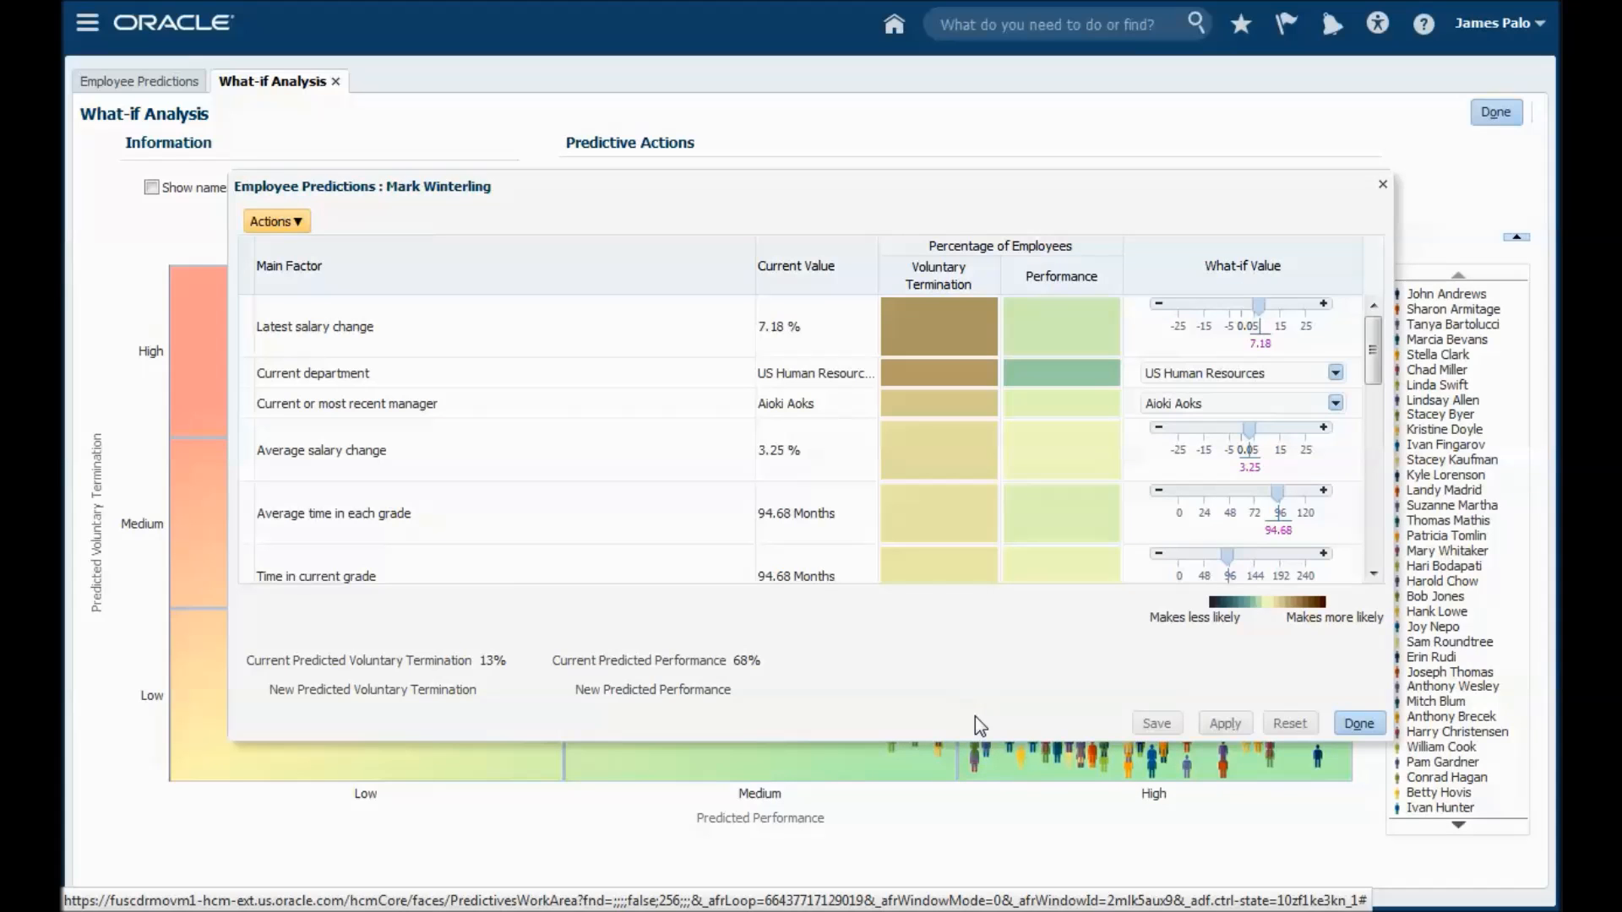
pyautogui.moveTo(907, 661)
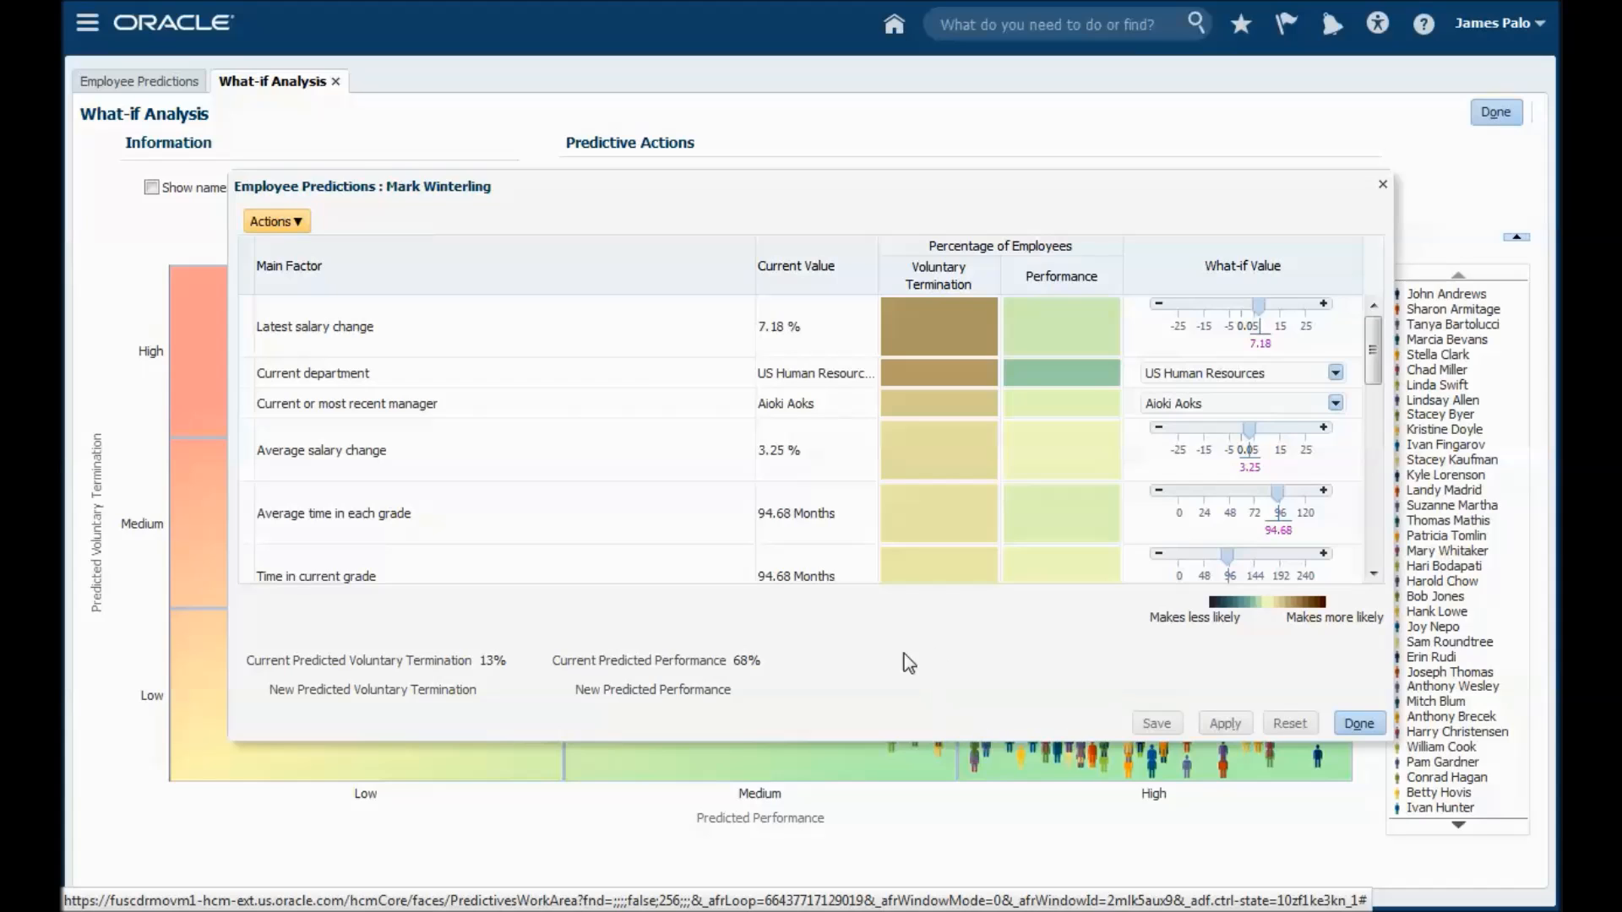
pyautogui.moveTo(678, 657)
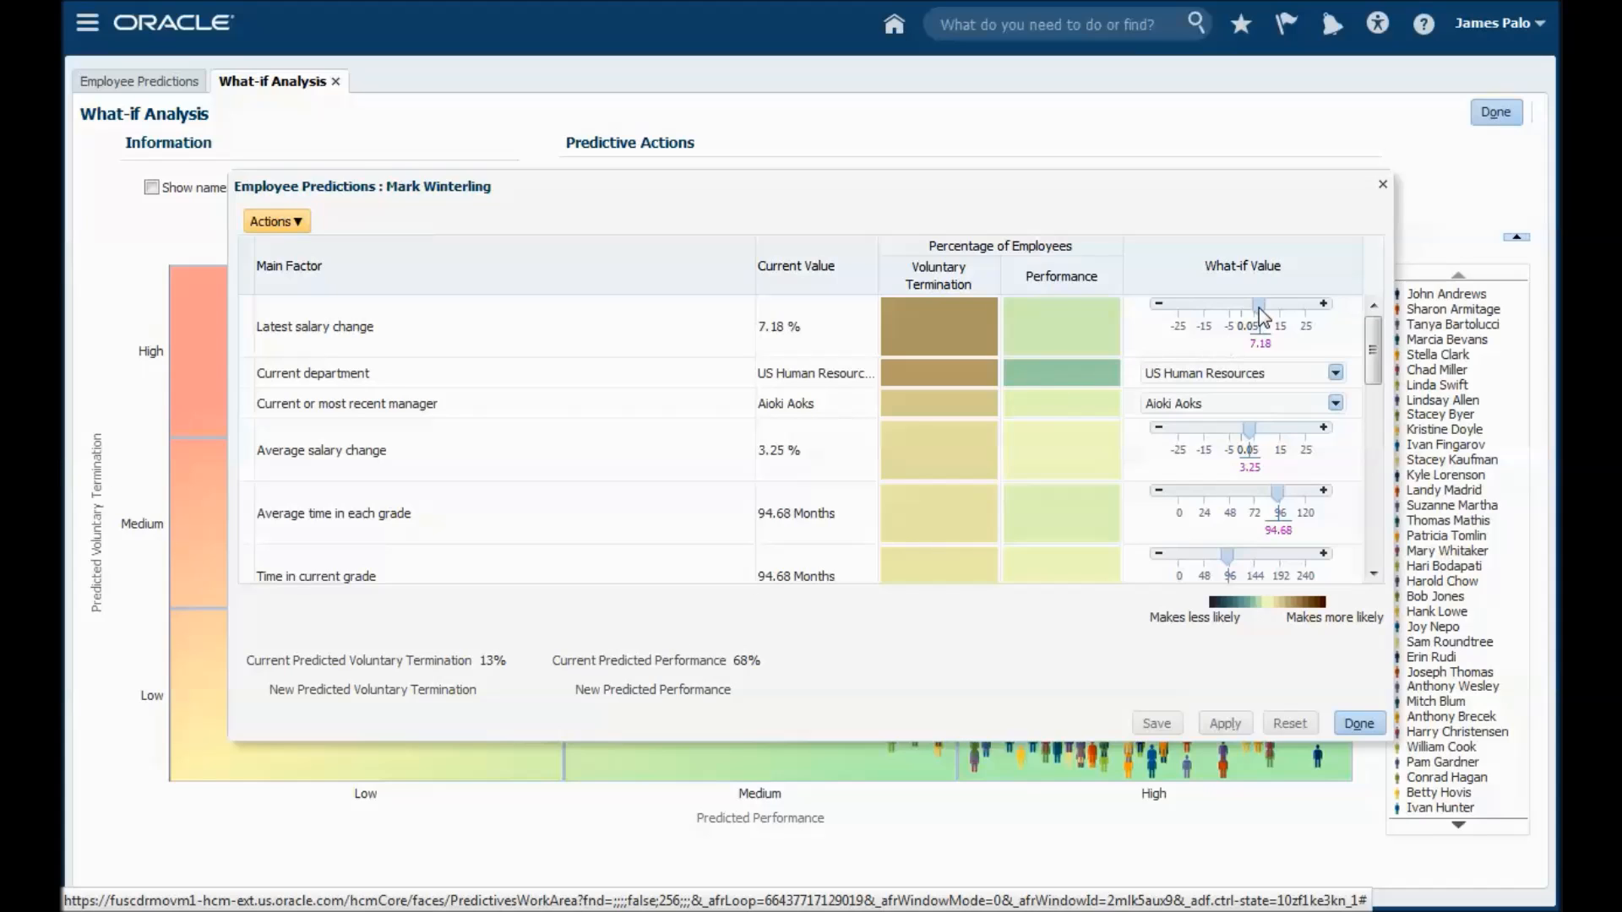
pyautogui.moveTo(1259, 304); pyautogui.dragTo(1272, 304)
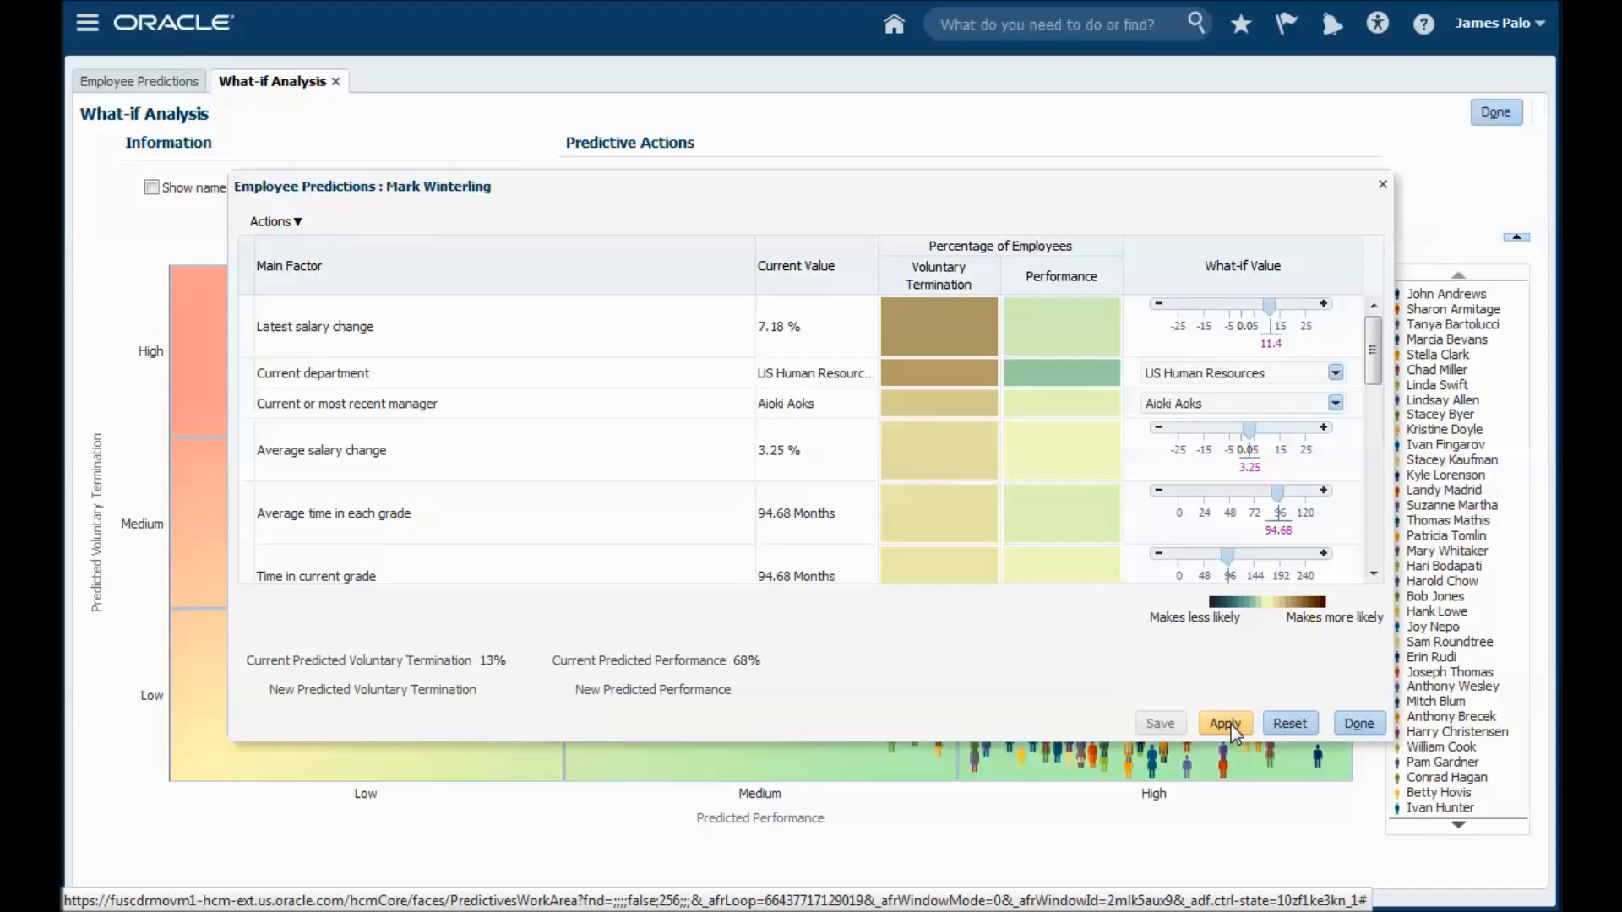
pyautogui.click(1224, 723)
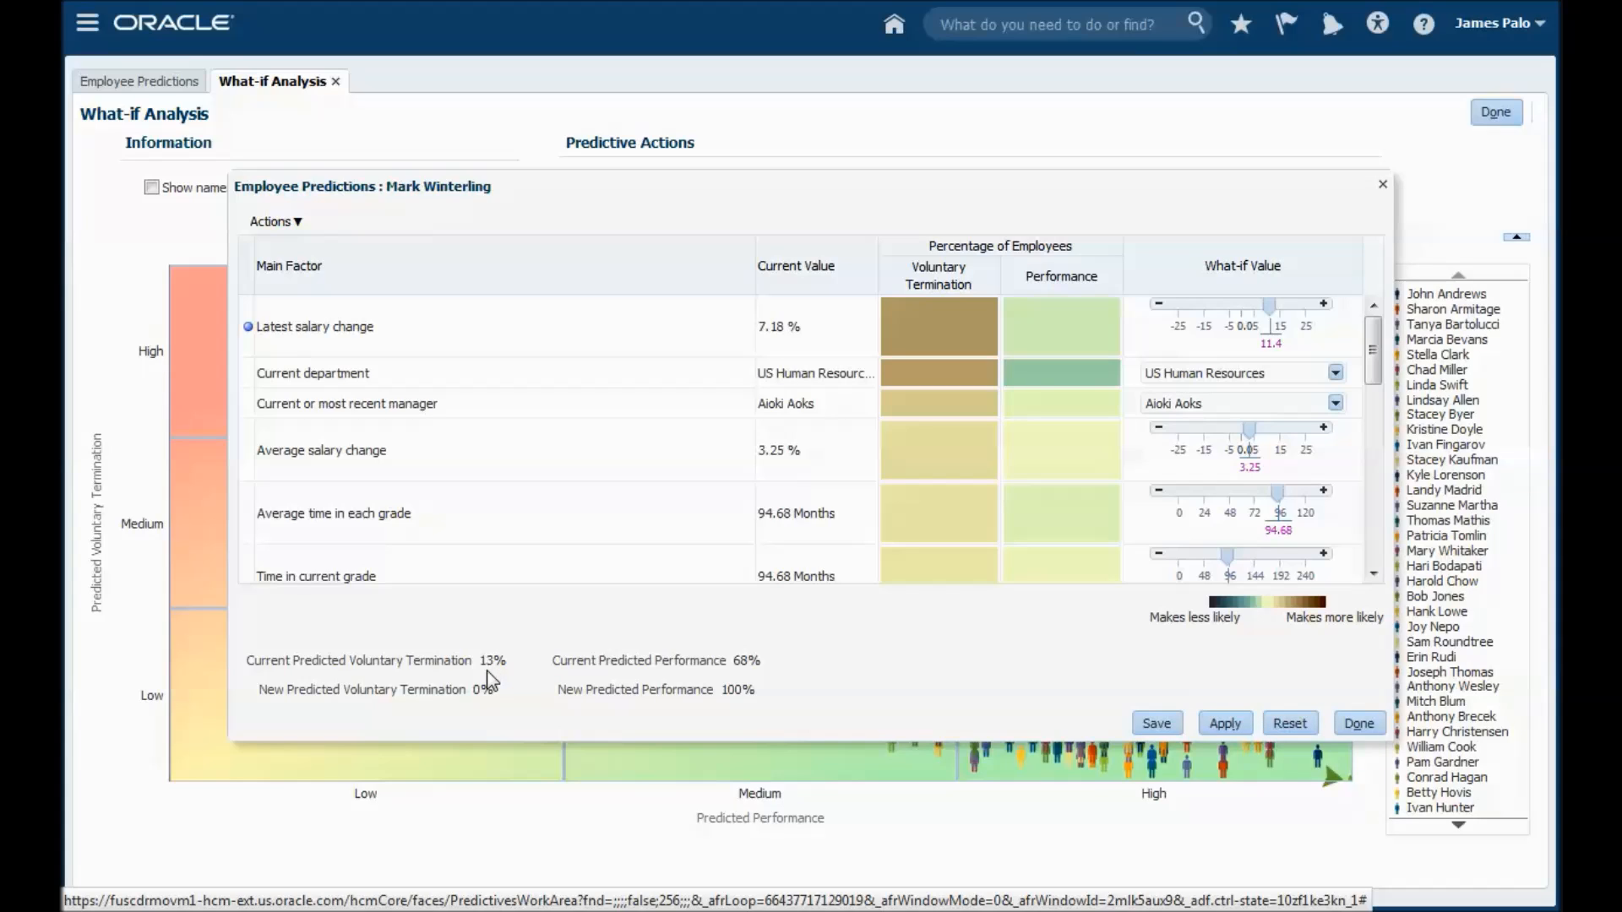
pyautogui.moveTo(489, 709)
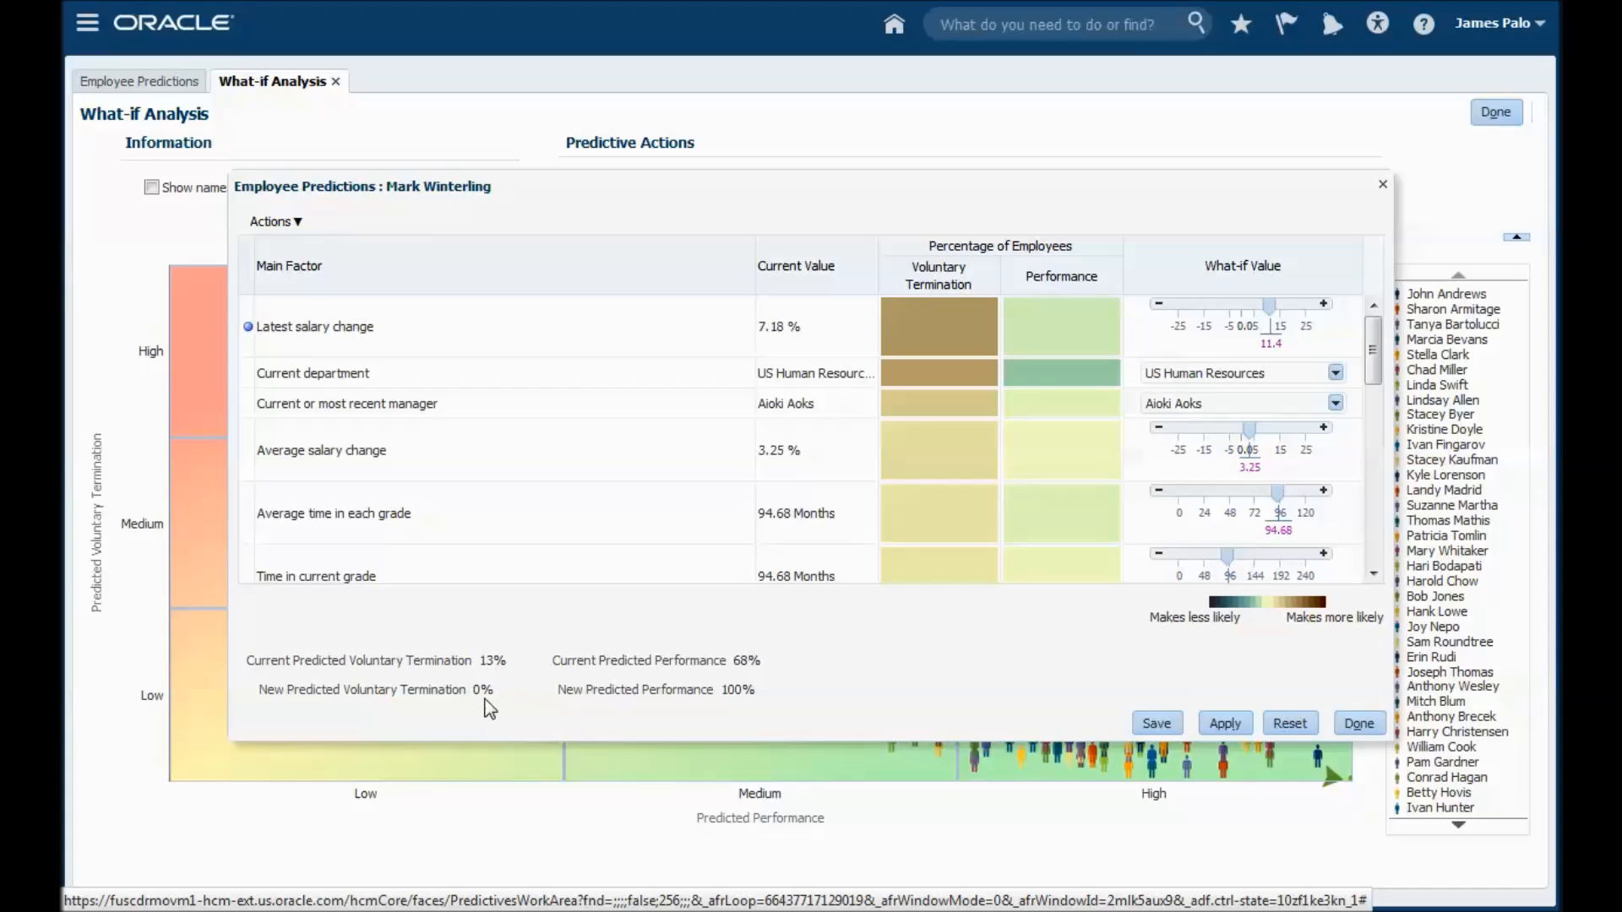
pyautogui.moveTo(749, 698)
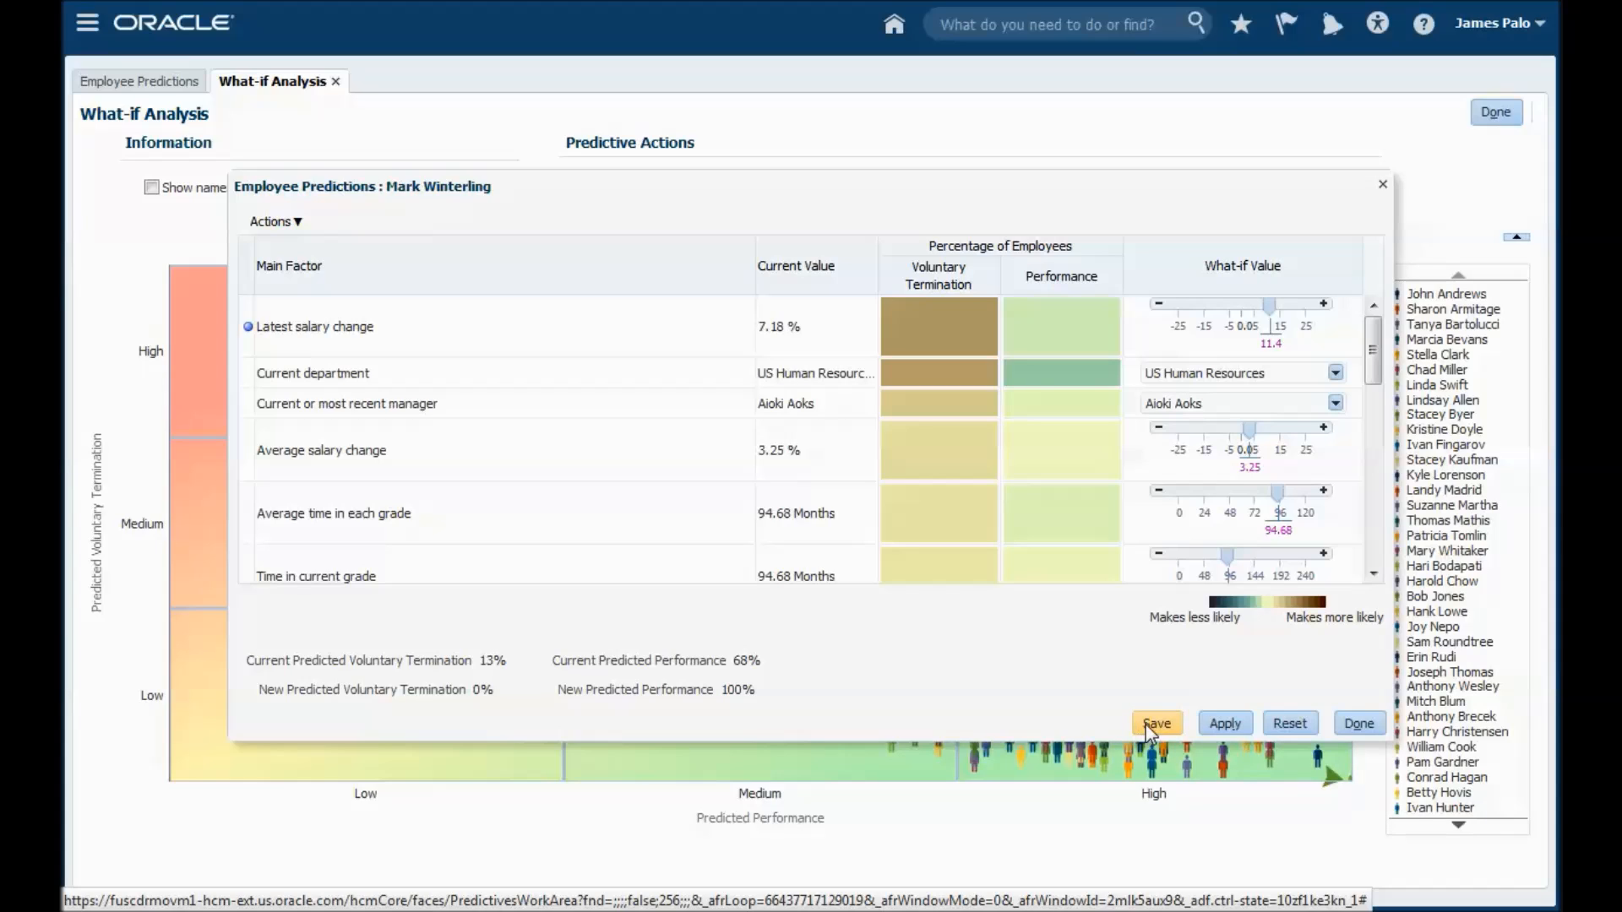
pyautogui.moveTo(1157, 727)
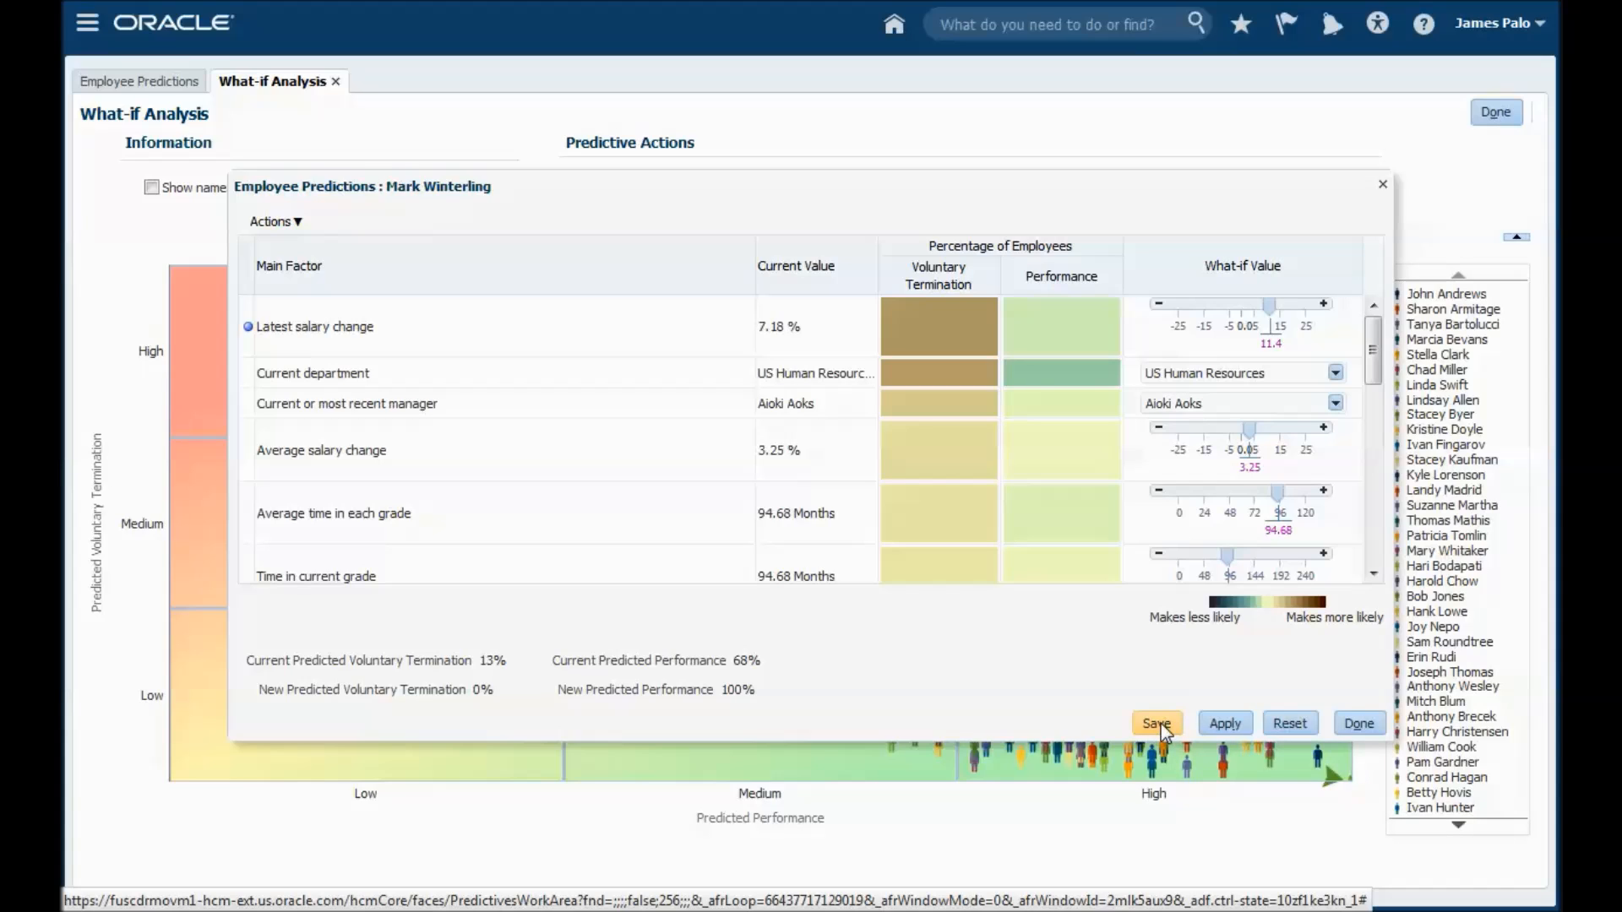
# Save the what-if scenario as employee plan 'Mark Jan 2016'
pyautogui.click(1157, 723)
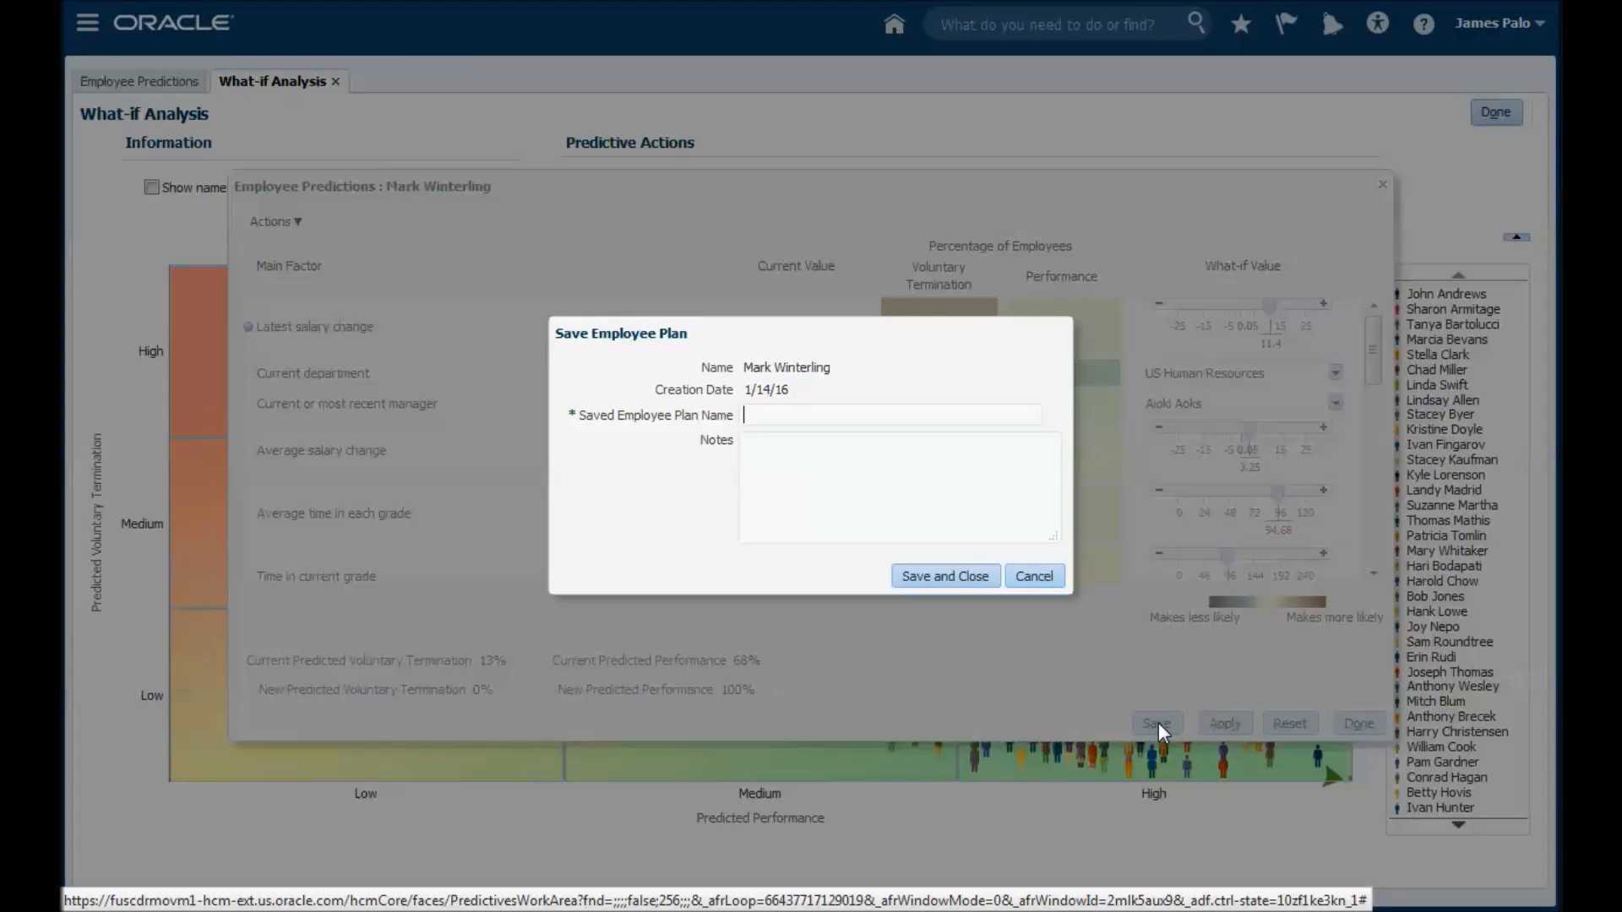
pyautogui.write('Mark')
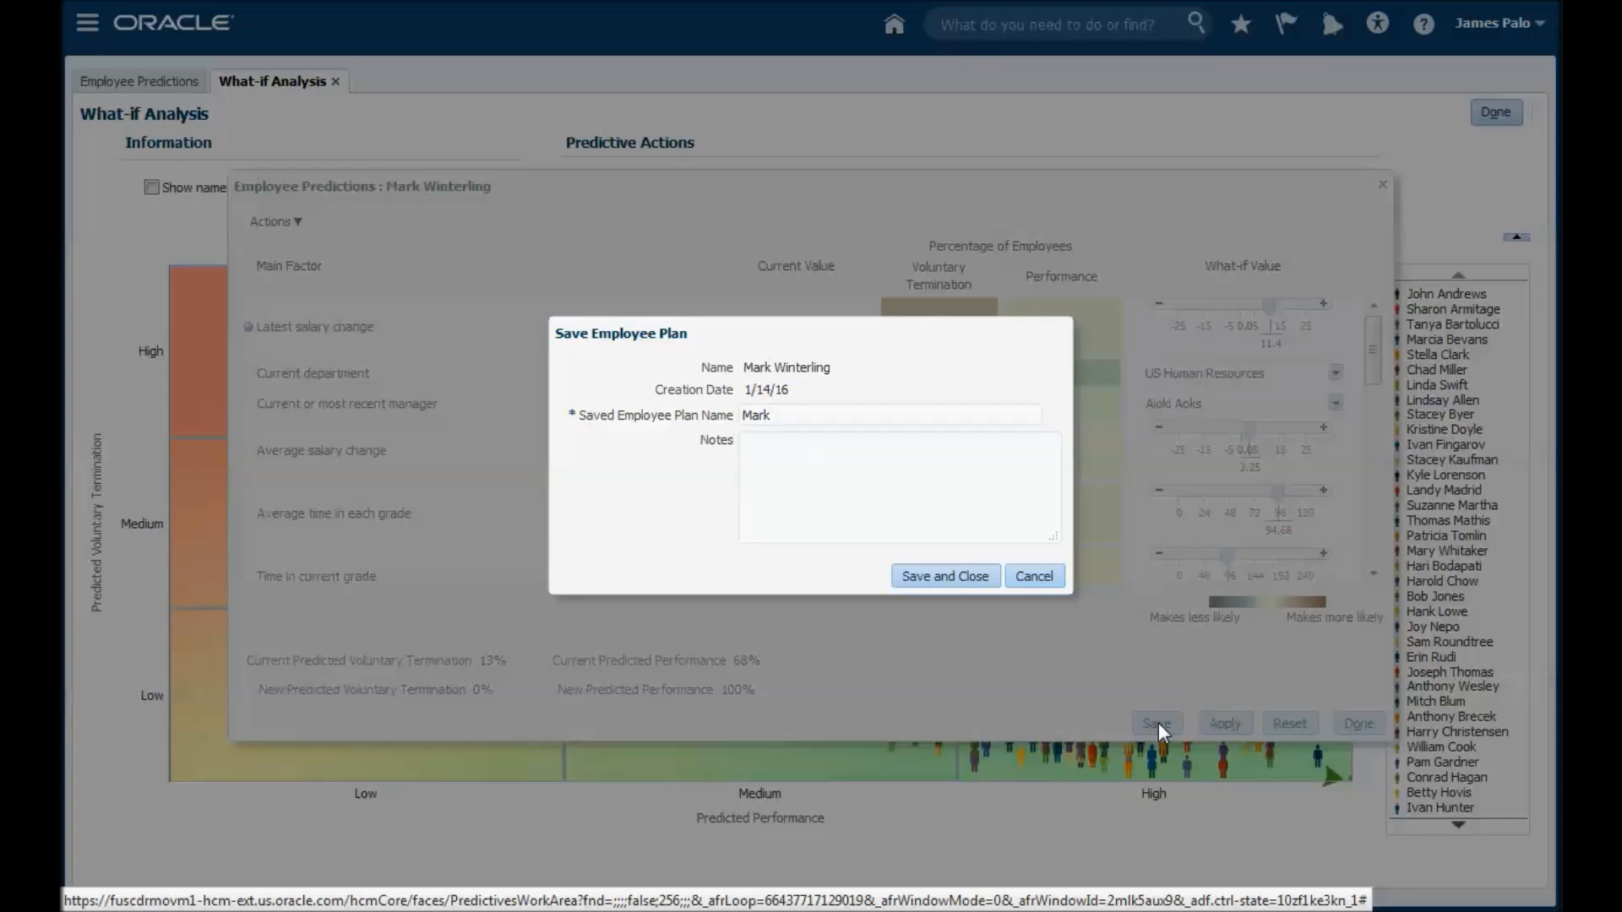
pyautogui.write('Jan 2016')
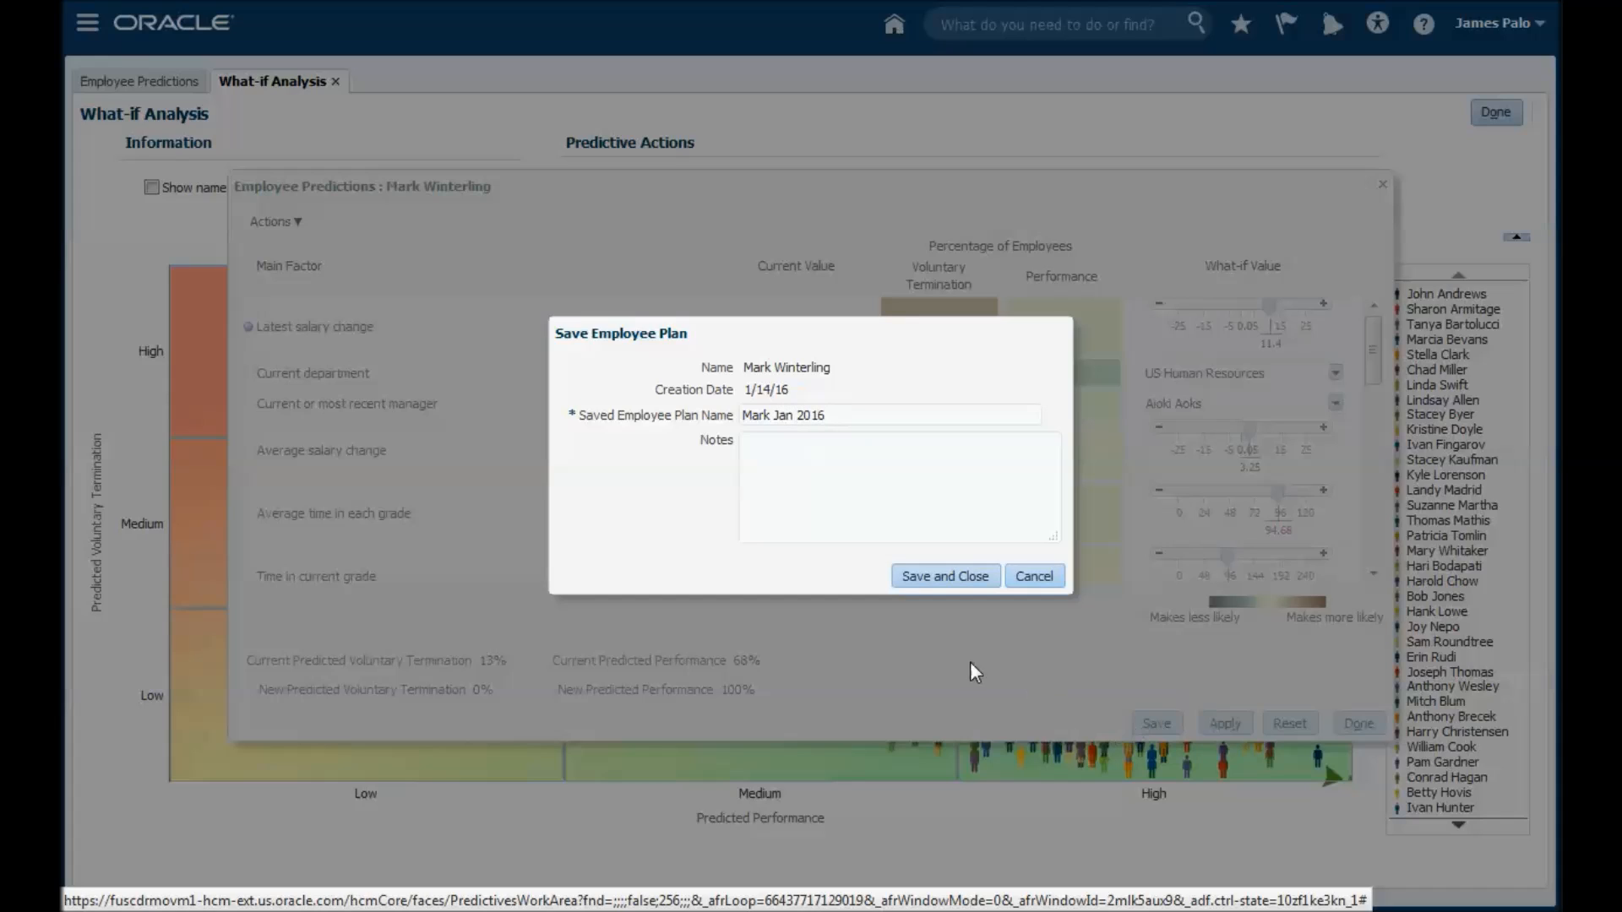
pyautogui.moveTo(946, 587)
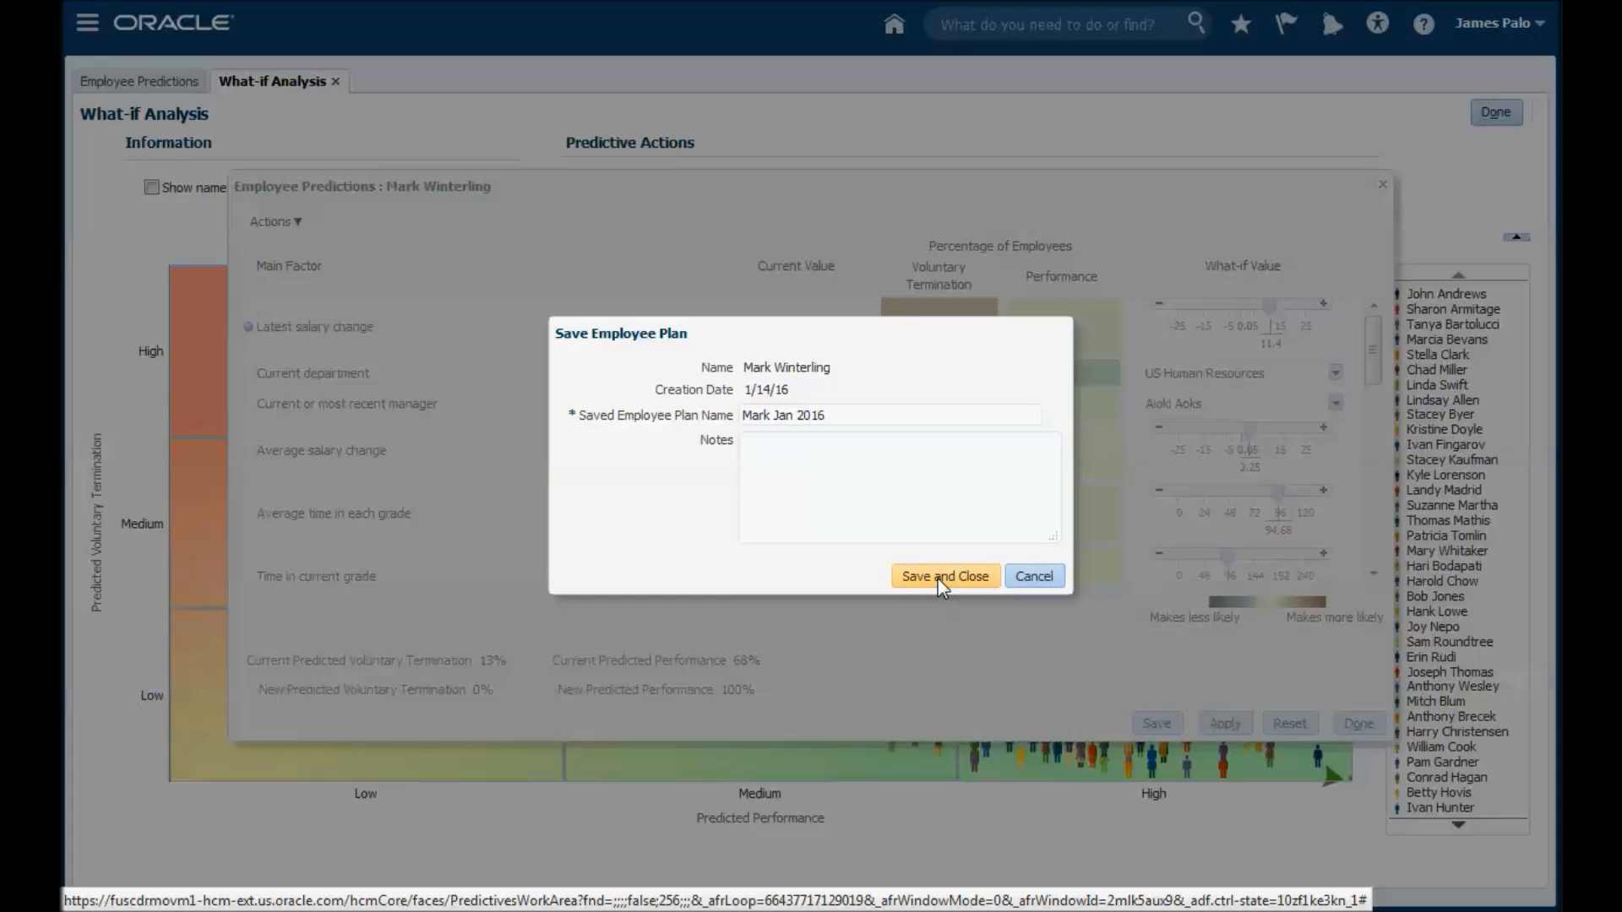
pyautogui.click(945, 576)
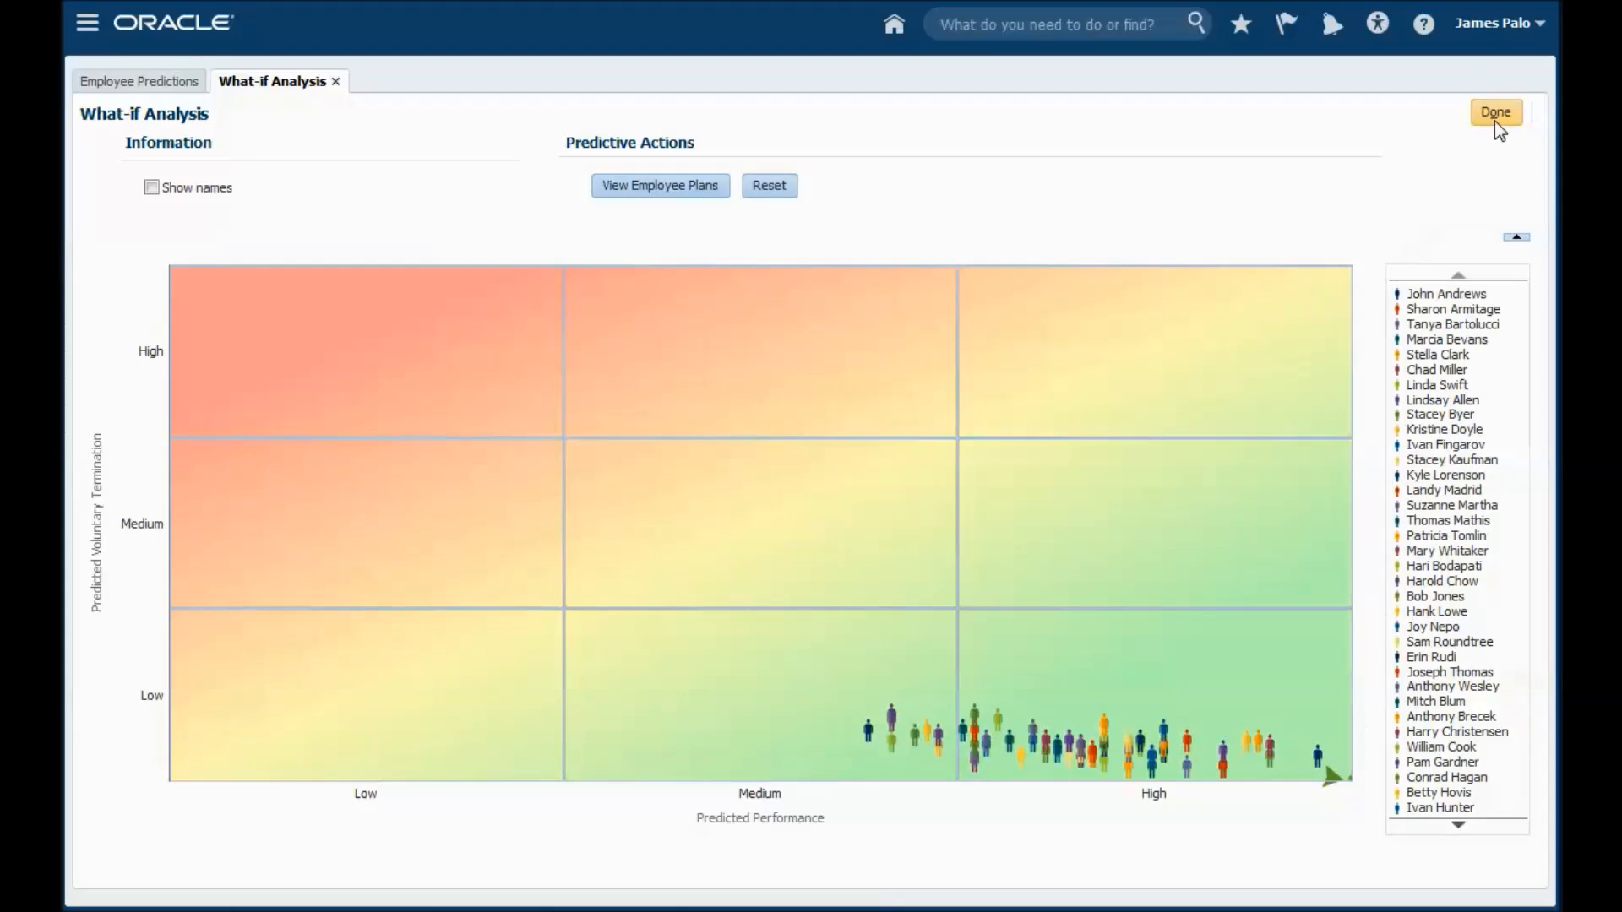
# Close the What-if Analysis tab with Done
pyautogui.click(1496, 111)
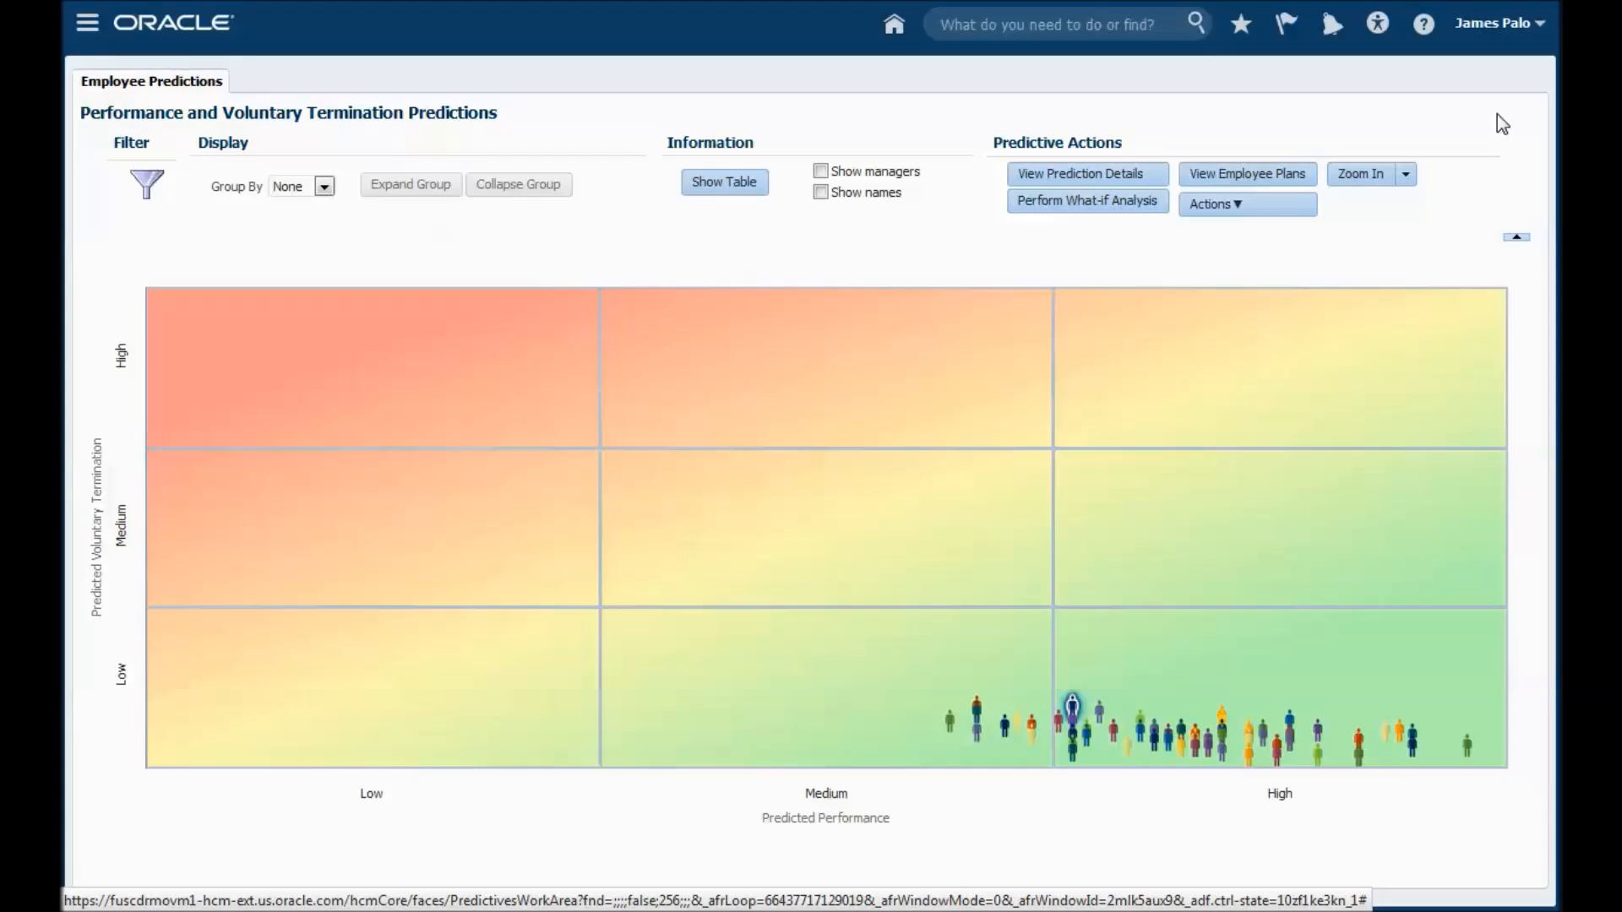
pyautogui.moveTo(84, 25)
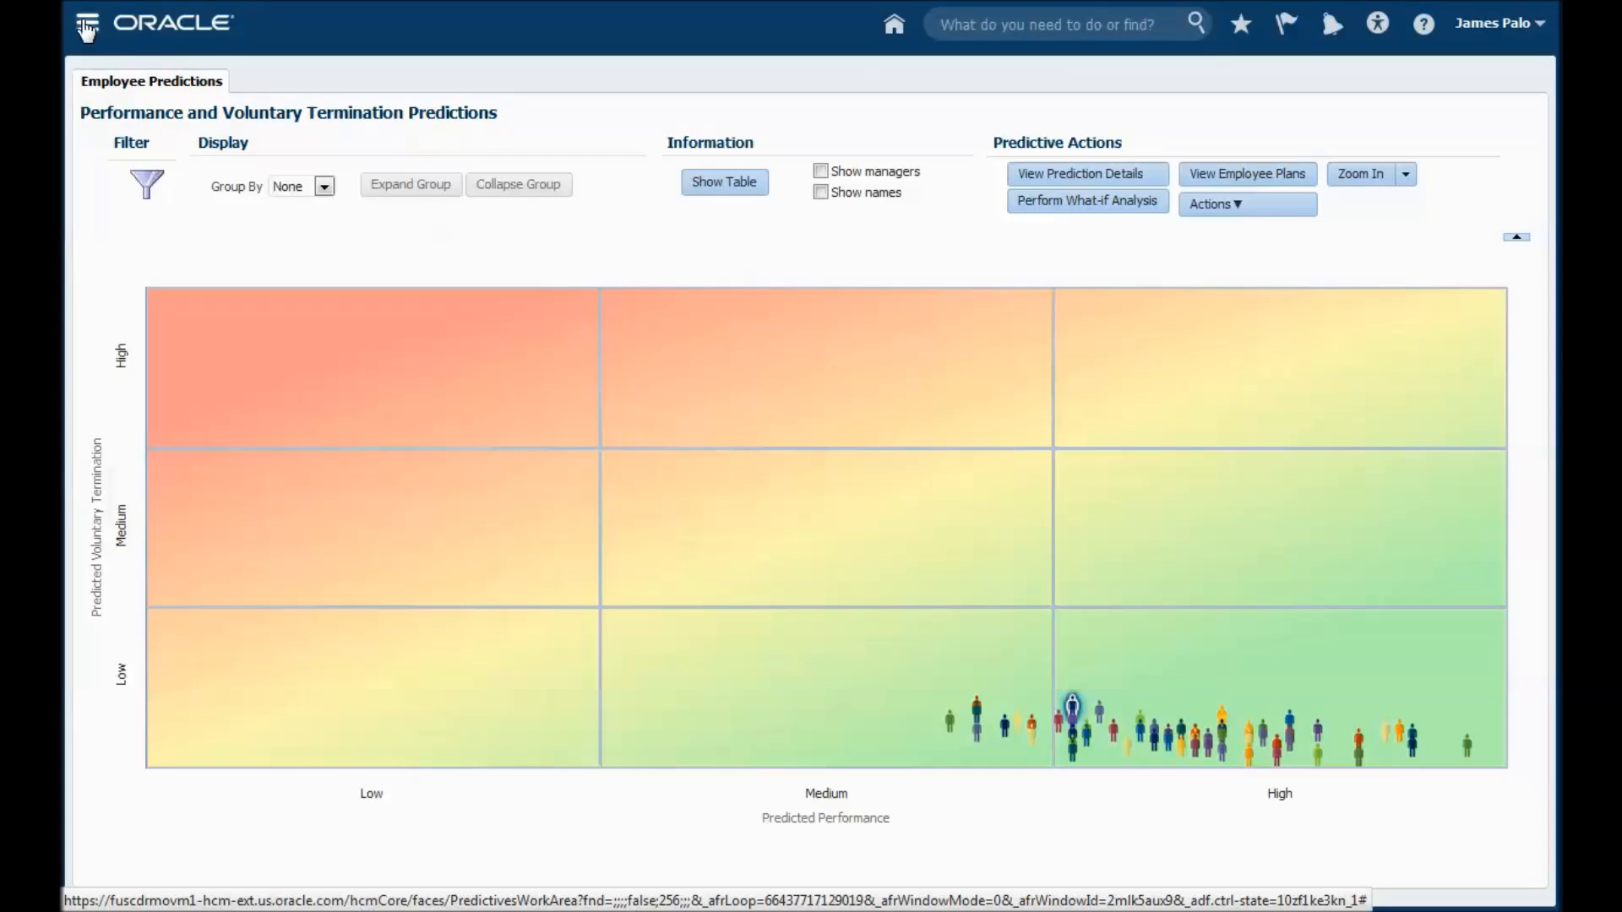
pyautogui.moveTo(81, 25)
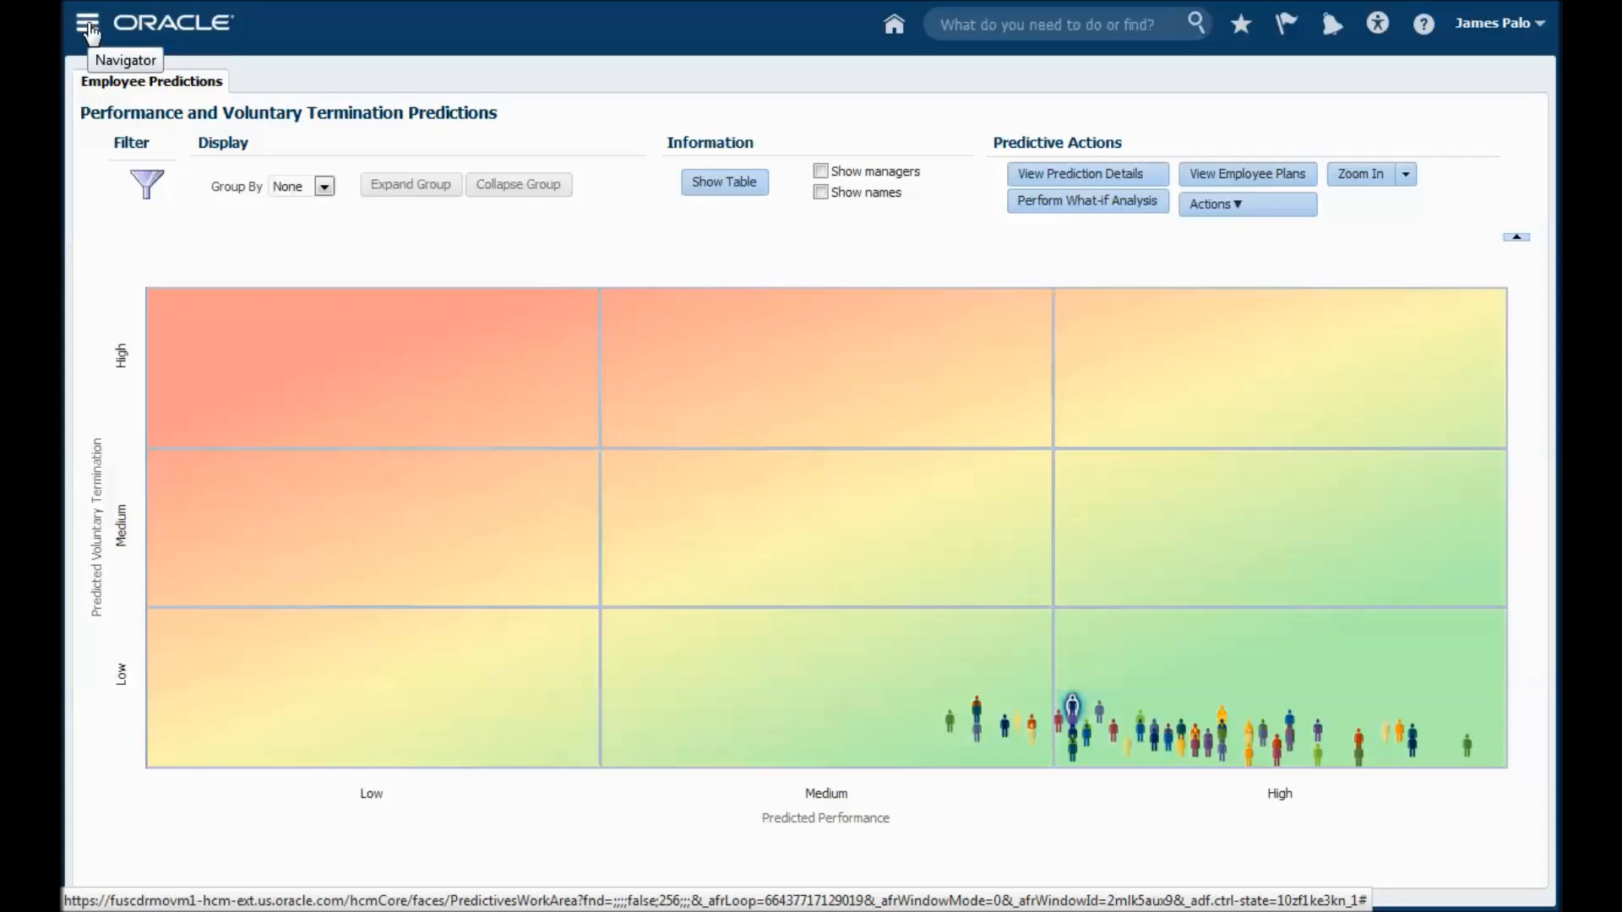
# Search Setup and Maintenance for 'HCM Pred' and open Manage HCM Predictive Models
pyautogui.click(79, 24)
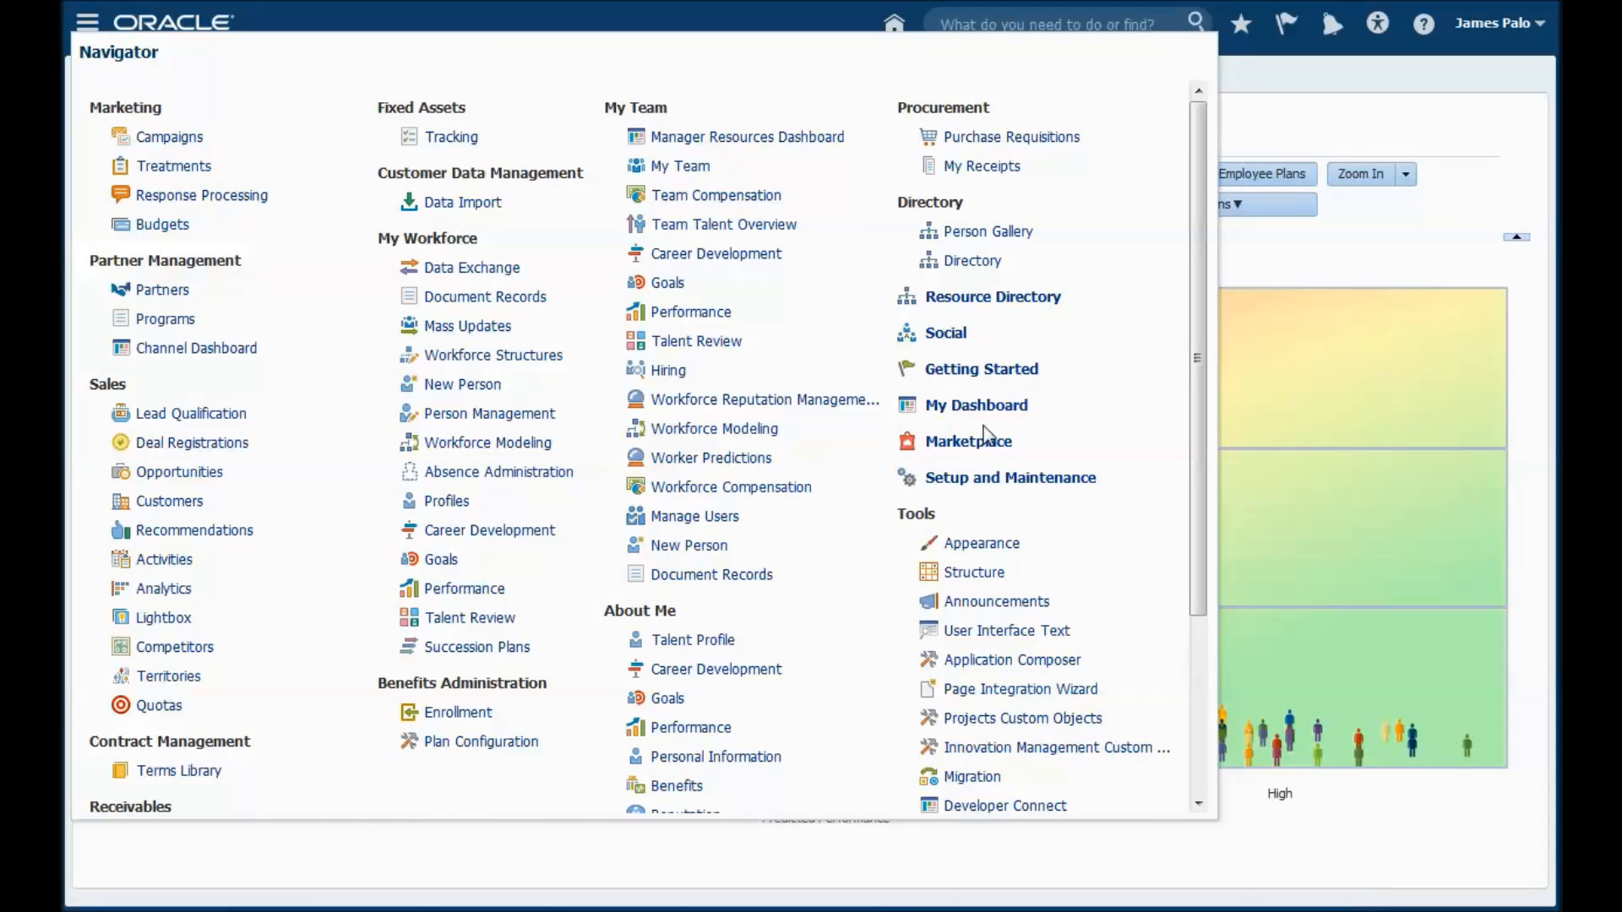
pyautogui.click(1010, 477)
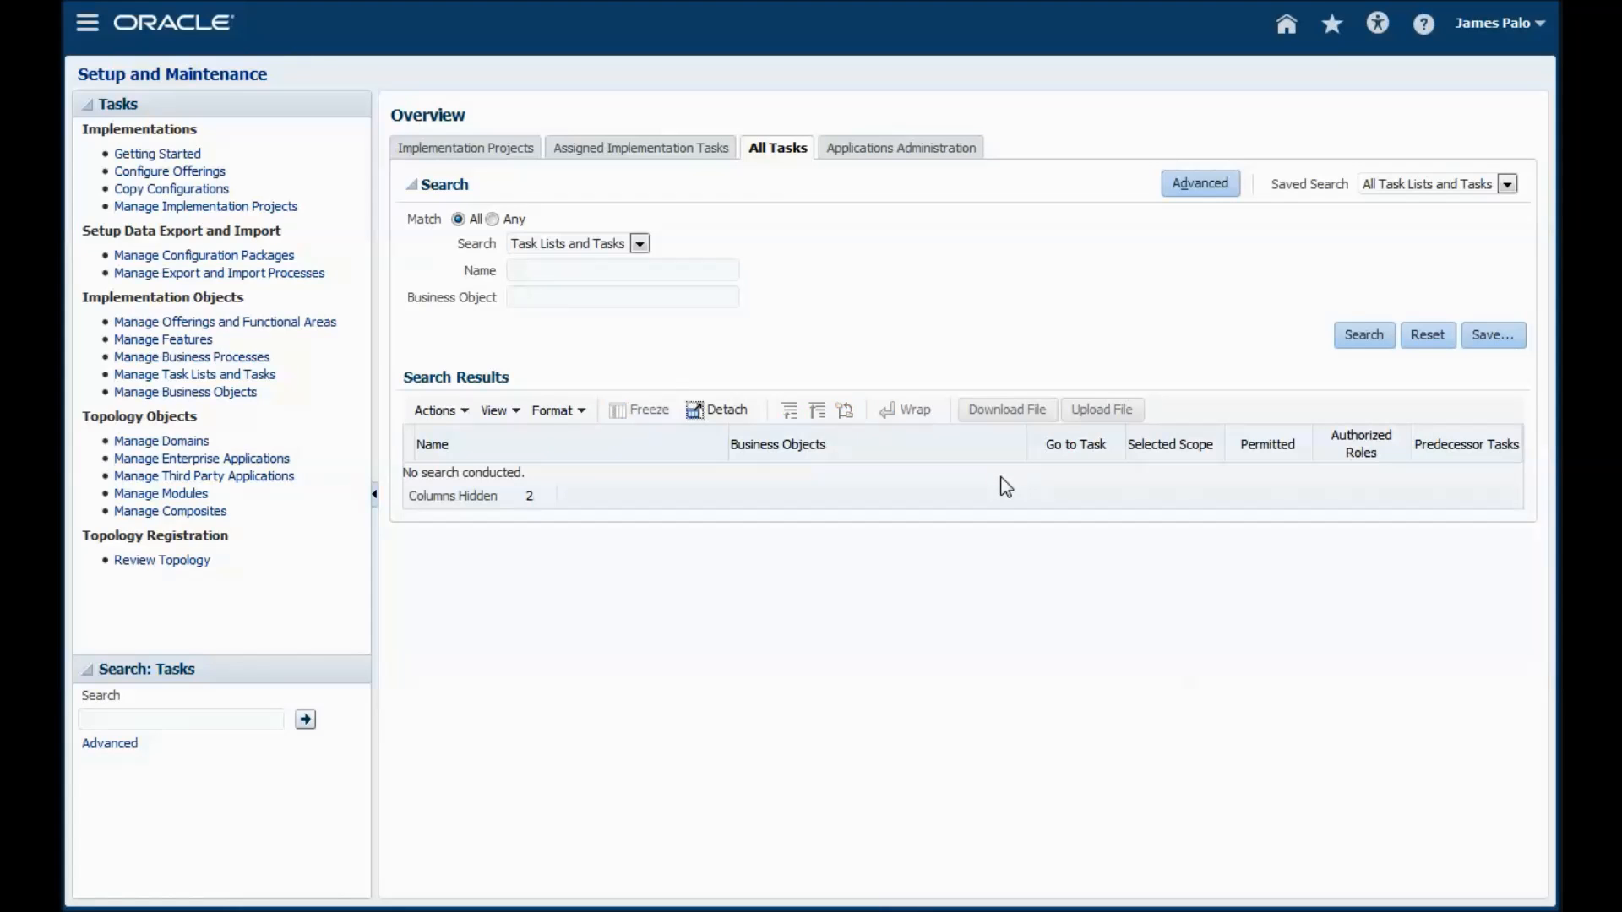
pyautogui.click(180, 719)
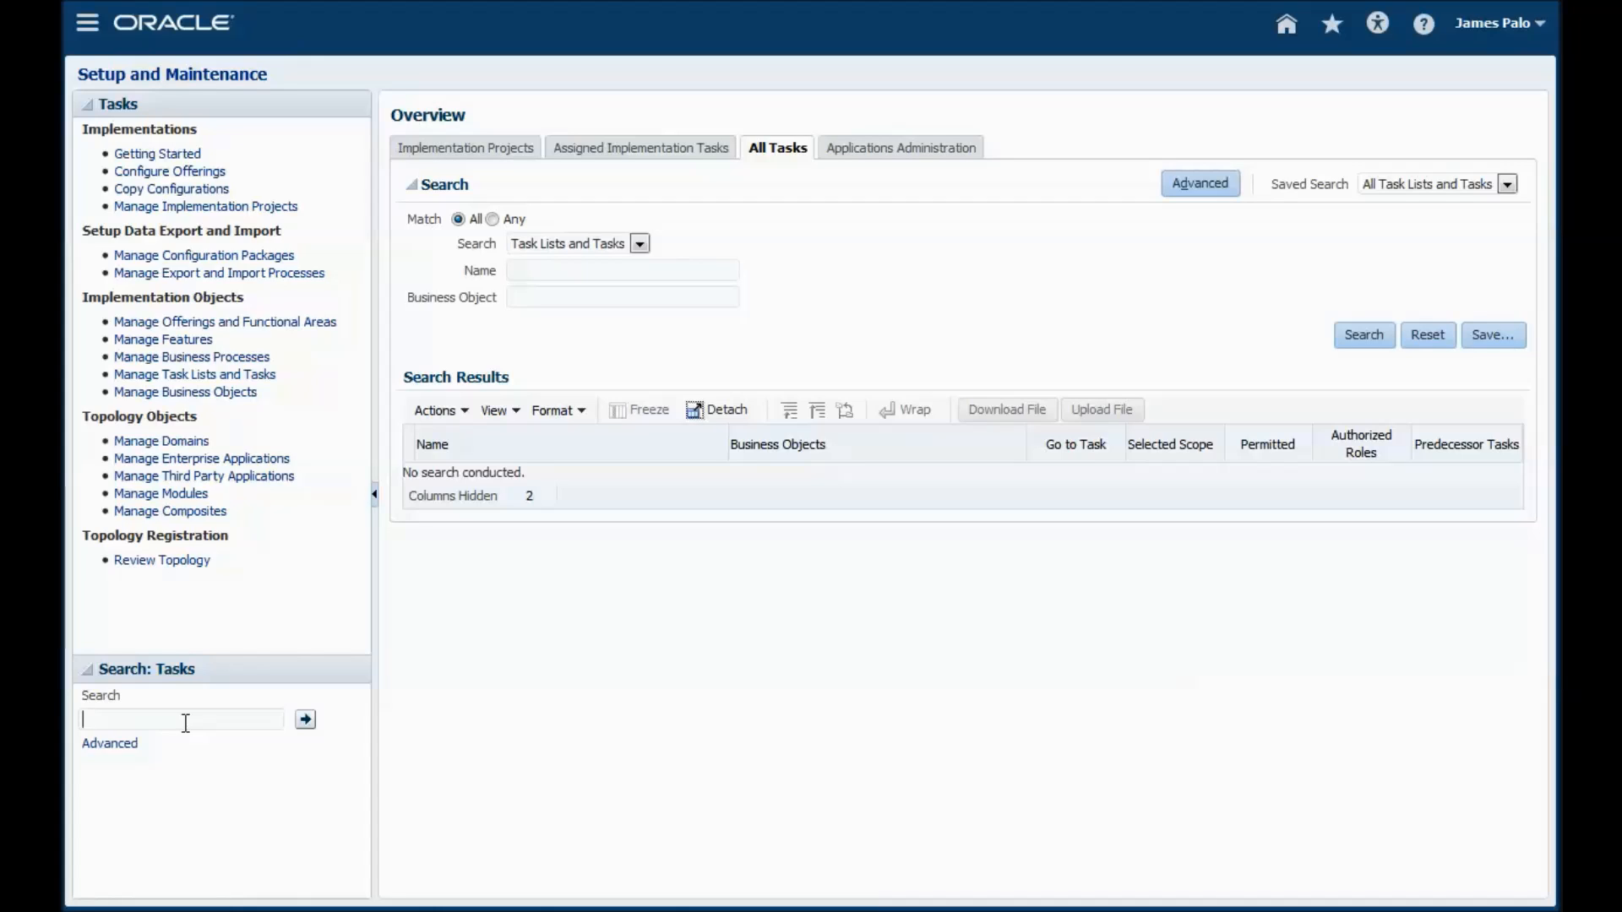
pyautogui.write('HCM Predict')
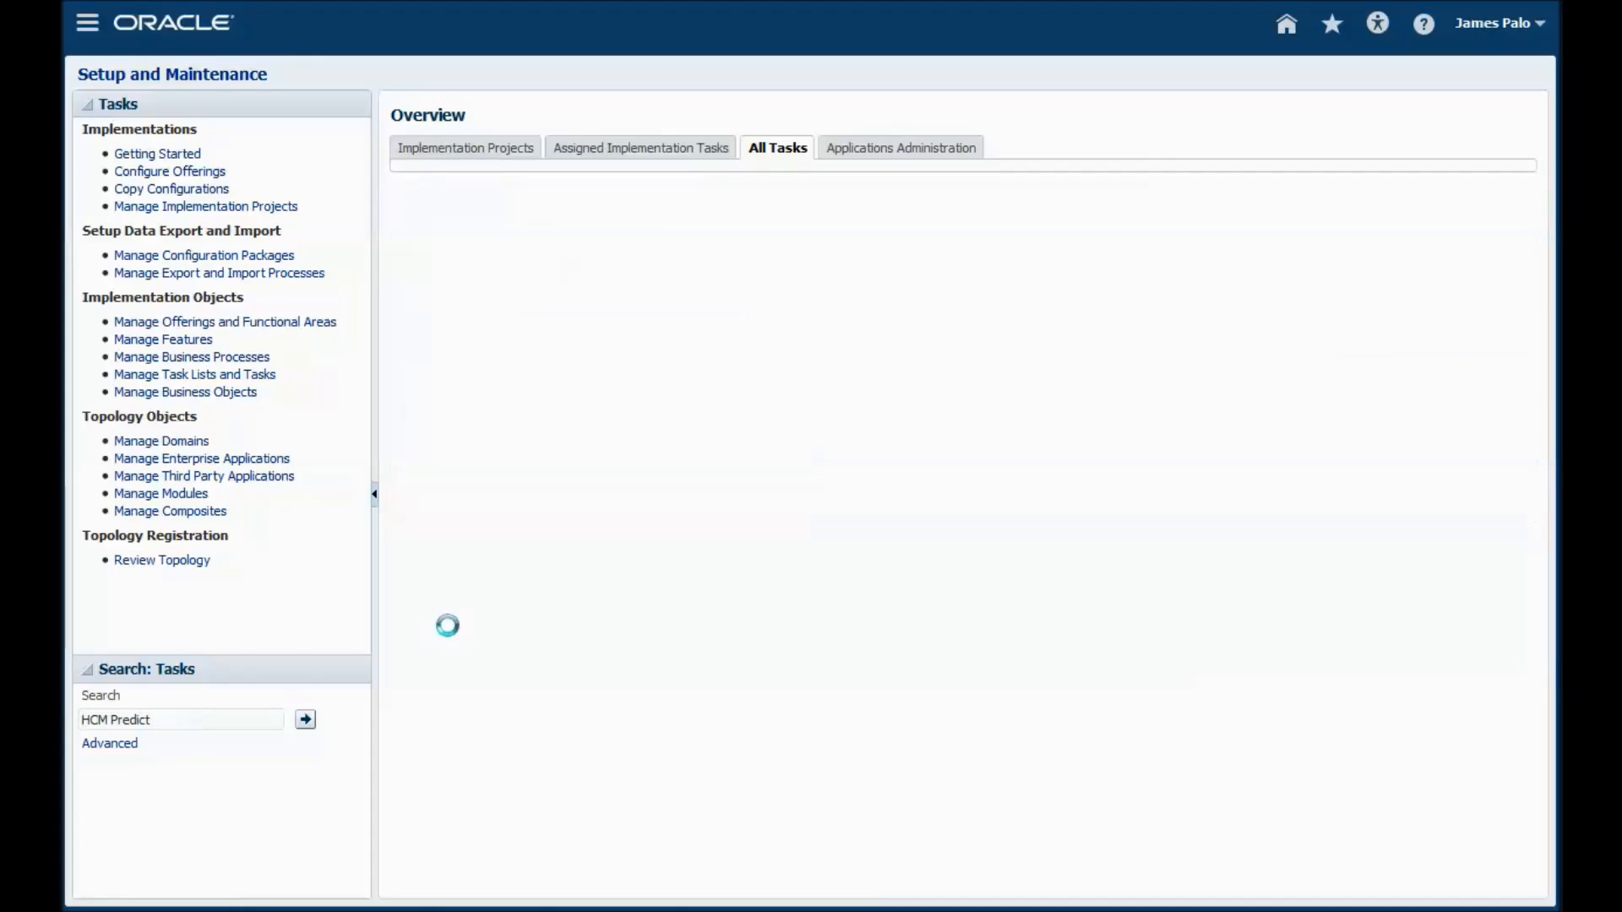
pyautogui.click(305, 719)
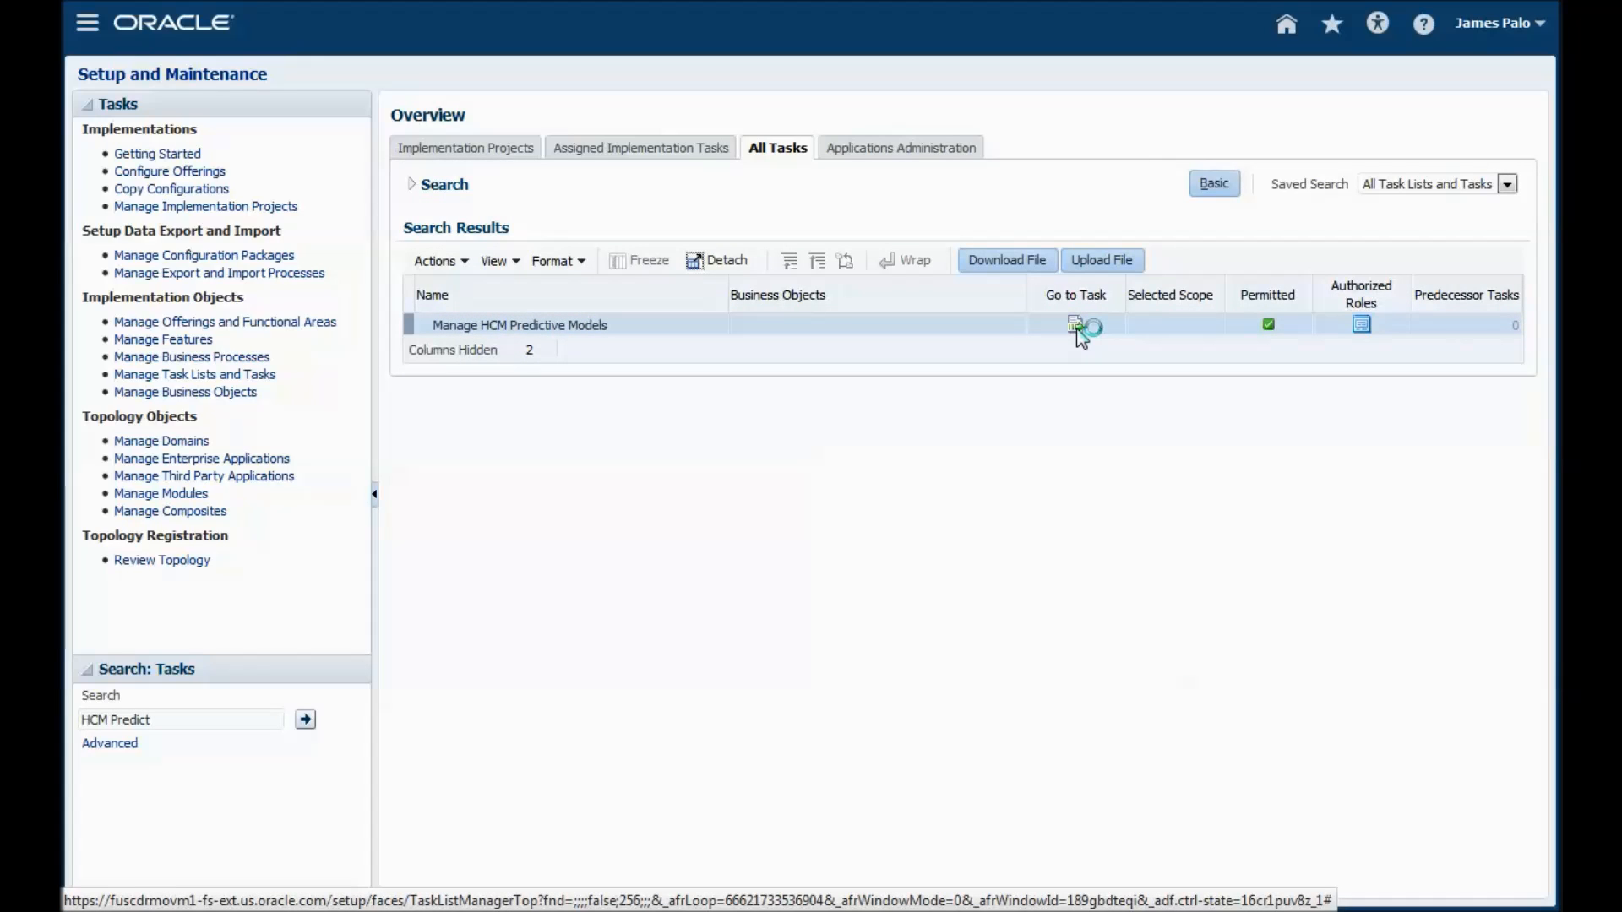
pyautogui.click(1071, 325)
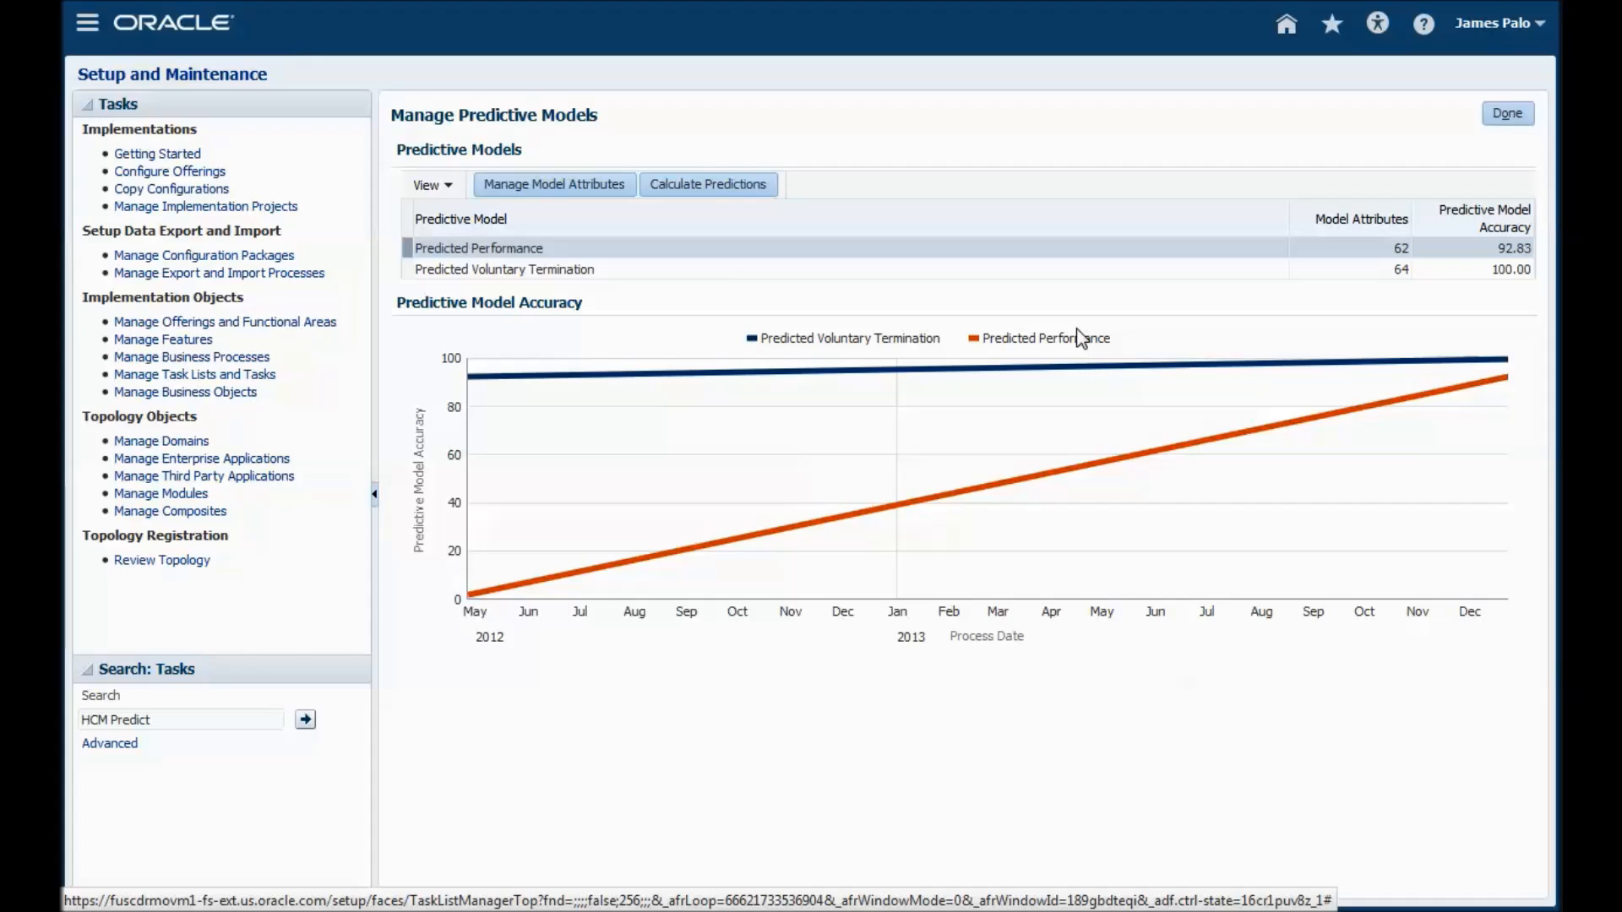
# Open the model attributes of the Predicted Voluntary Termination model
pyautogui.click(537, 270)
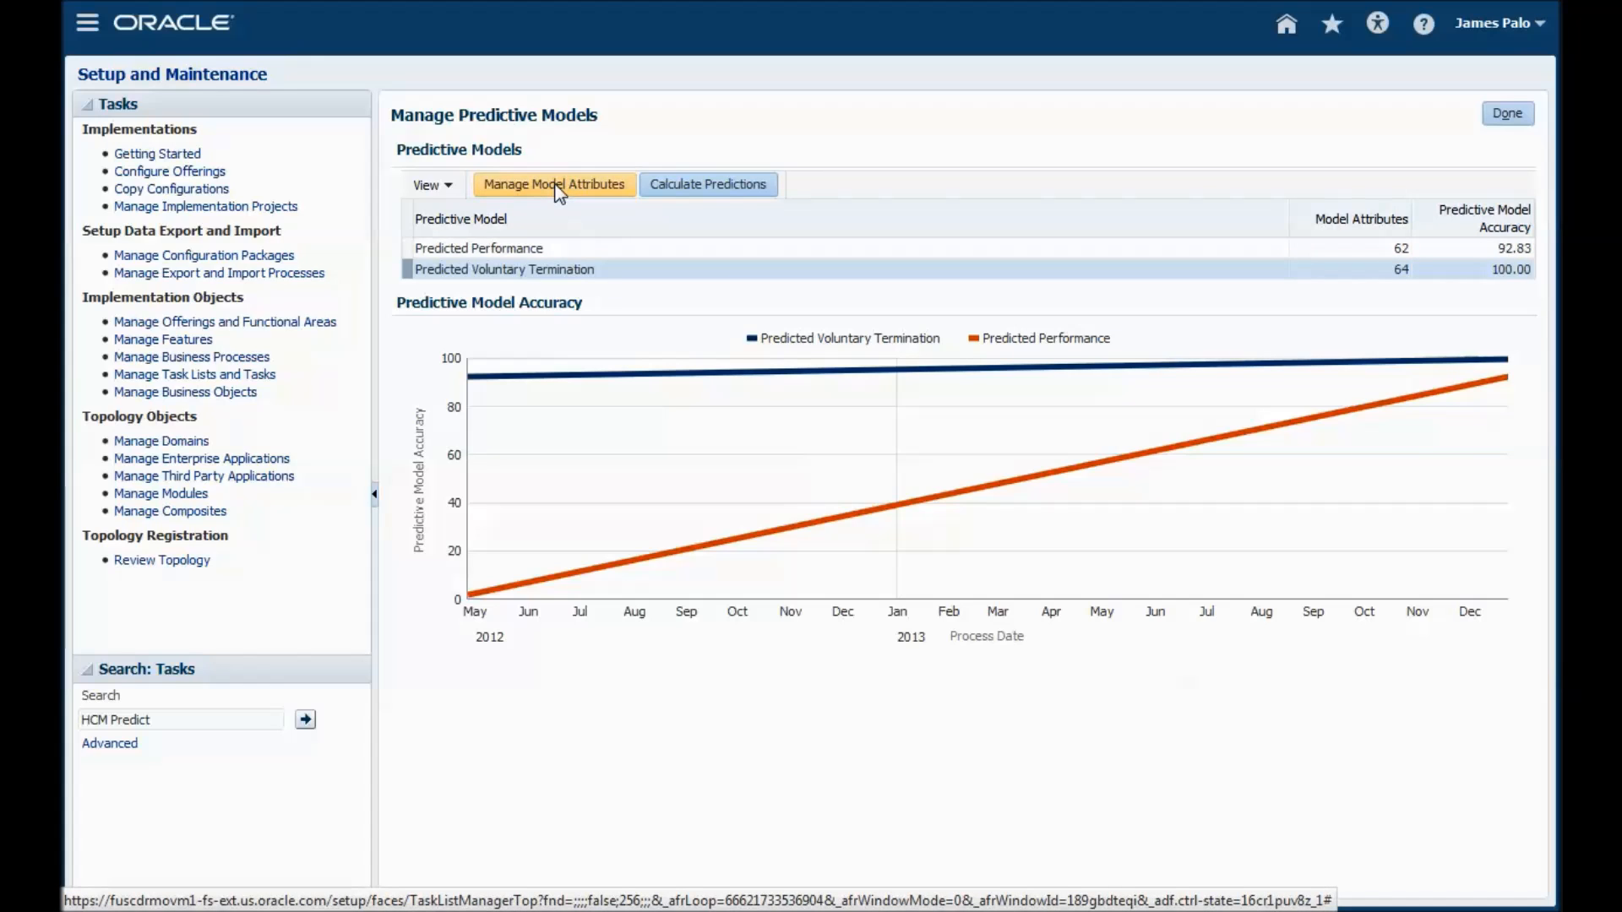
pyautogui.click(554, 184)
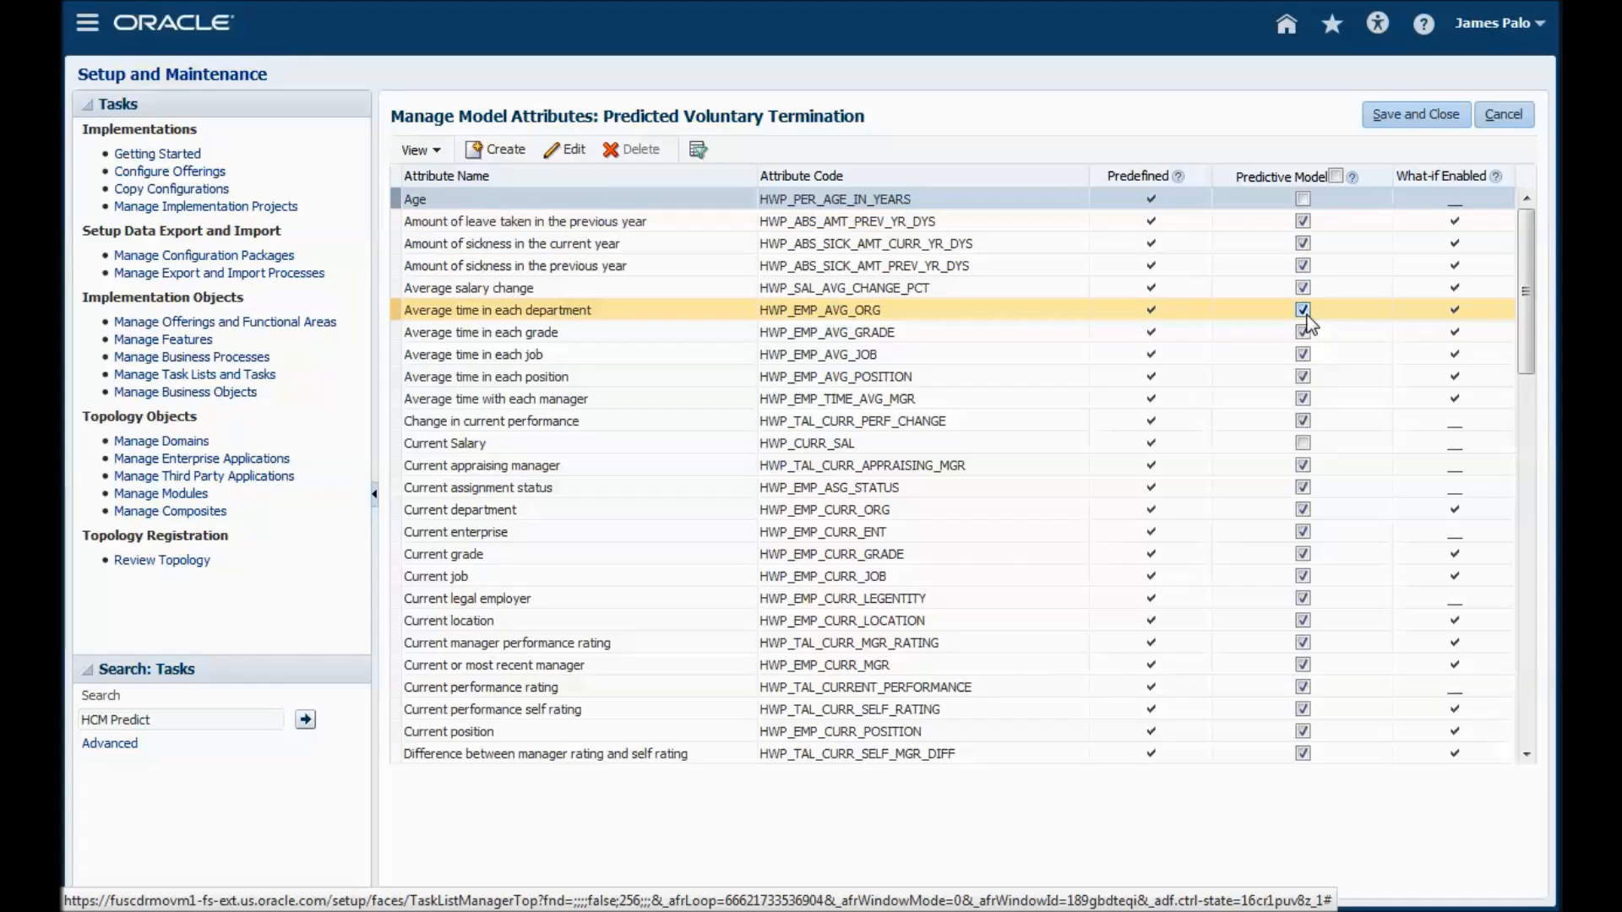
# Start a new predictive attribute for the Predicted Voluntary Termination model from Manage Model Attributes
pyautogui.click(505, 150)
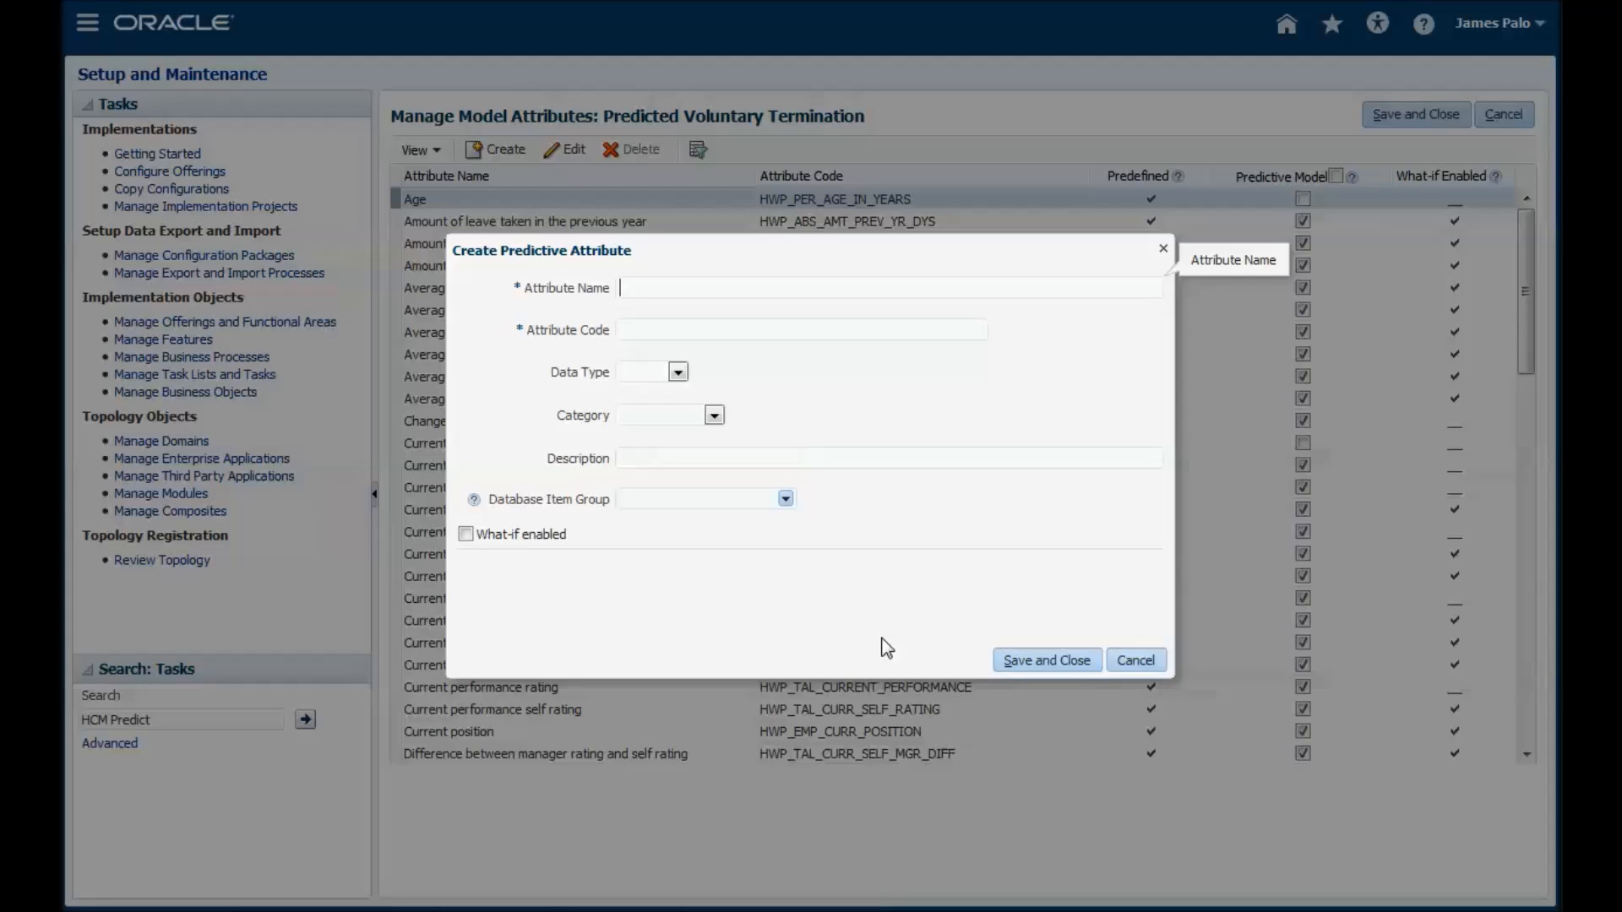
pyautogui.moveTo(785, 501)
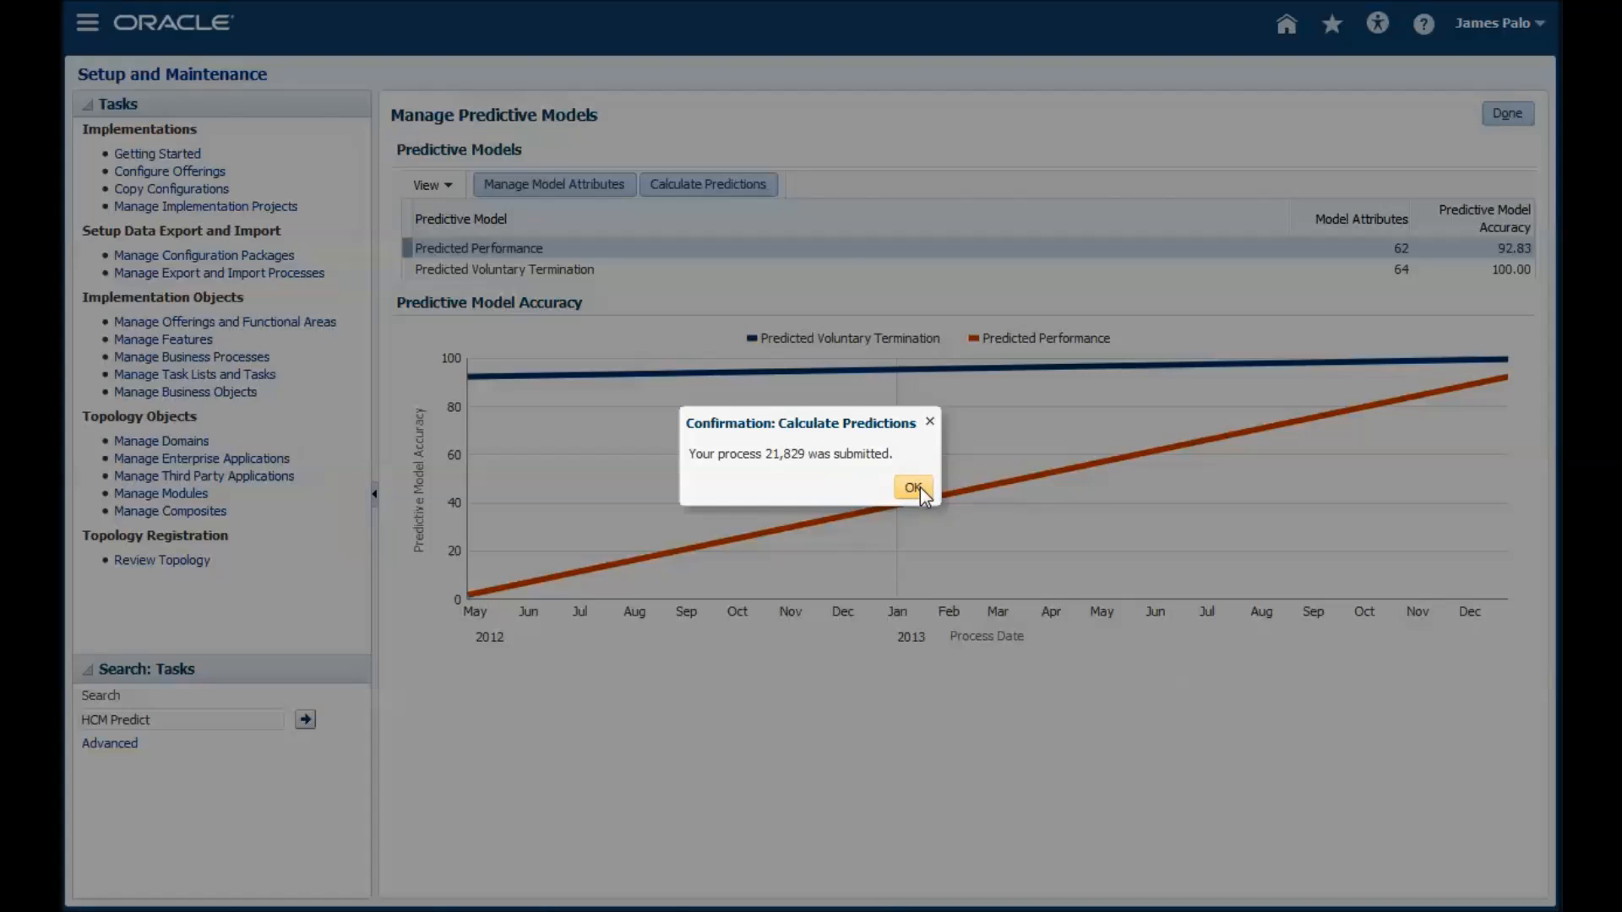
# Acknowledge the confirmation that the prediction calculation process was submitted
pyautogui.click(913, 488)
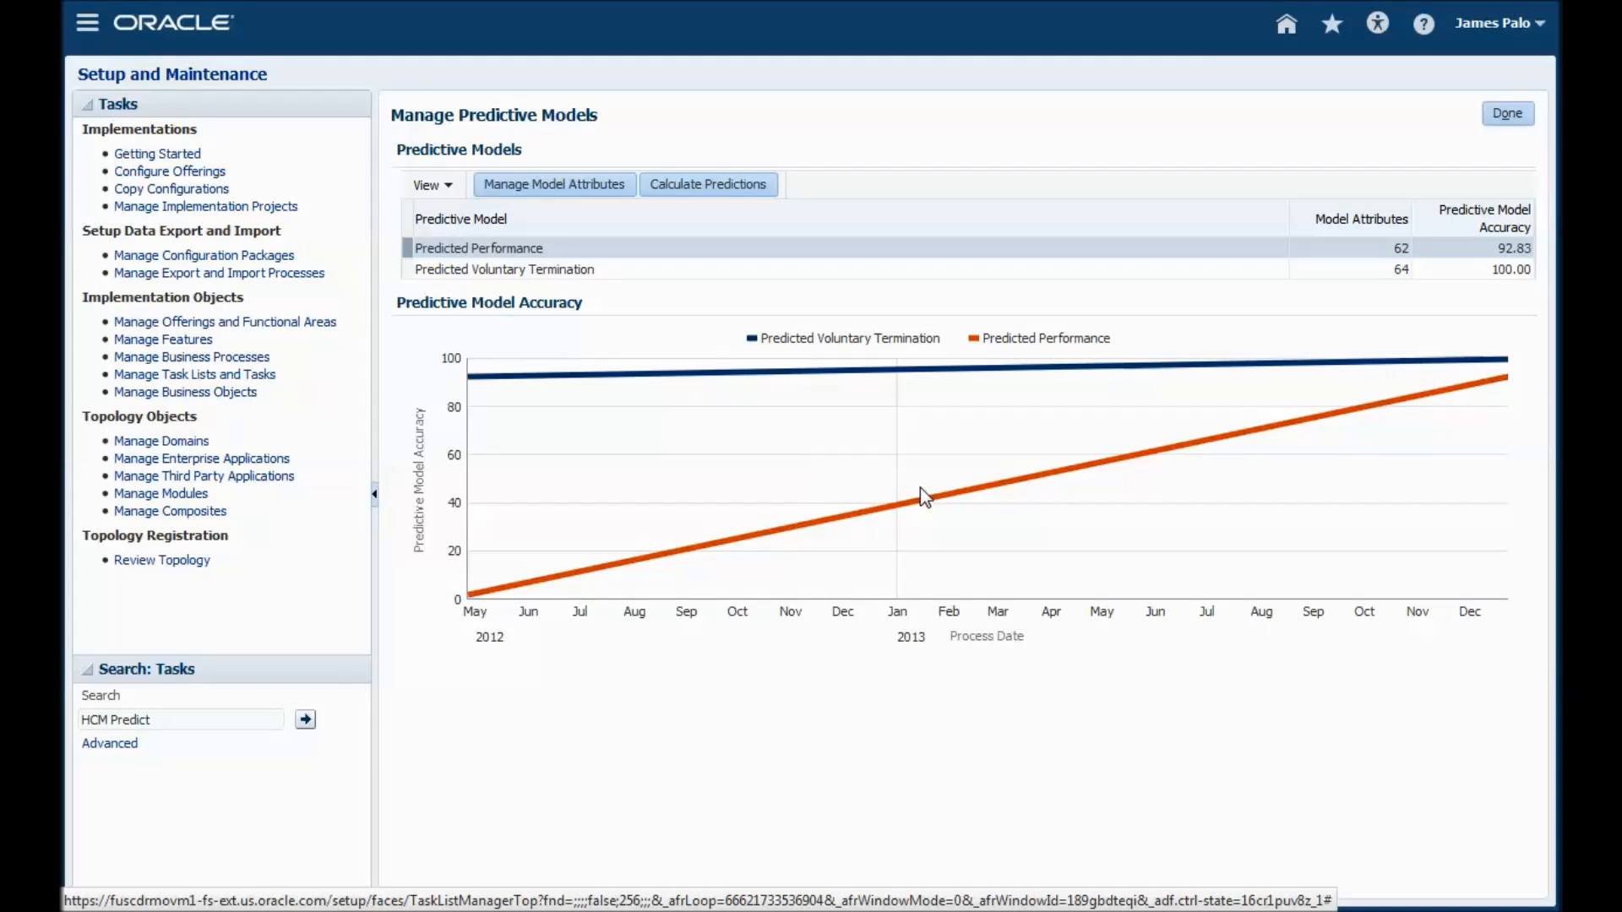